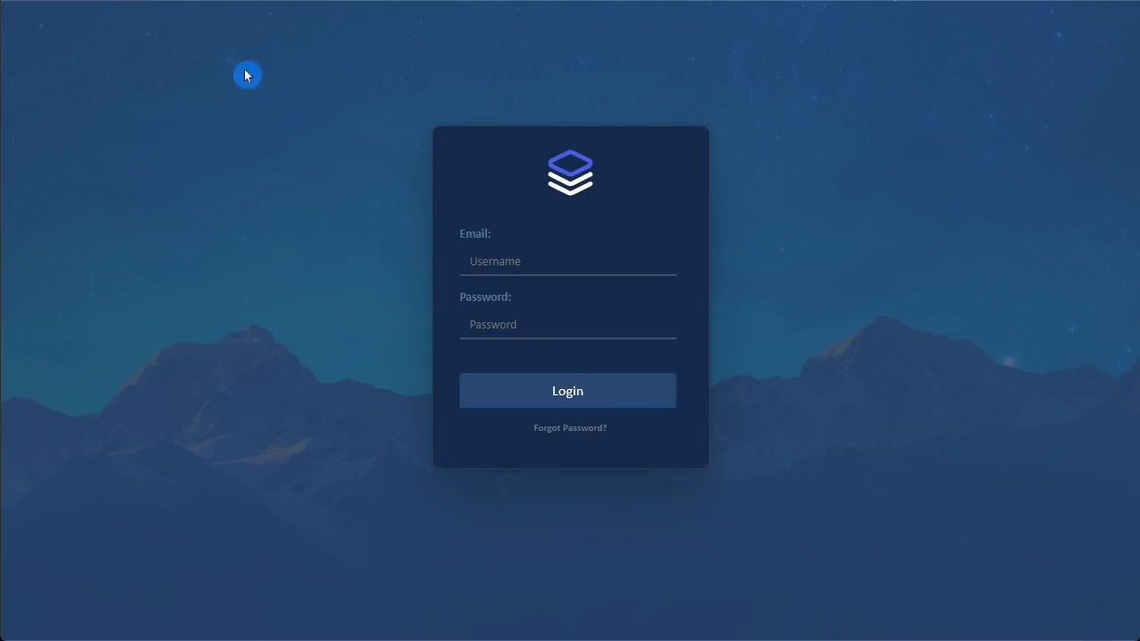
mouse_move(909, 96)
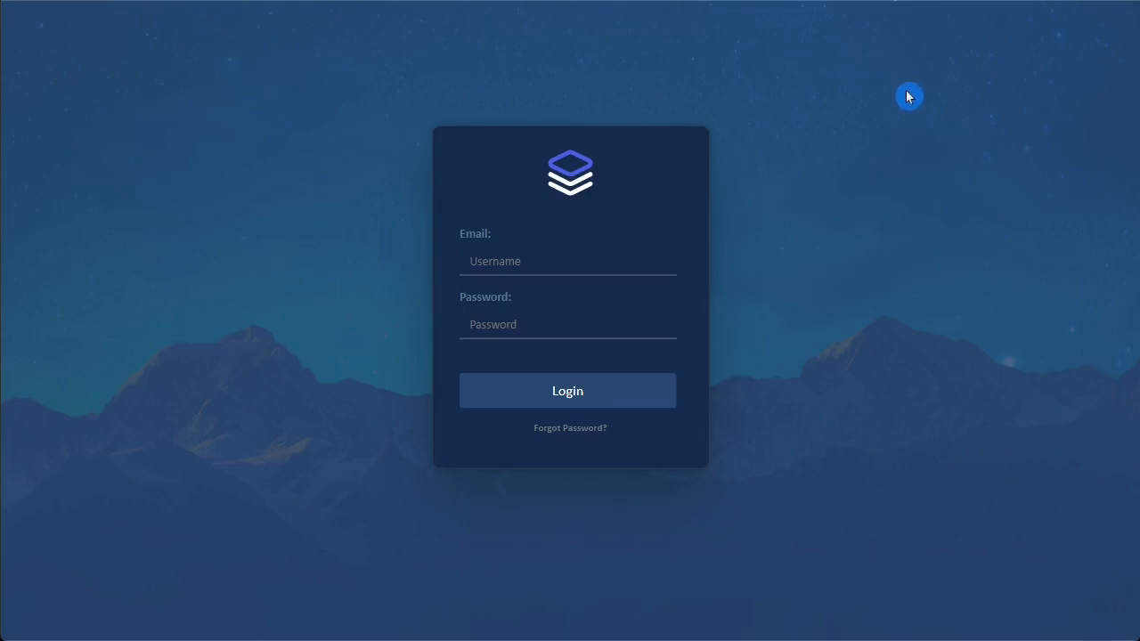
mouse_move(295, 406)
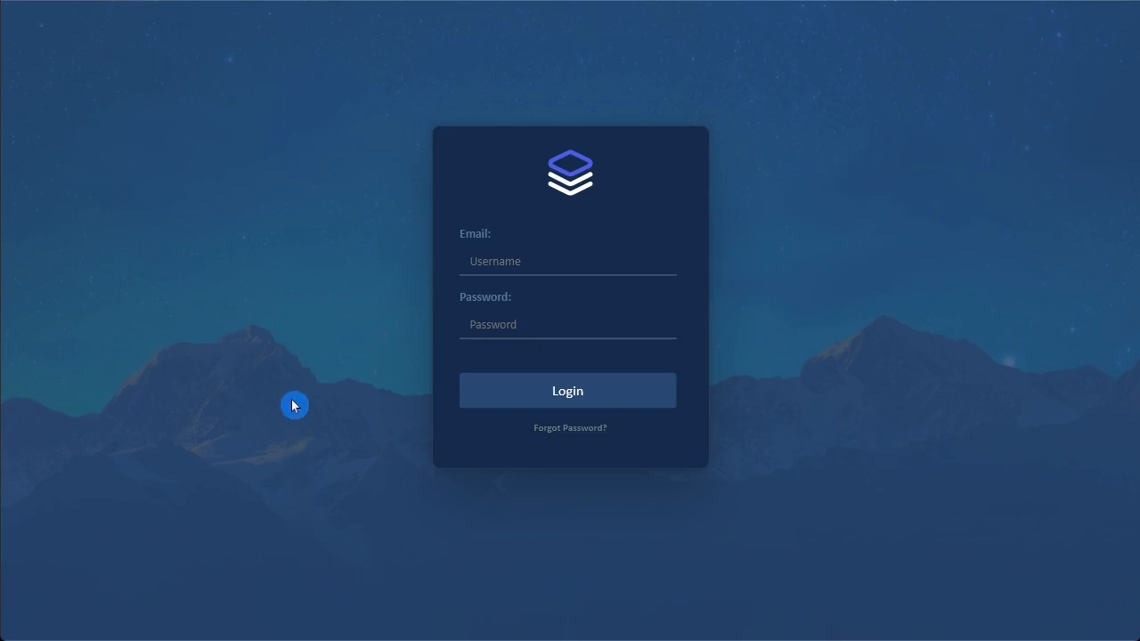
mouse_move(604, 171)
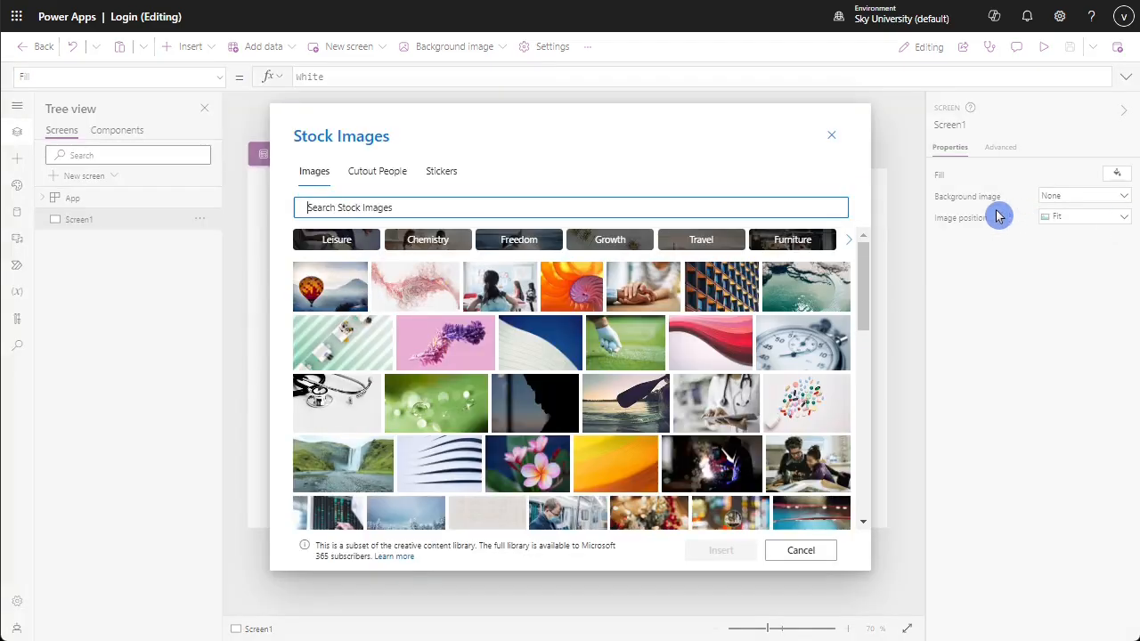
- Search the stock images for 'mountain' and choose the aurora-over-mountains photo as background
type("mountain")
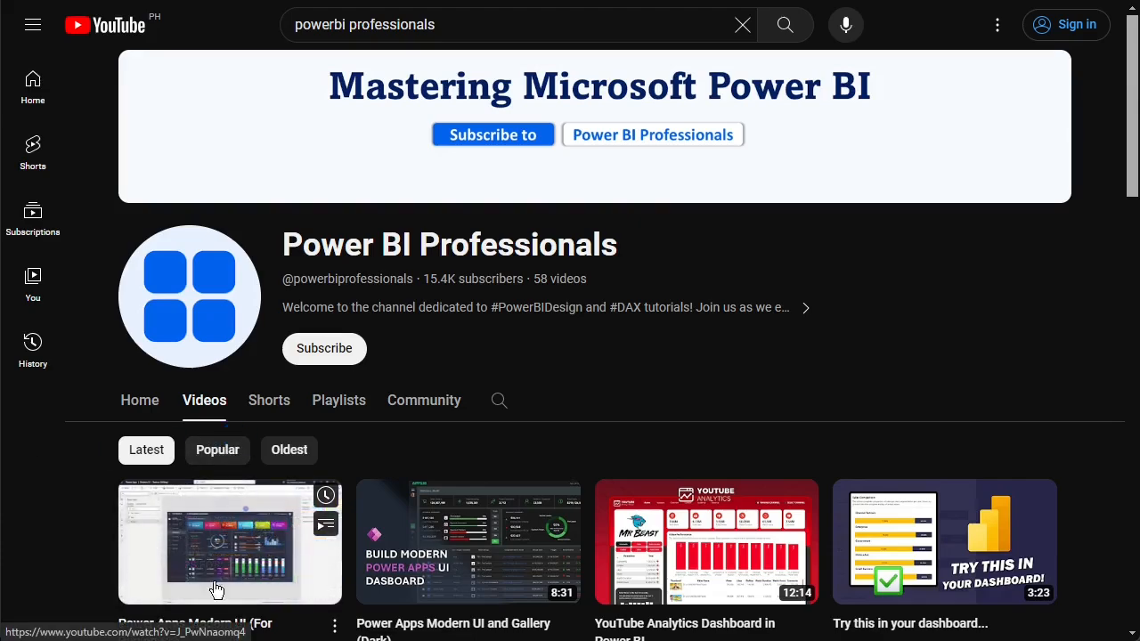
left_click(229, 541)
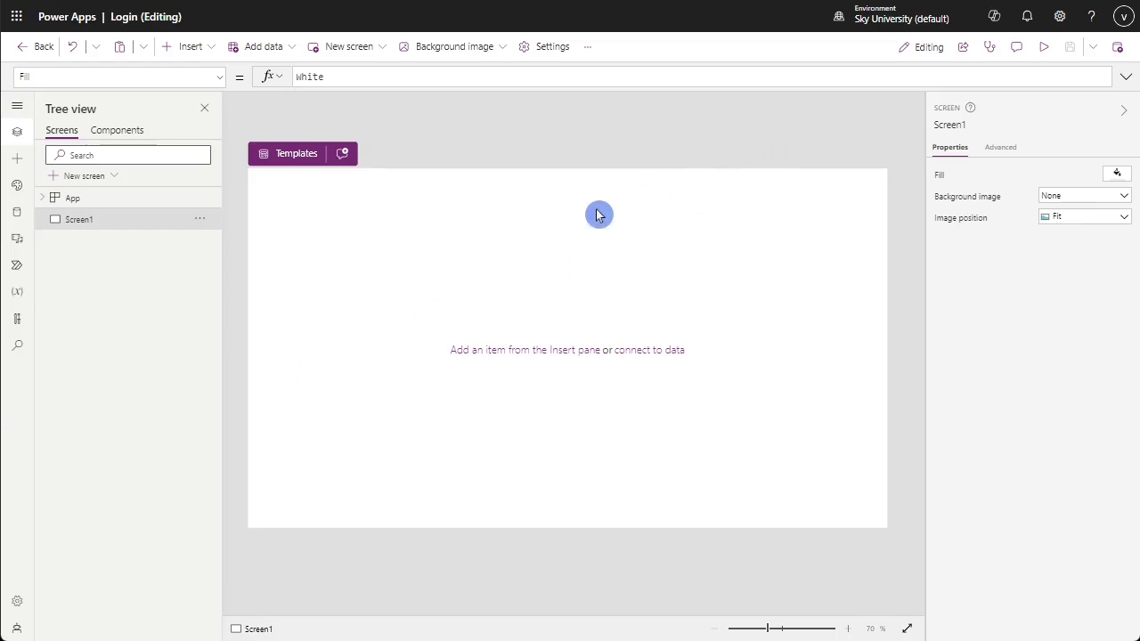
left_click(1084, 194)
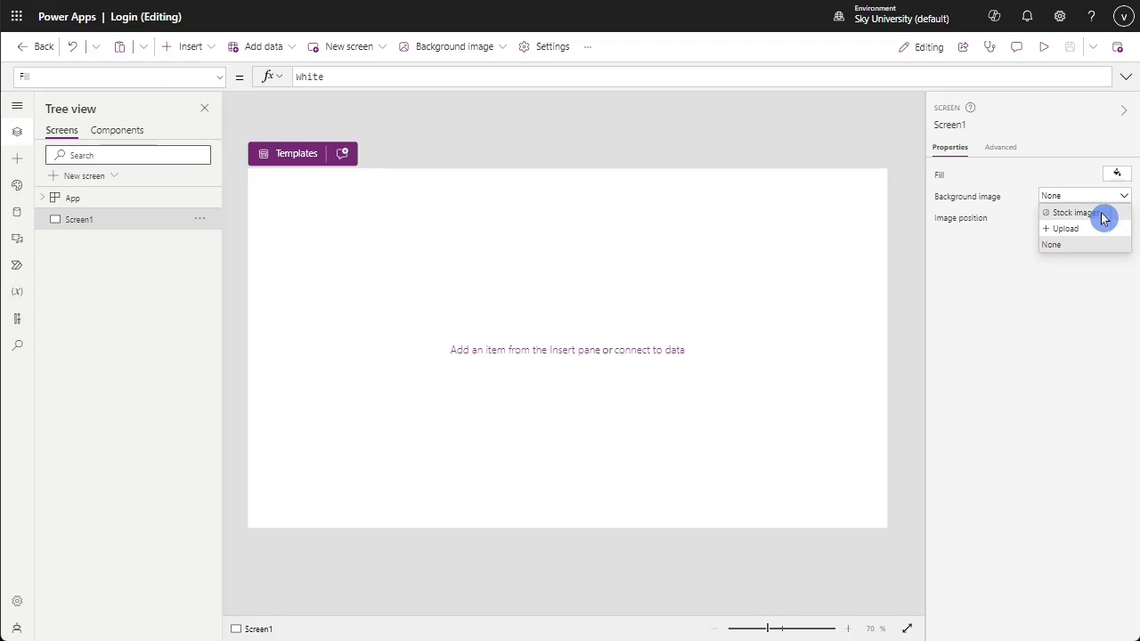
mouse_move(1125, 219)
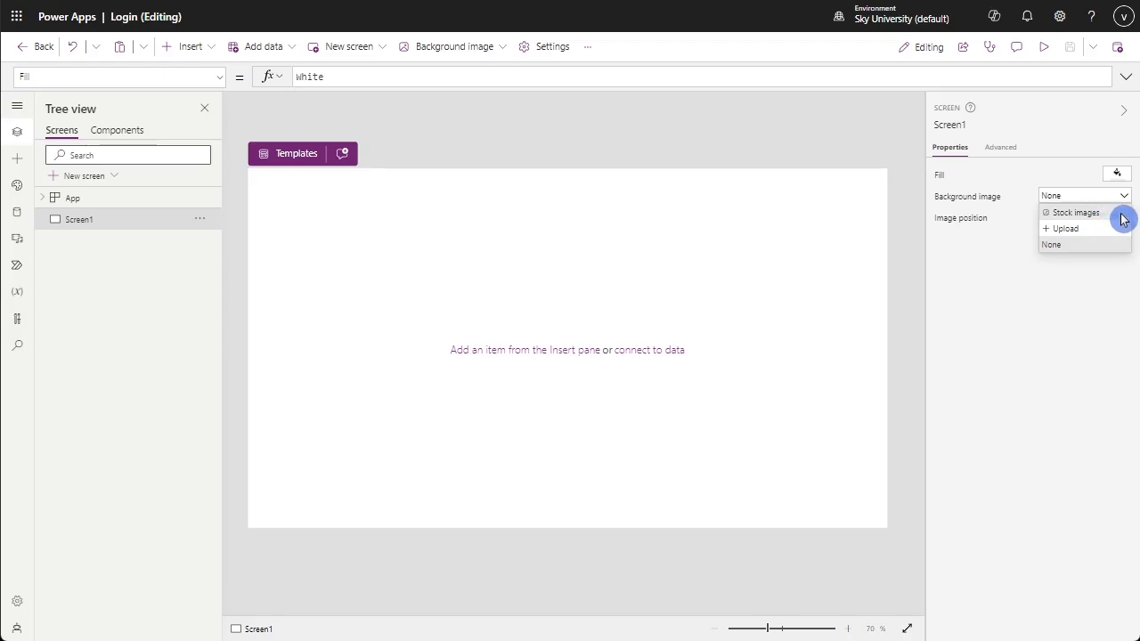
left_click(1076, 212)
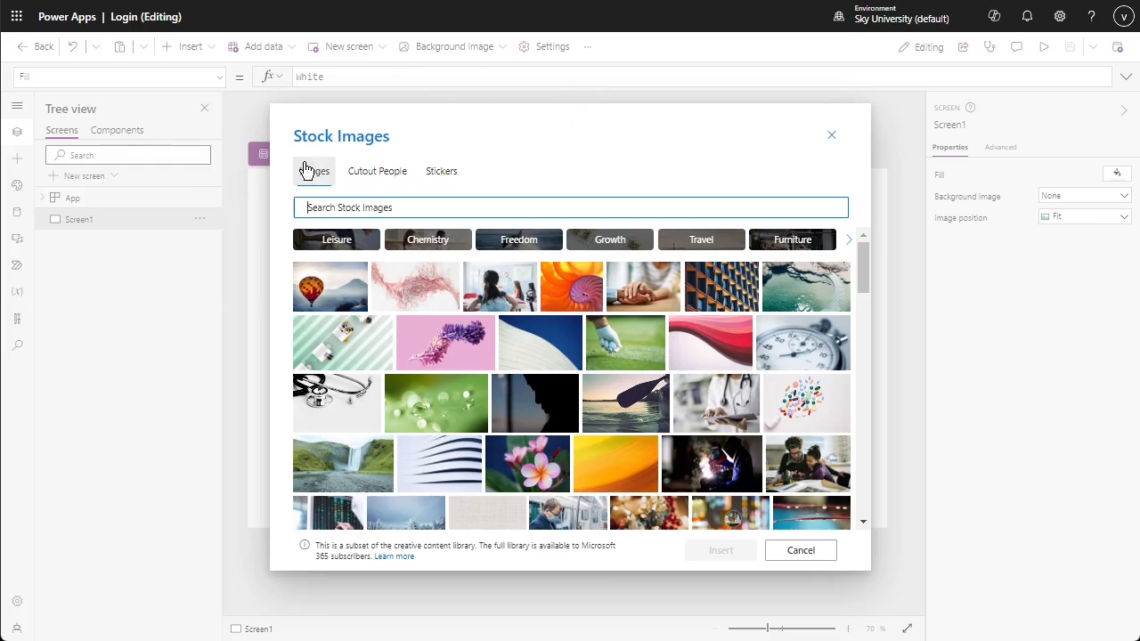
type("mountain")
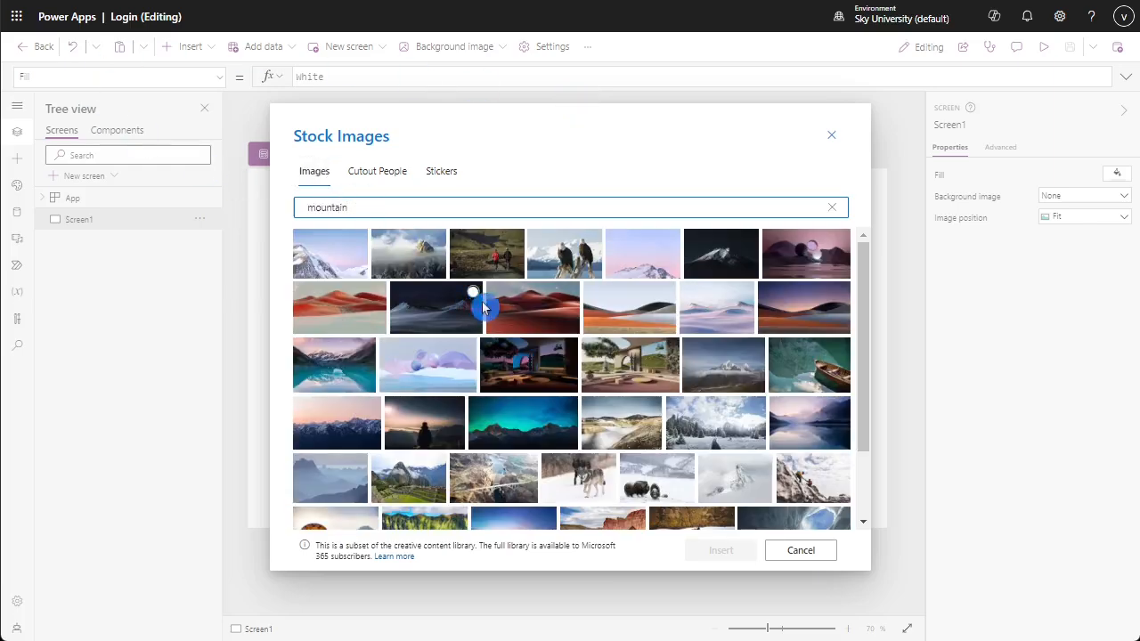
mouse_move(508, 424)
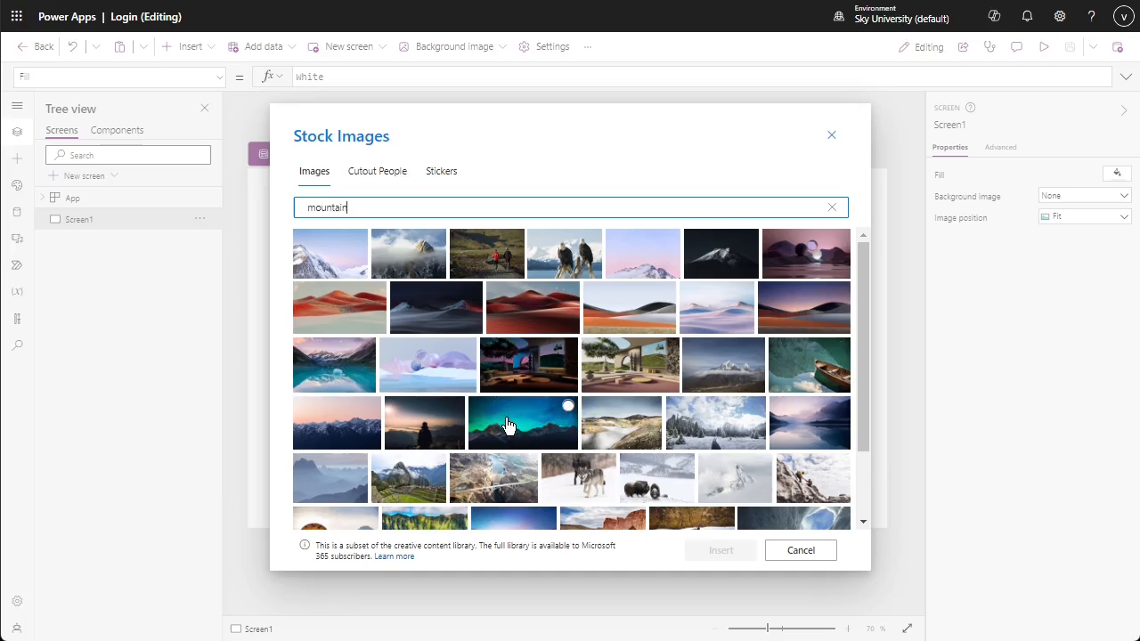
left_click(524, 422)
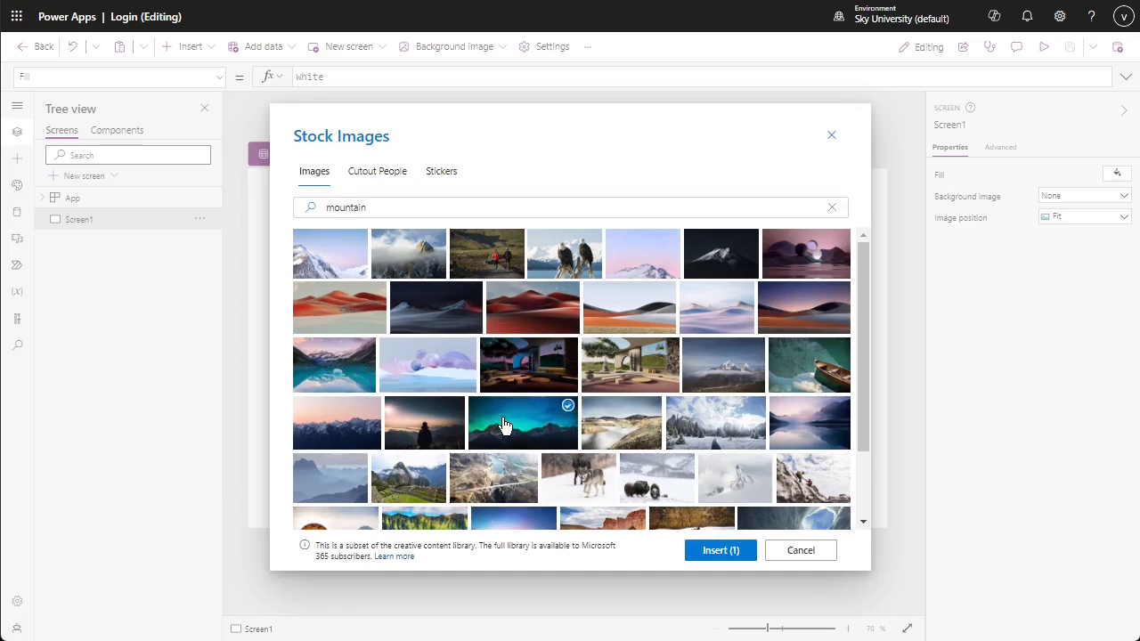
- Insert the photo and set its image position to Fill the whole screen
left_click(719, 548)
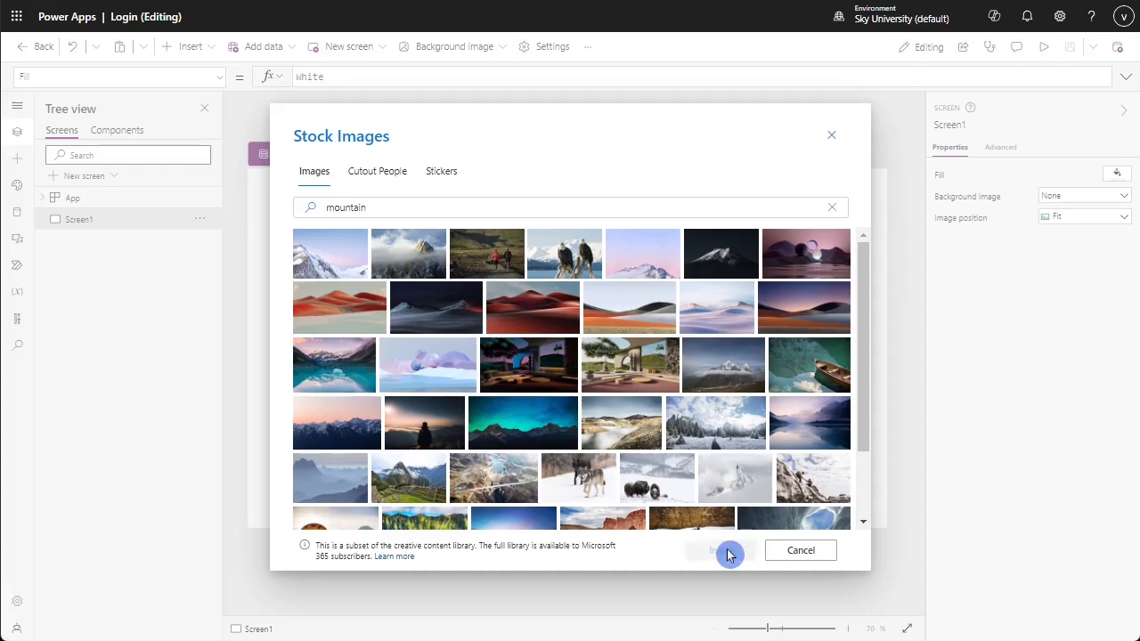
left_click(718, 549)
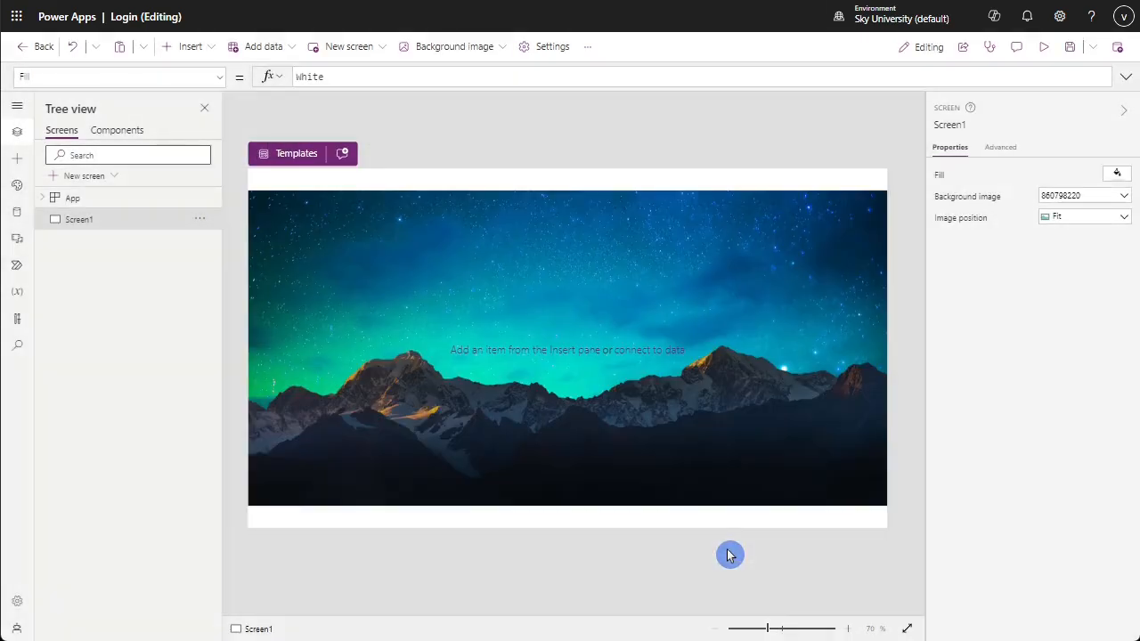
left_click(1083, 217)
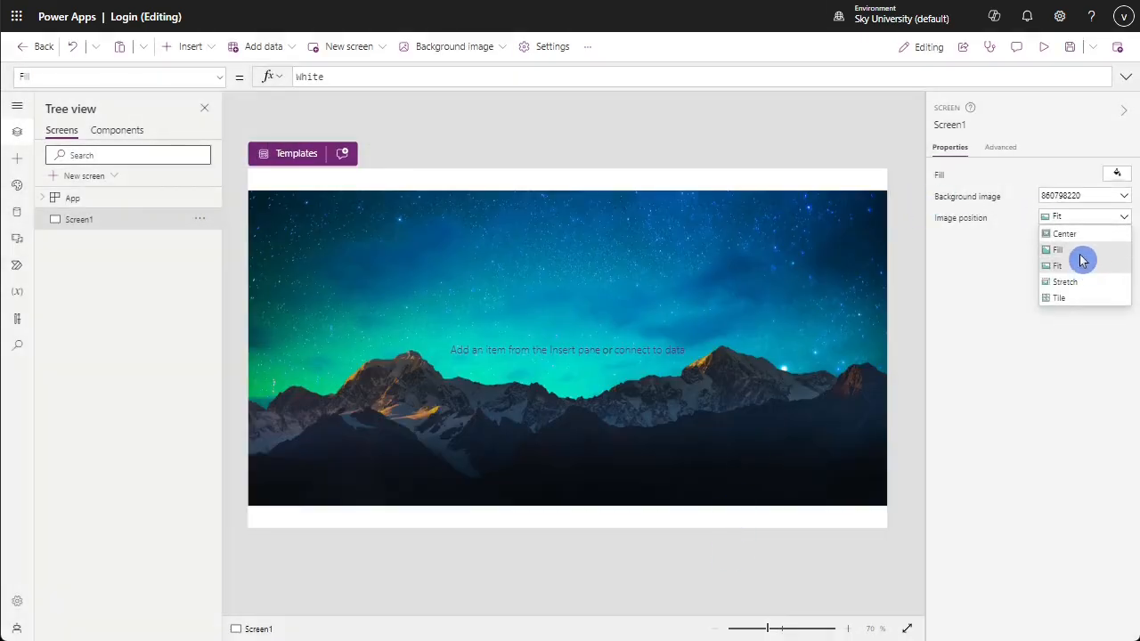
left_click(1058, 249)
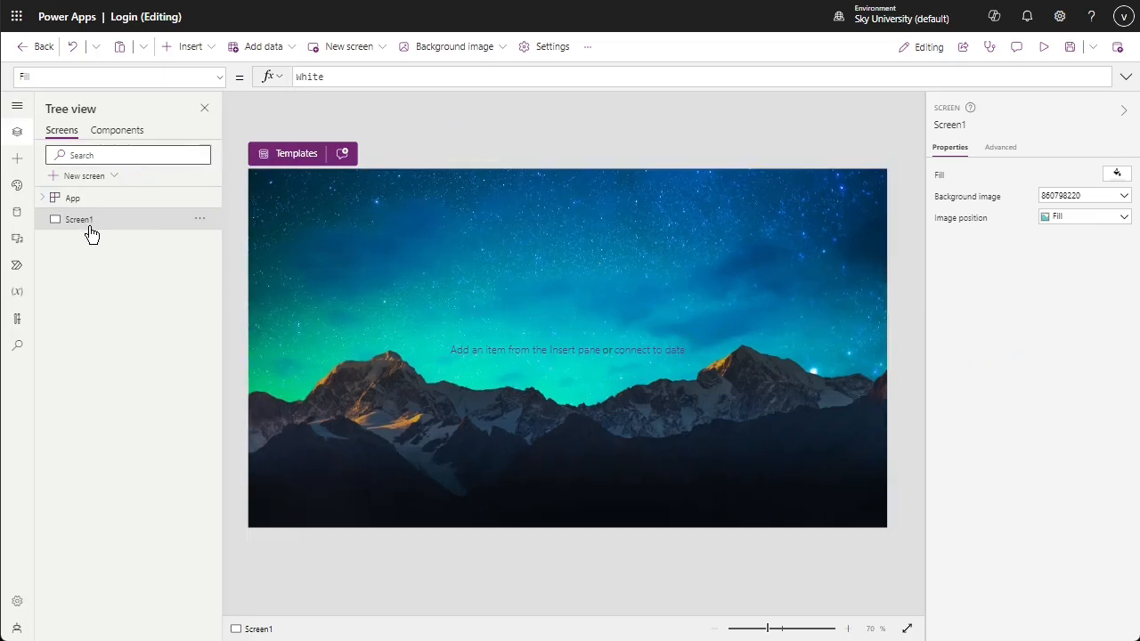
- Rename Screen1 to 'login' in the Tree view
double_click(79, 219)
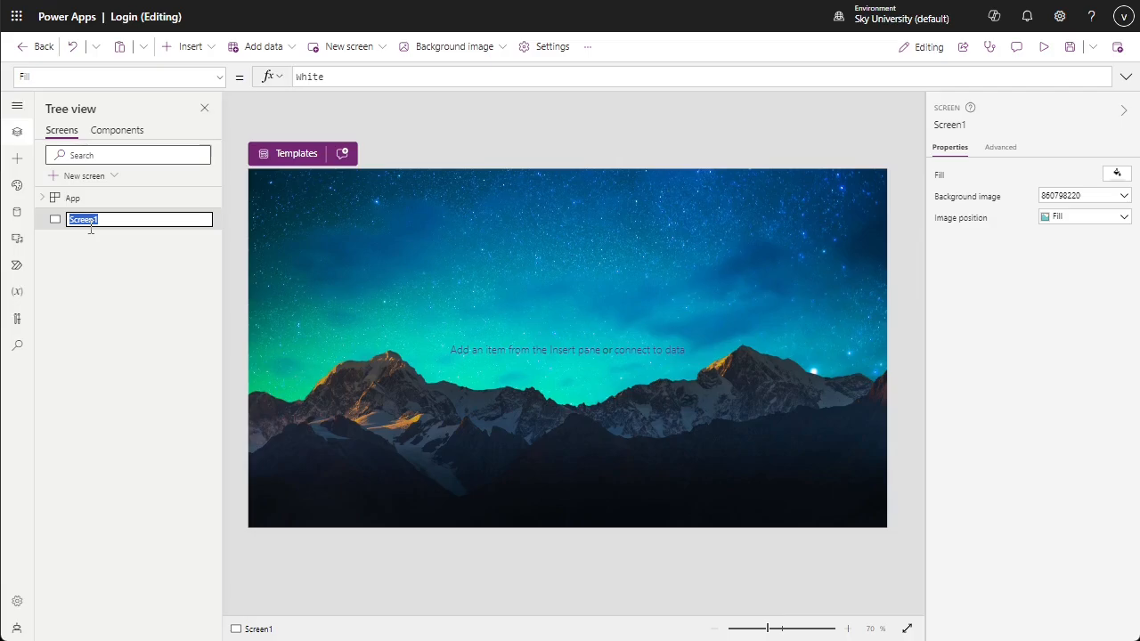
type("login")
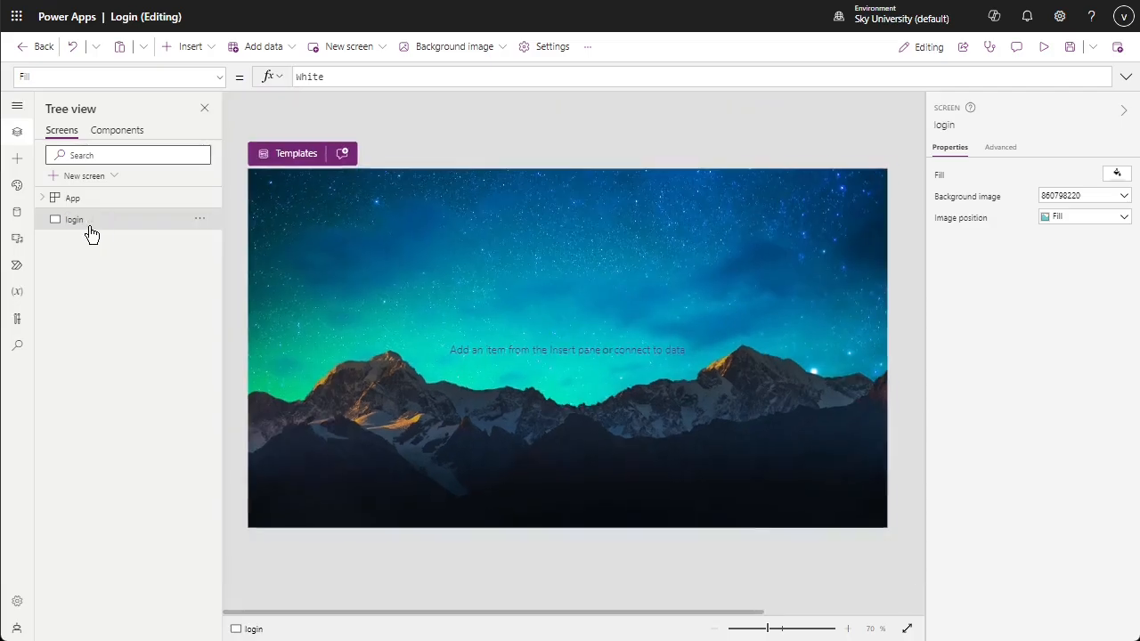
mouse_move(538, 136)
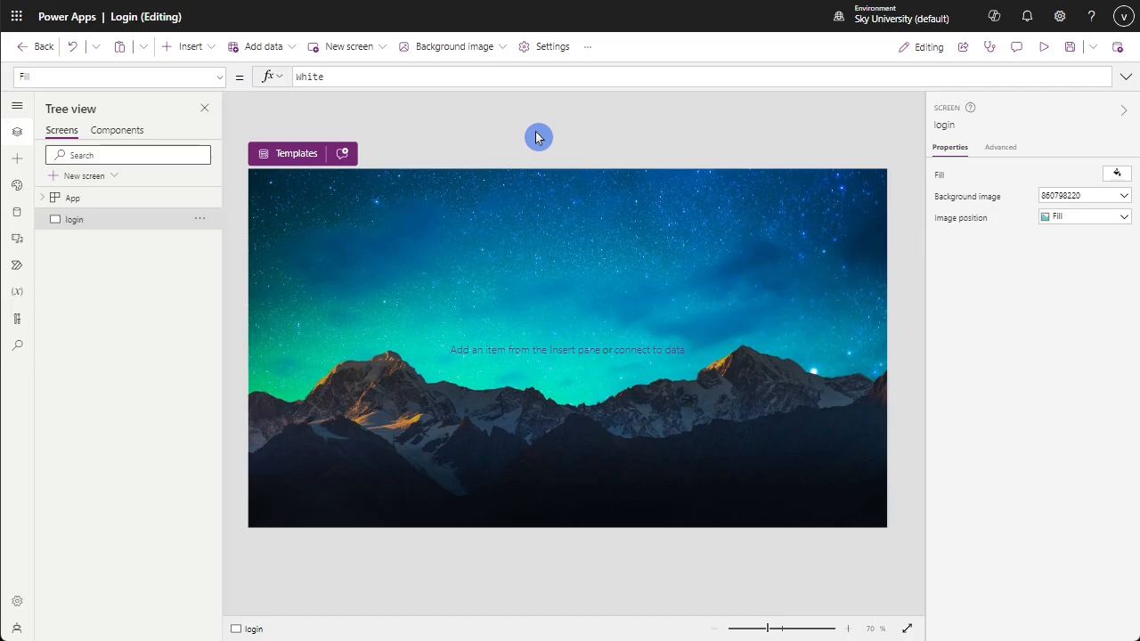
mouse_move(185, 189)
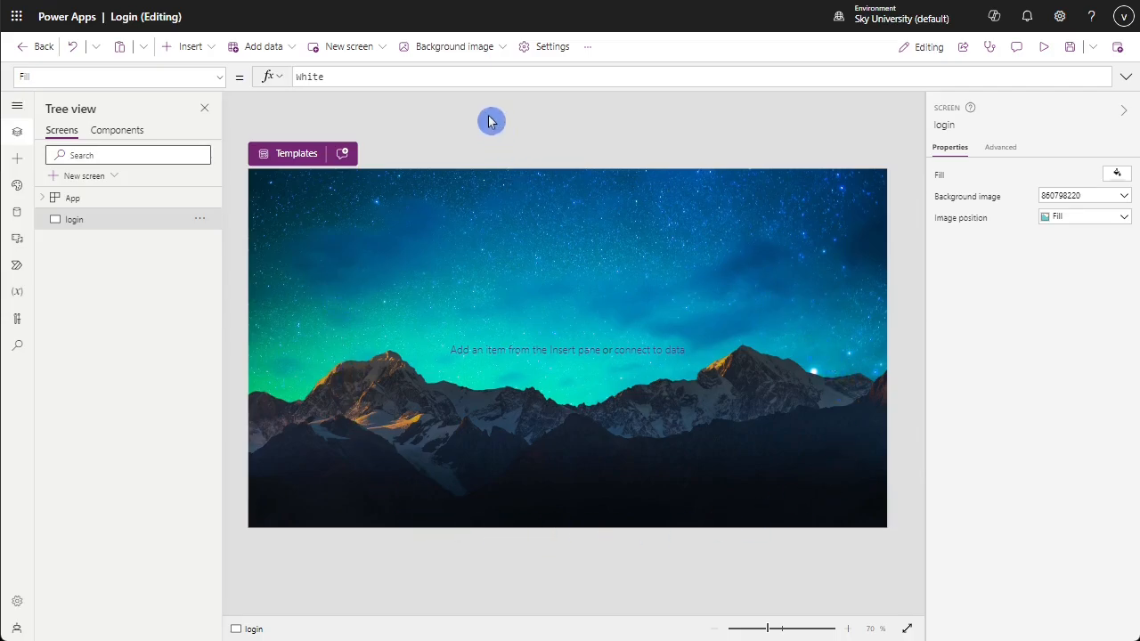
- Add a classic Rectangle over the screen and give it a semi-transparent dark blue fill
left_click(191, 46)
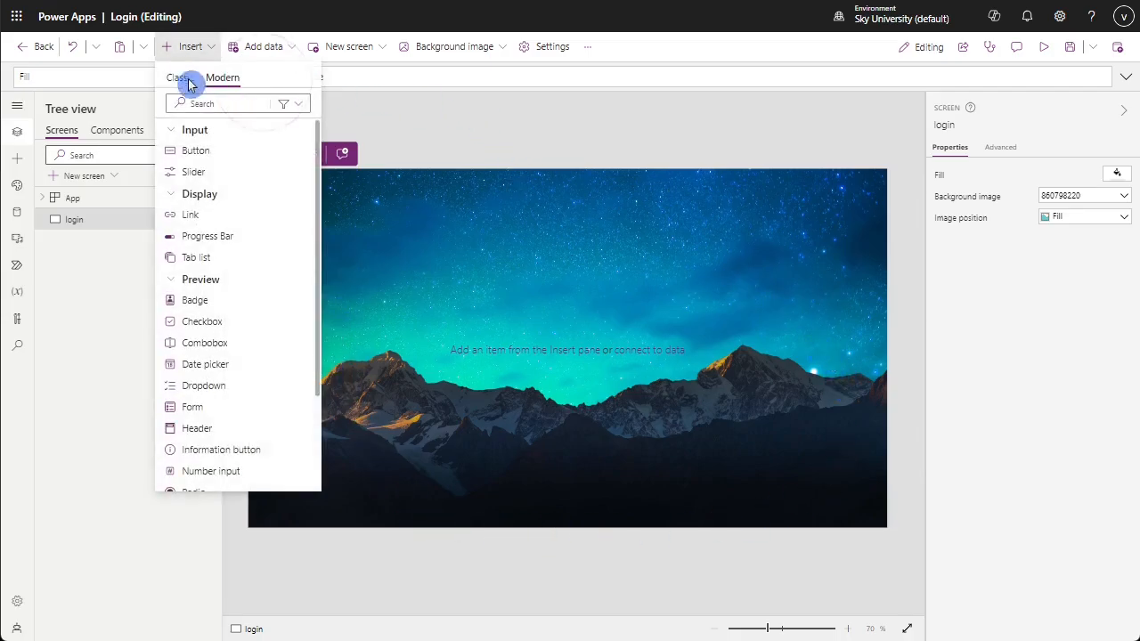
left_click(180, 78)
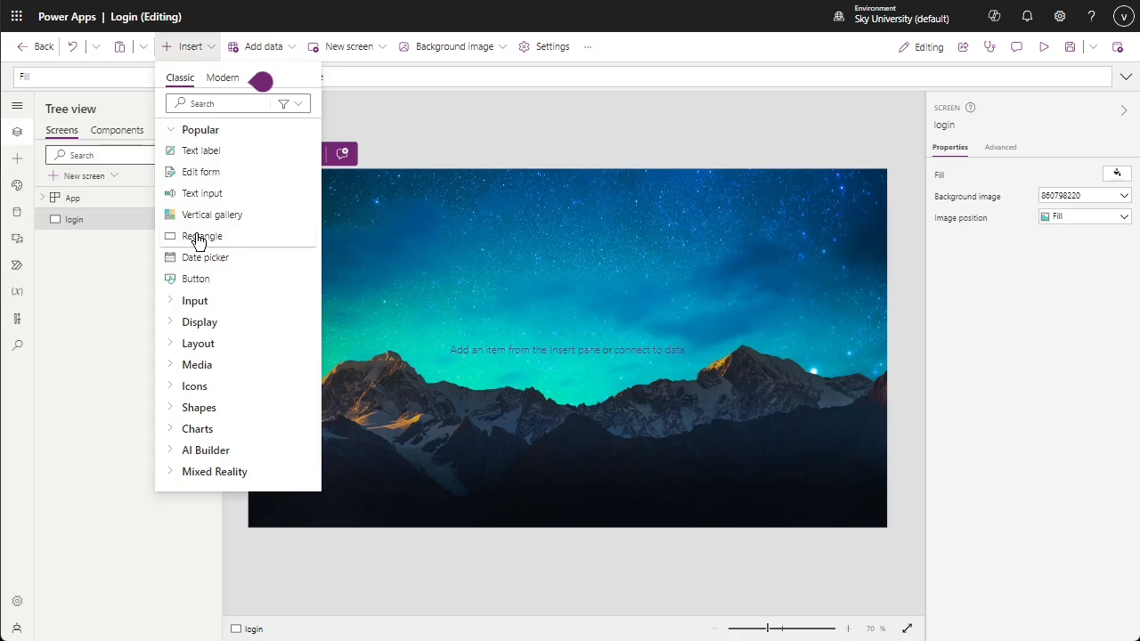
left_click(203, 235)
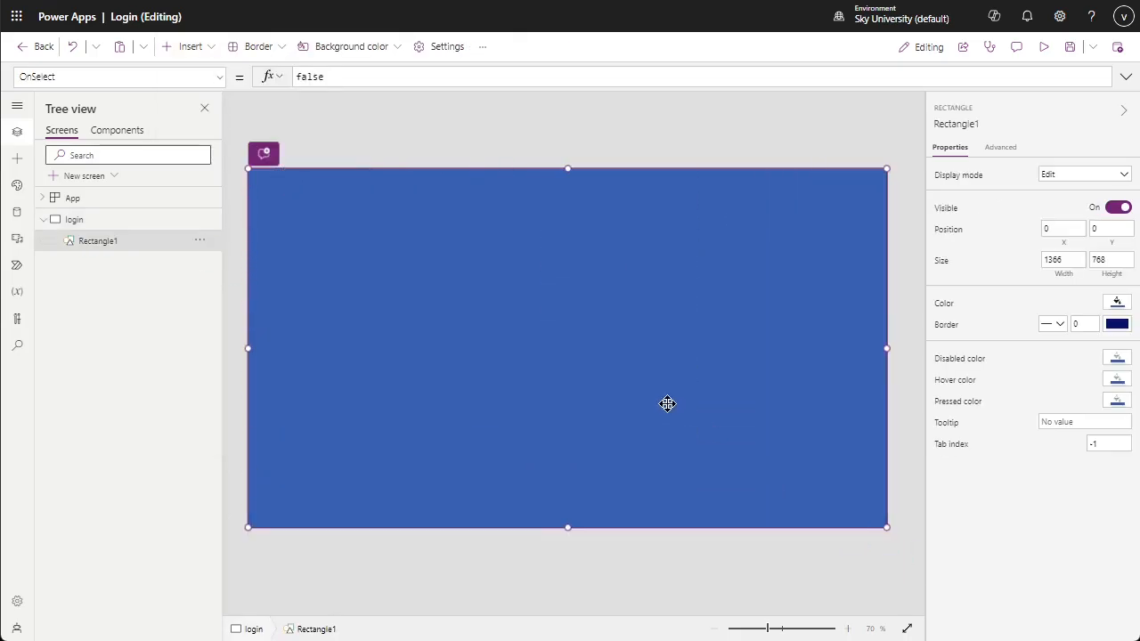
left_click(1117, 303)
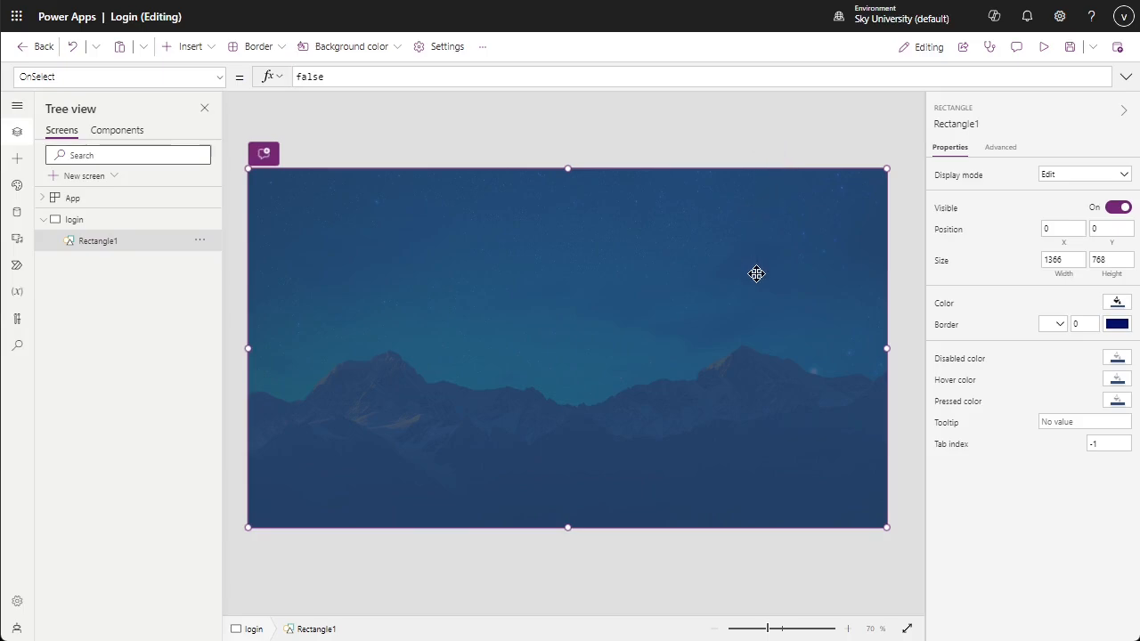
mouse_move(923, 572)
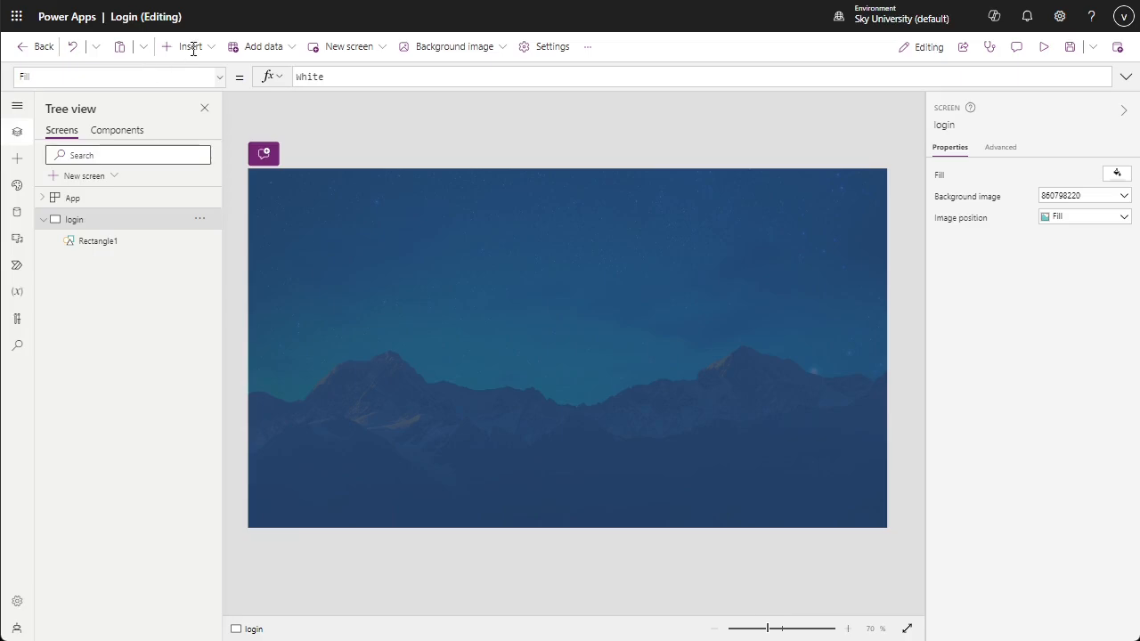
- Add a container to the login screen and set its position and size values
left_click(187, 46)
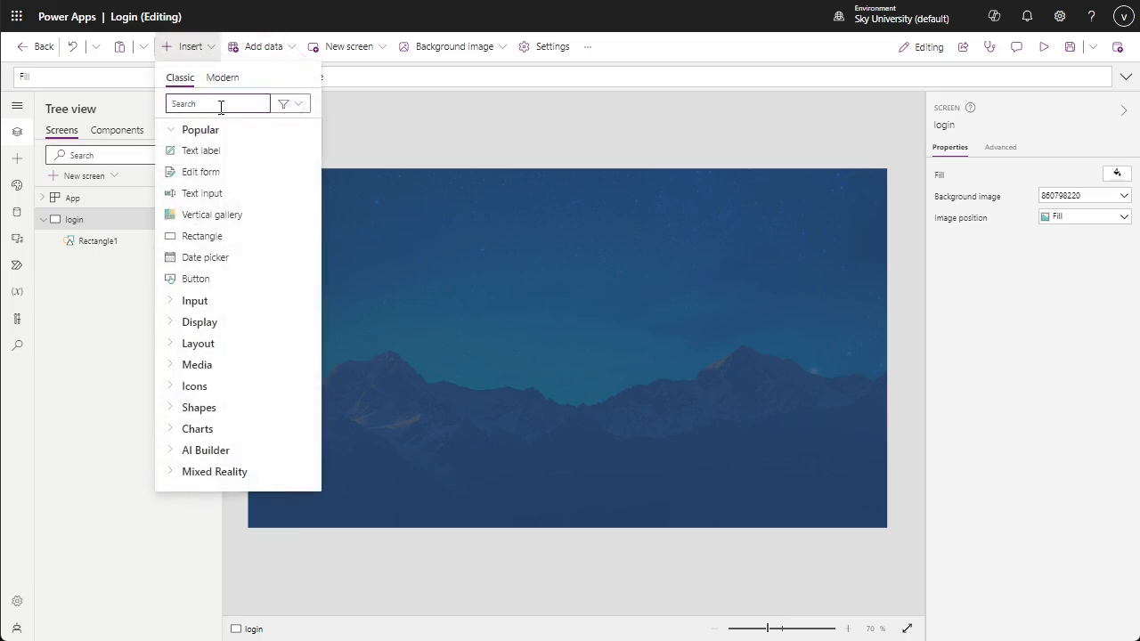
type("contain")
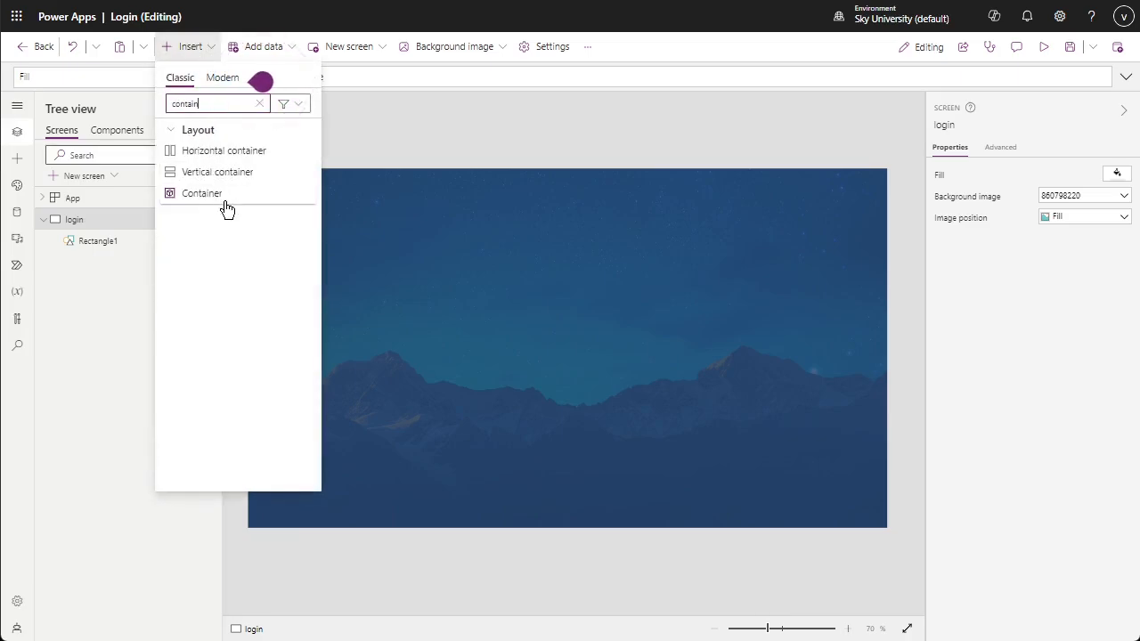
left_click(201, 192)
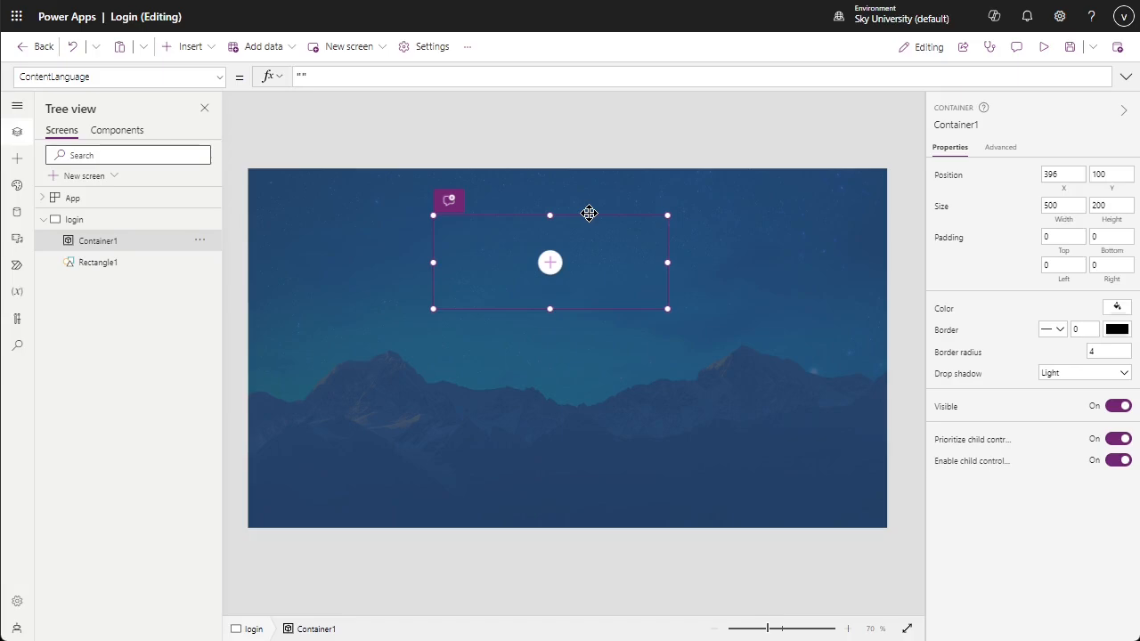
mouse_move(990, 442)
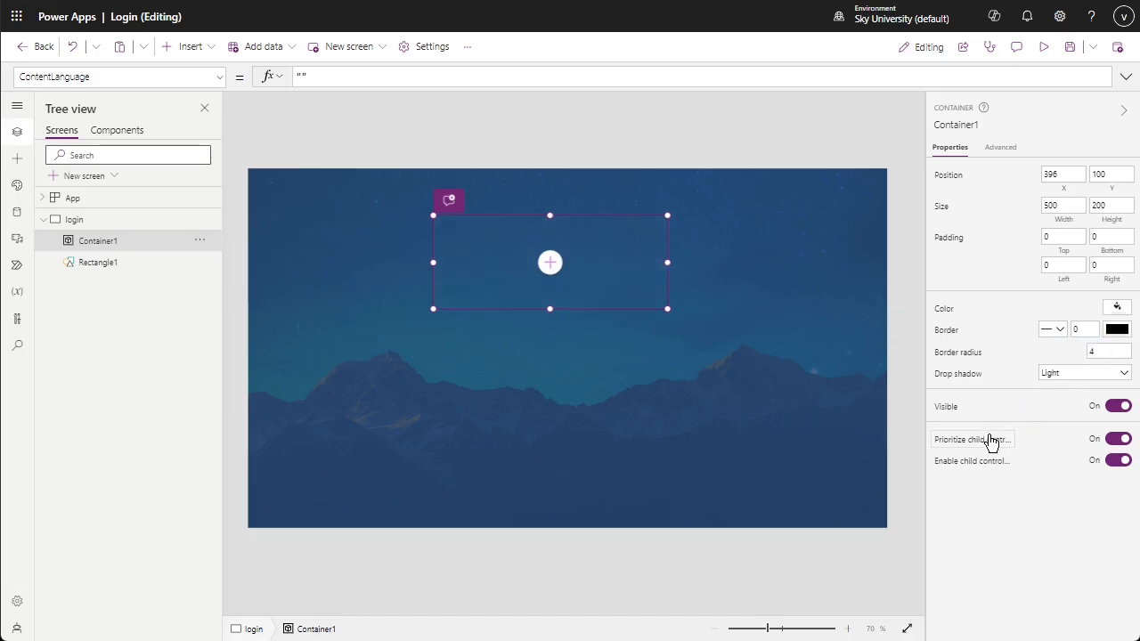
mouse_move(1008, 220)
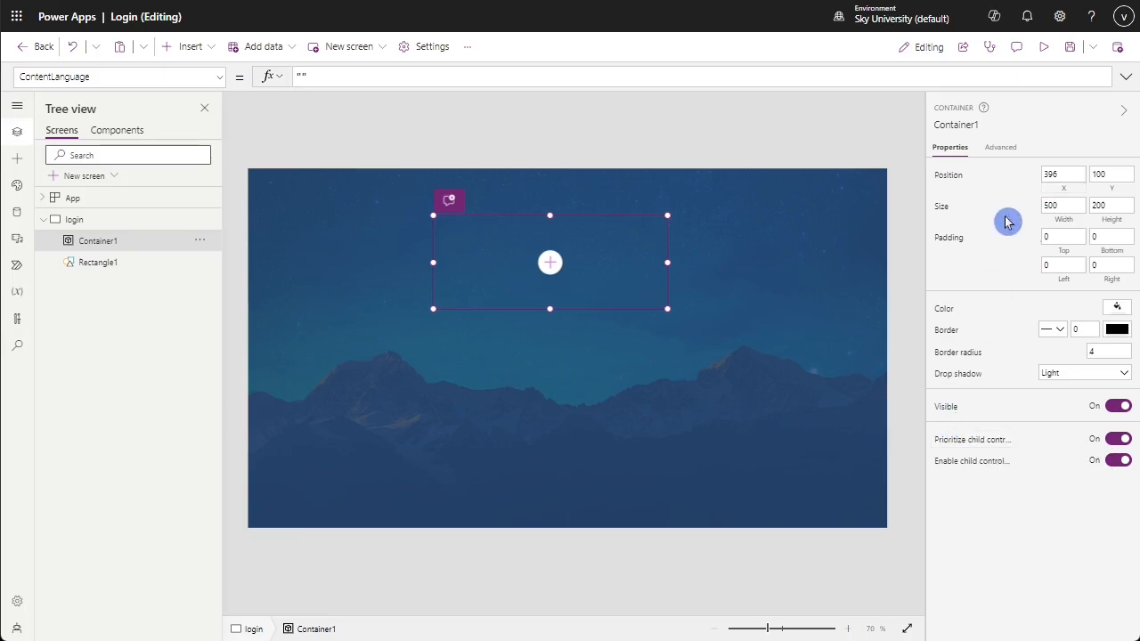
type("517")
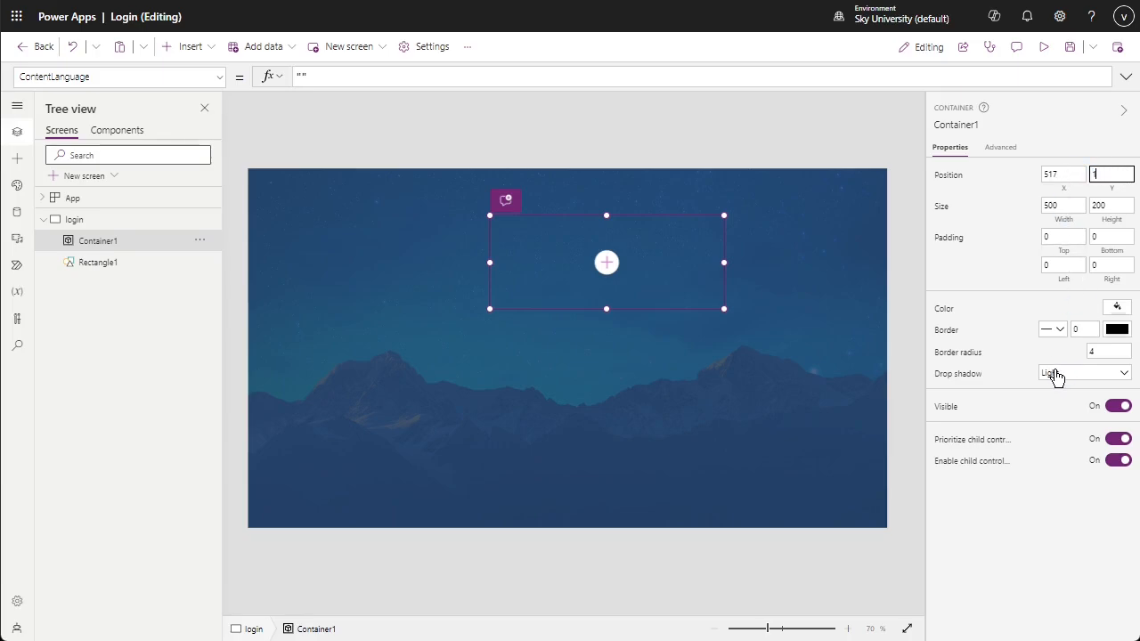
type("150")
left_click(1108, 353)
type("10")
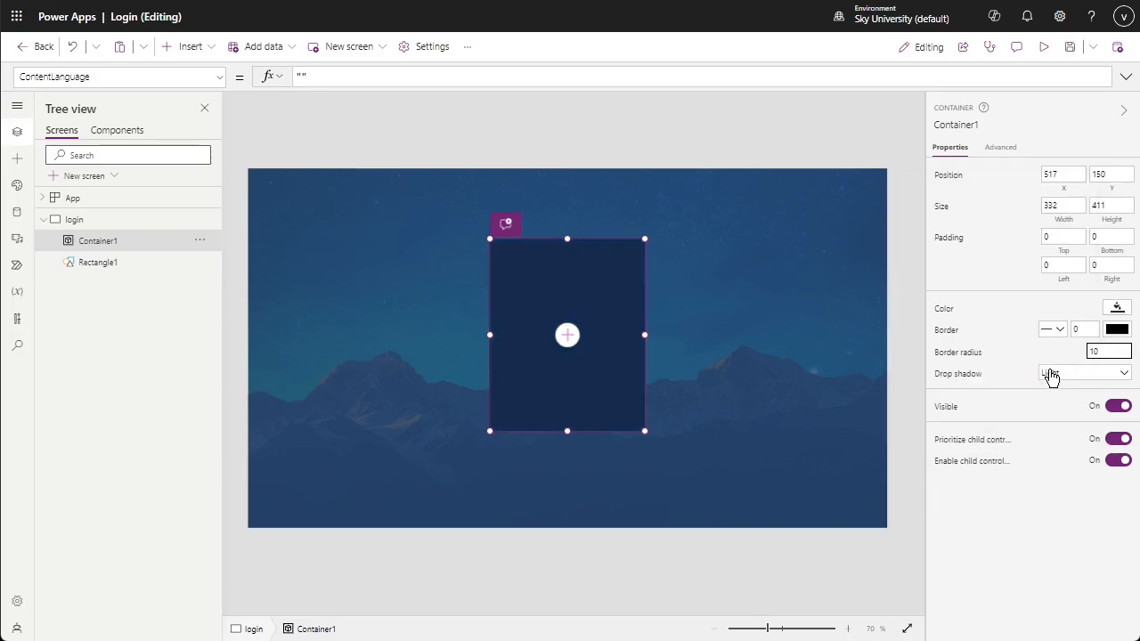
- Give the container a Light drop shadow and choose a border colour
left_click(1085, 327)
type("1")
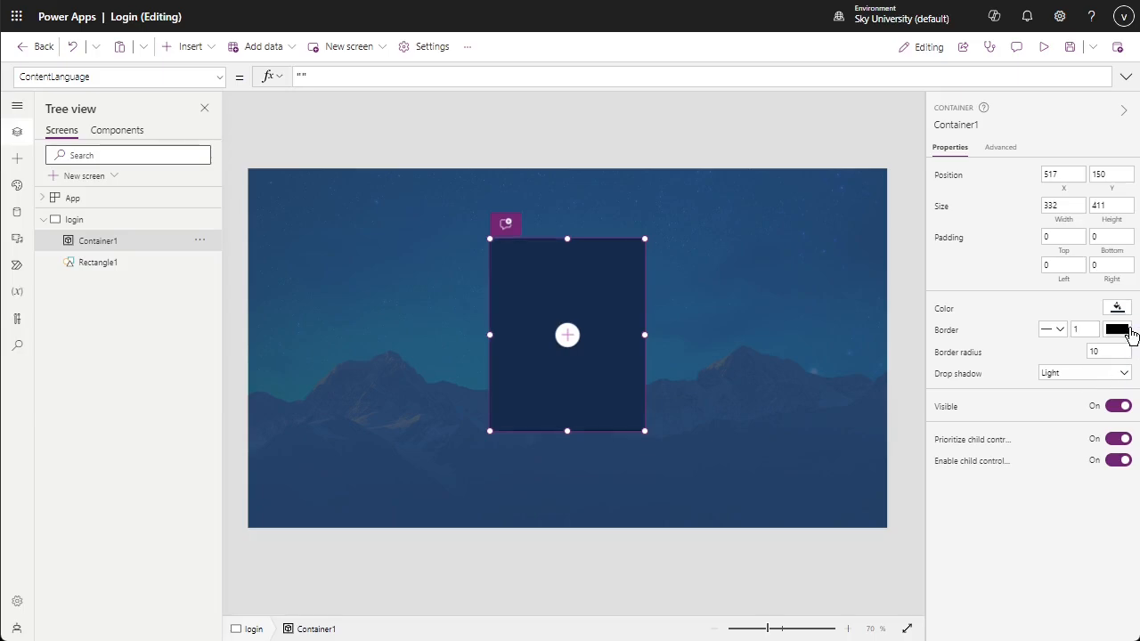
left_click(1117, 330)
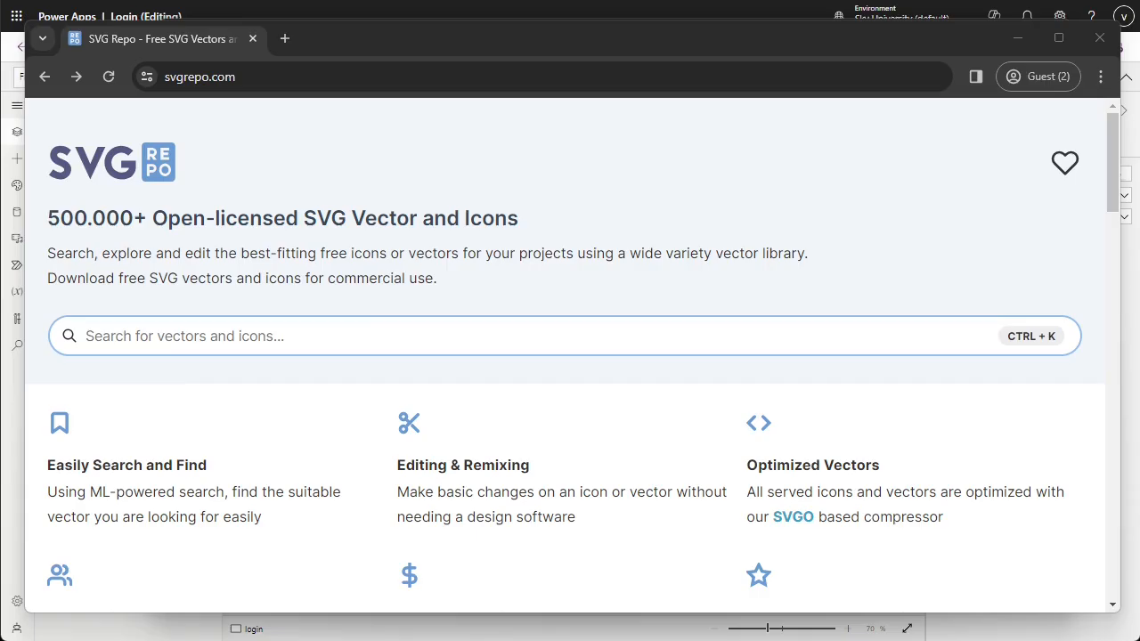
- Search SVG Repo for 'layers' and open the Layers icon in the vector editor
type("lay")
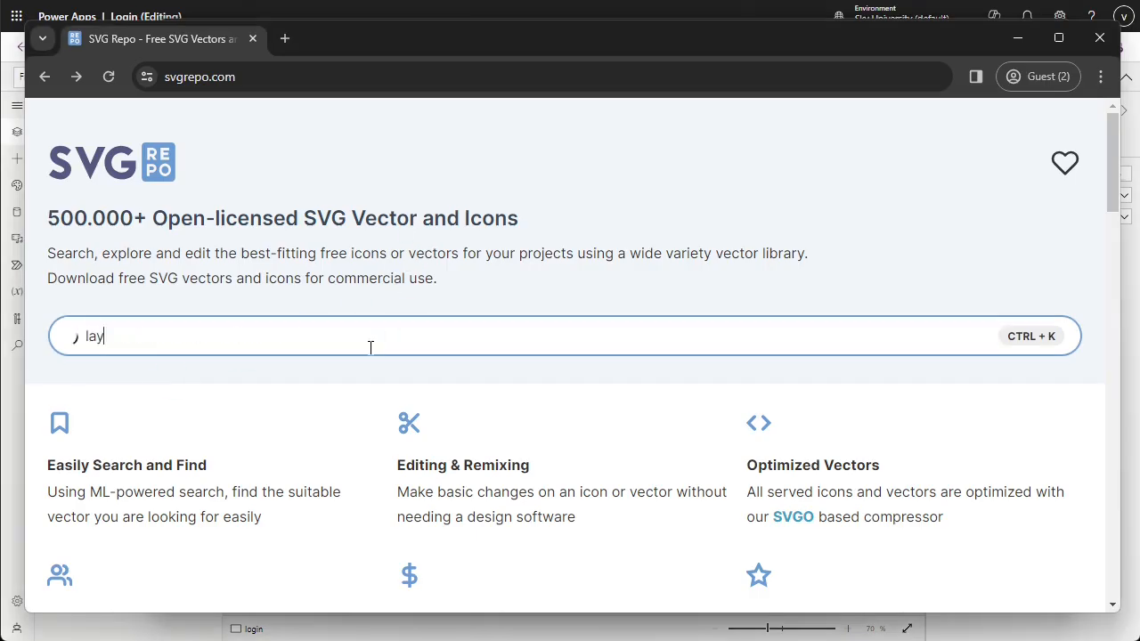
key("Enter")
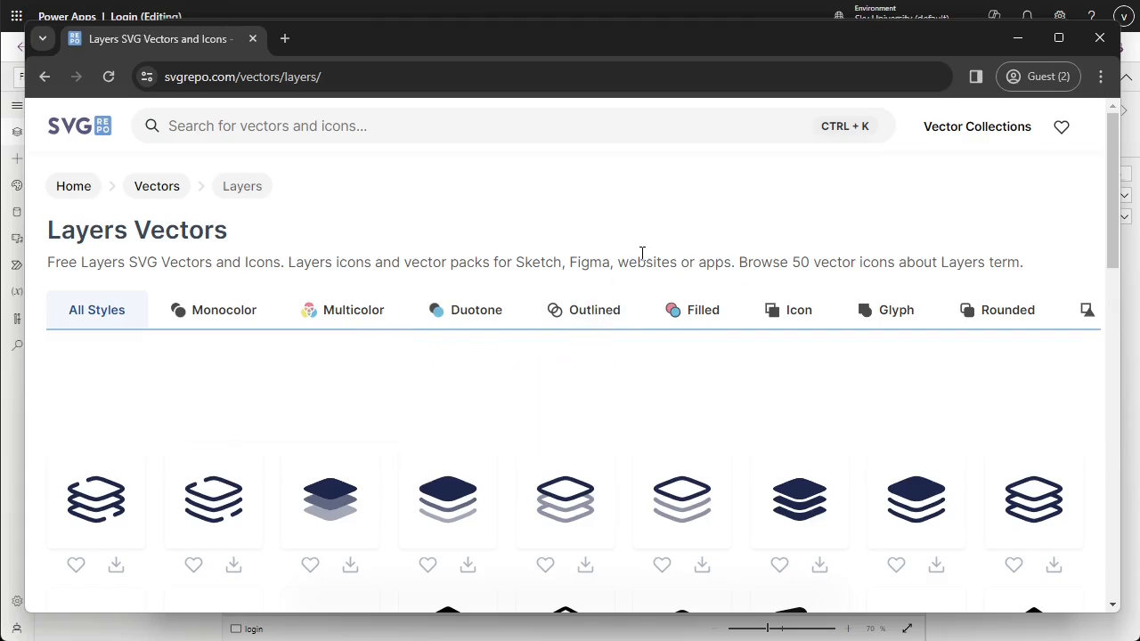
scroll("down", 3)
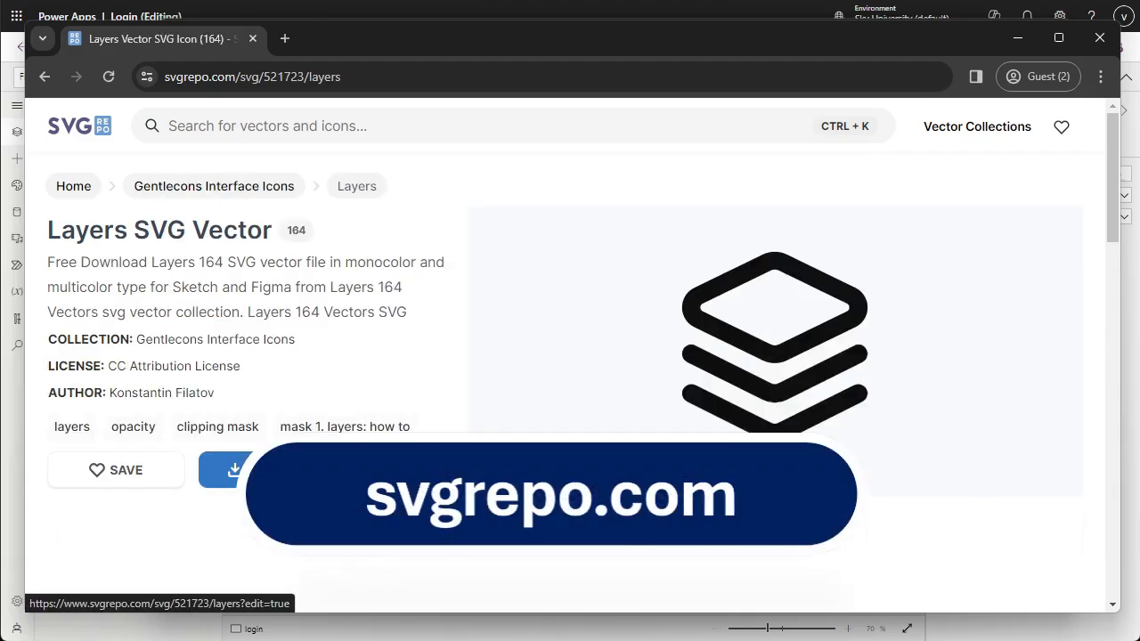
scroll("down", 3)
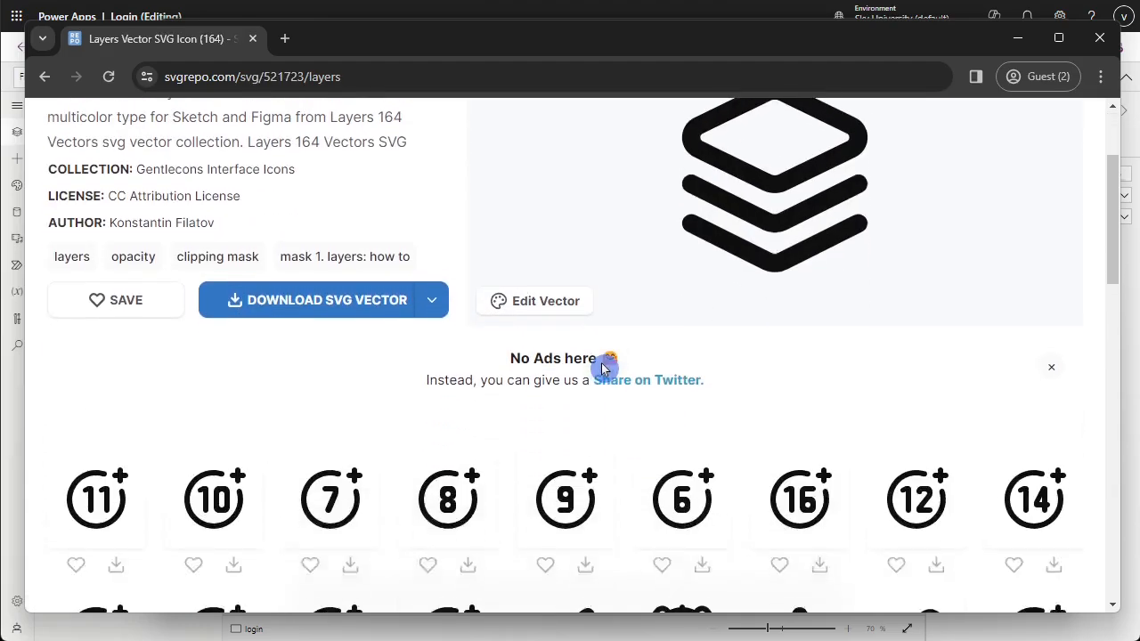
scroll("down", 3)
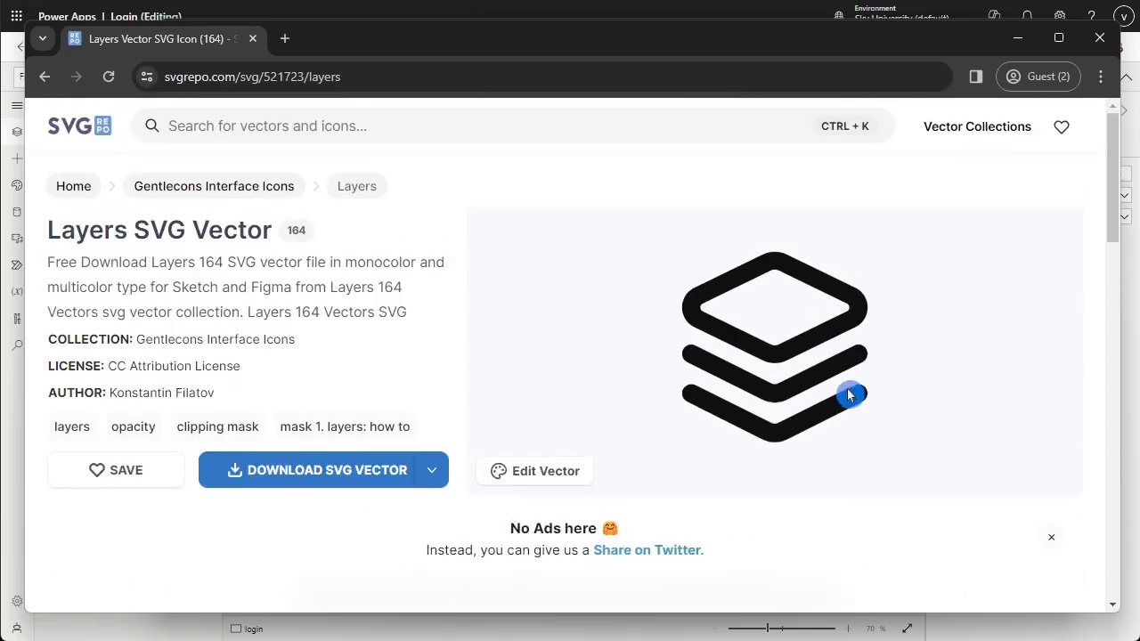
mouse_move(545, 471)
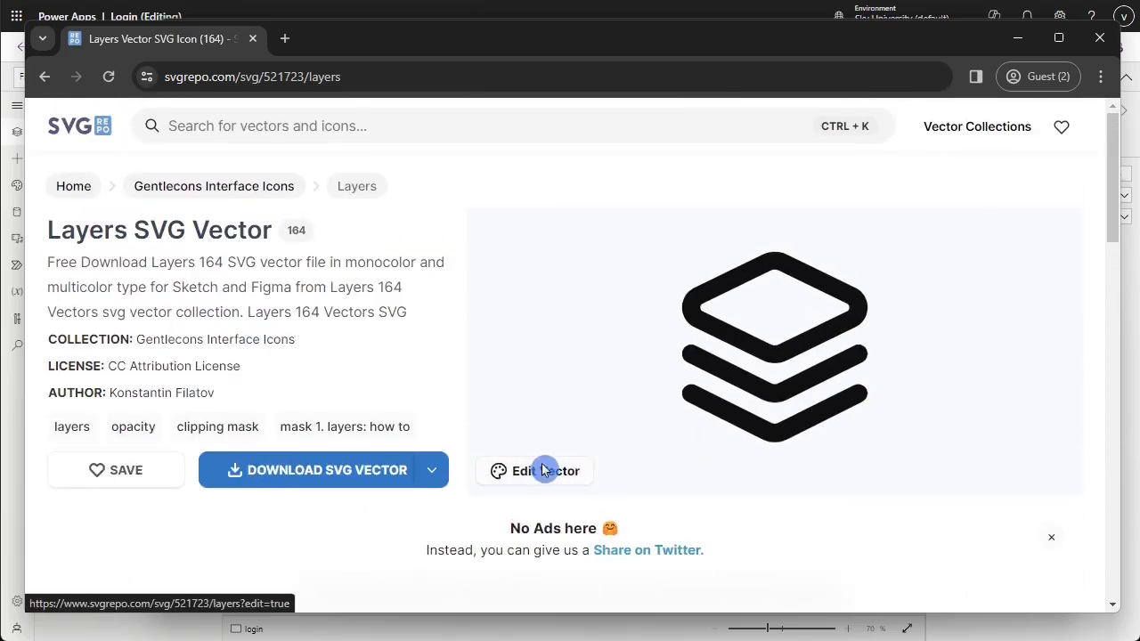
left_click(534, 471)
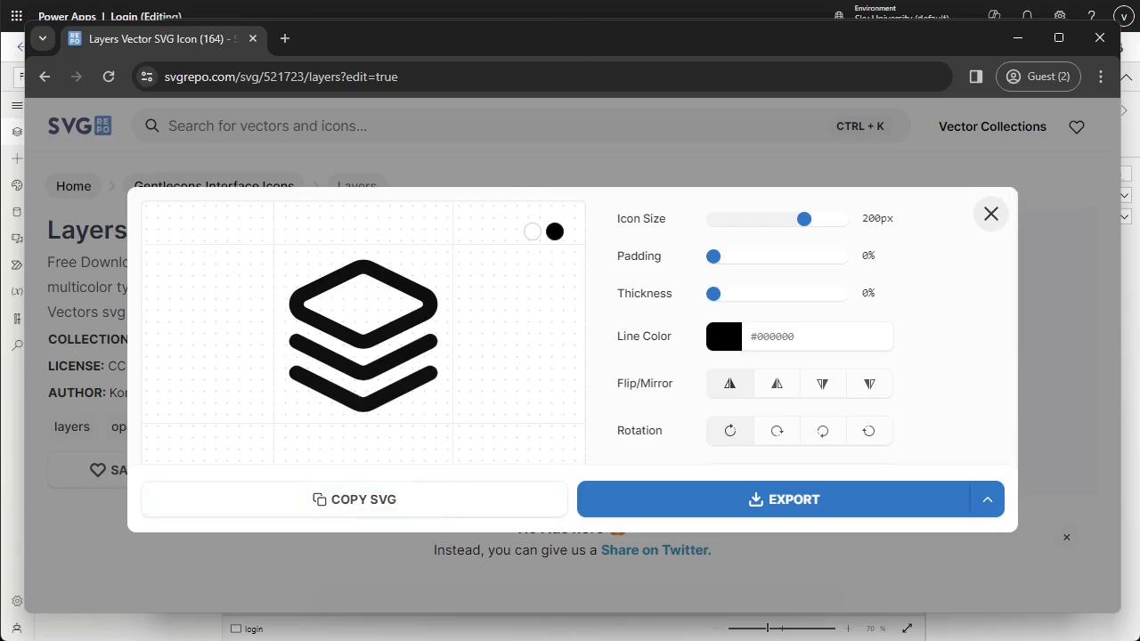
mouse_move(1094, 11)
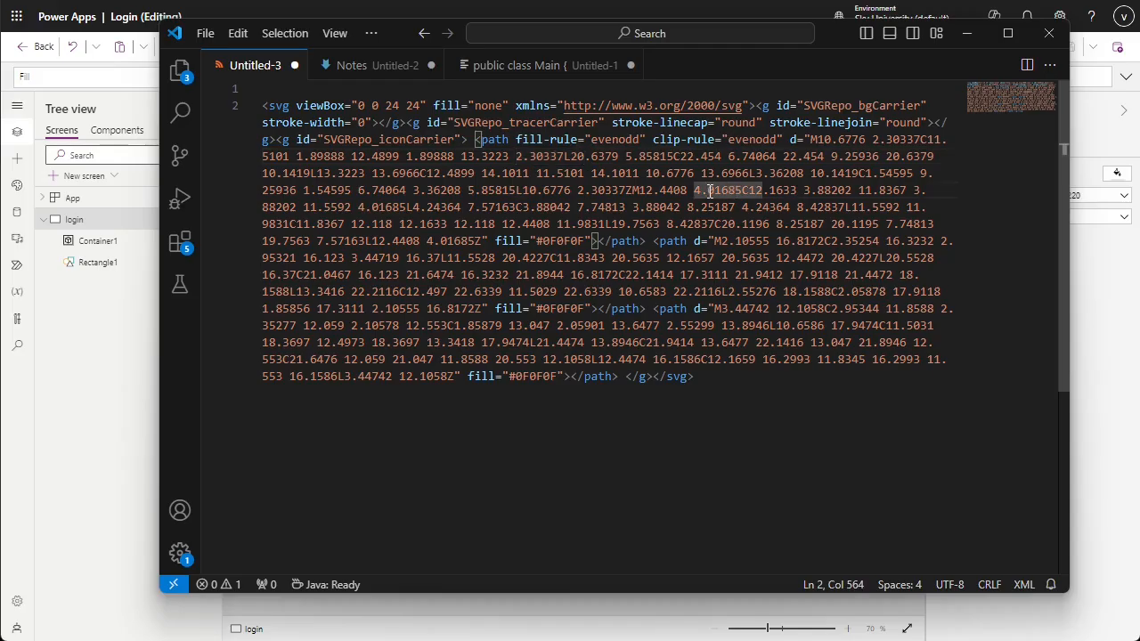
- Replace all double quotes with single quotes in the SVG code and copy it
key("Ctrl+f")
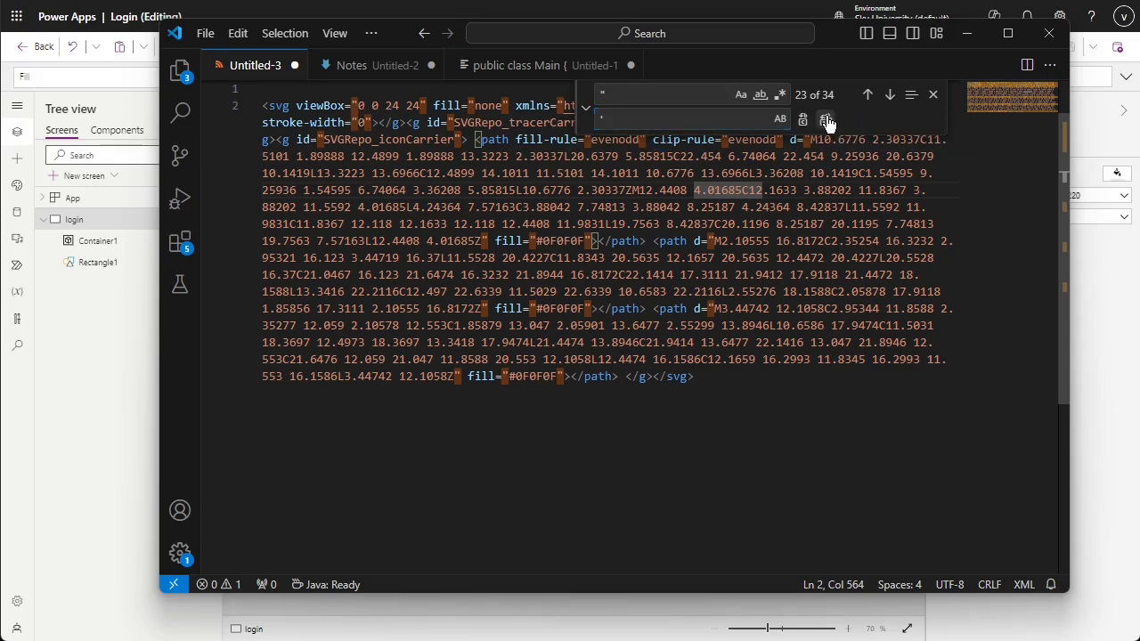
left_click(827, 118)
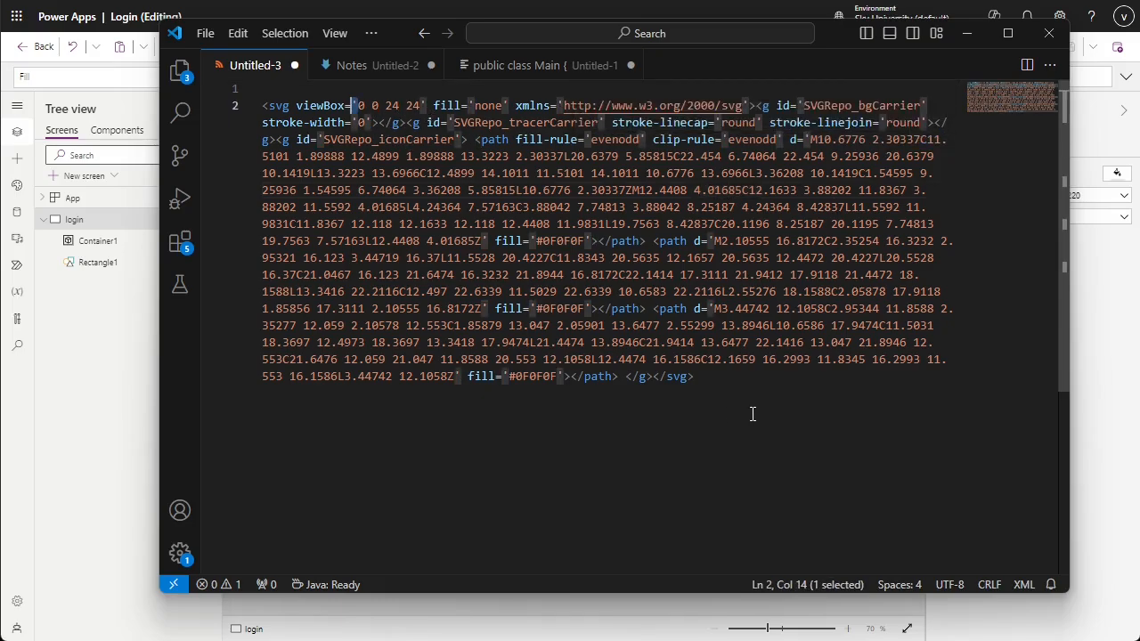
key("ctrl+a")
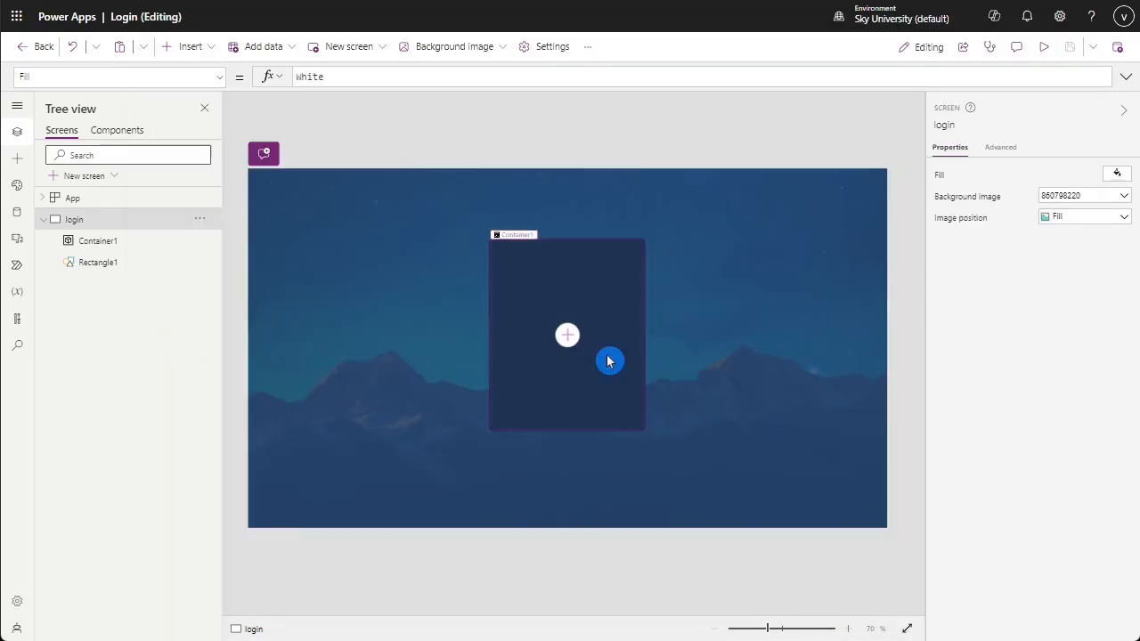
- Select the login container to insert the Layers SVG image control into it
left_click(191, 46)
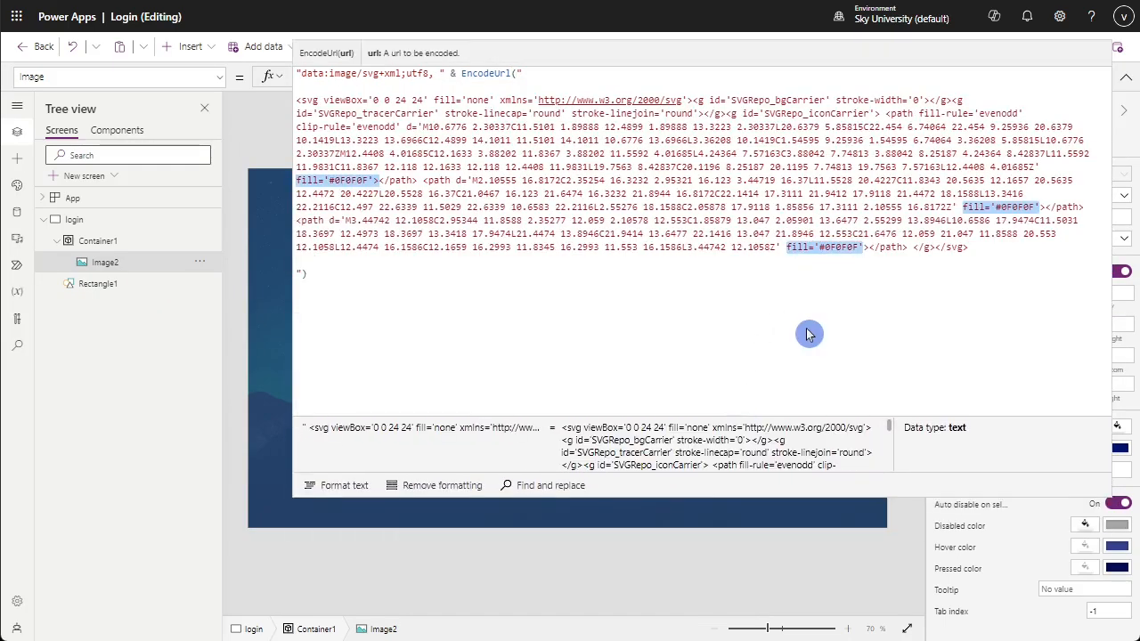
mouse_move(812, 324)
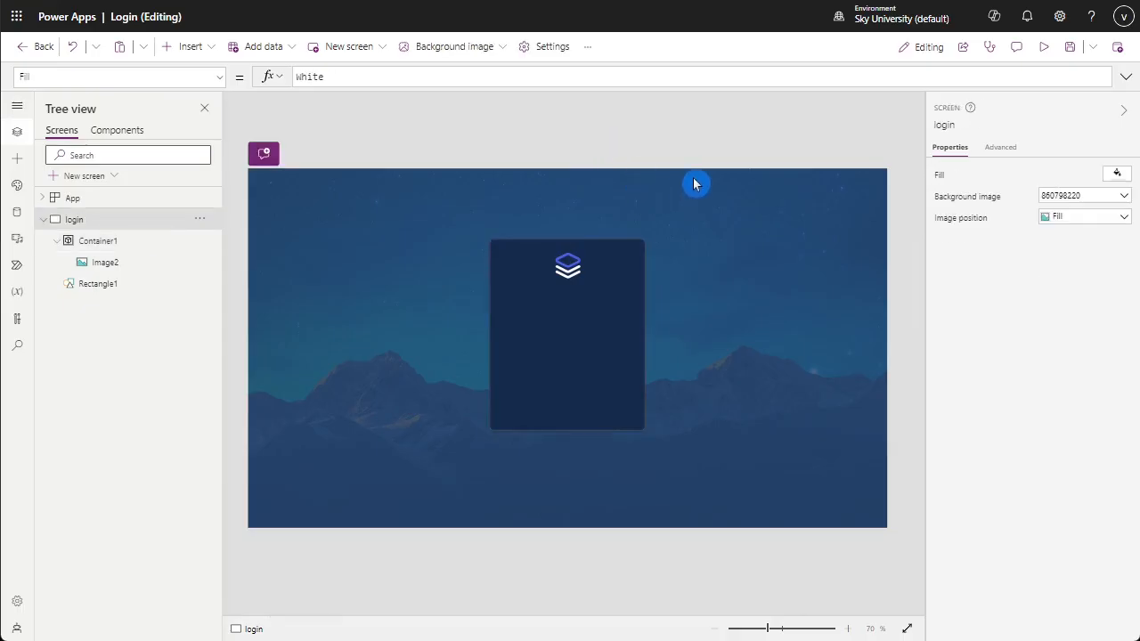
mouse_move(739, 328)
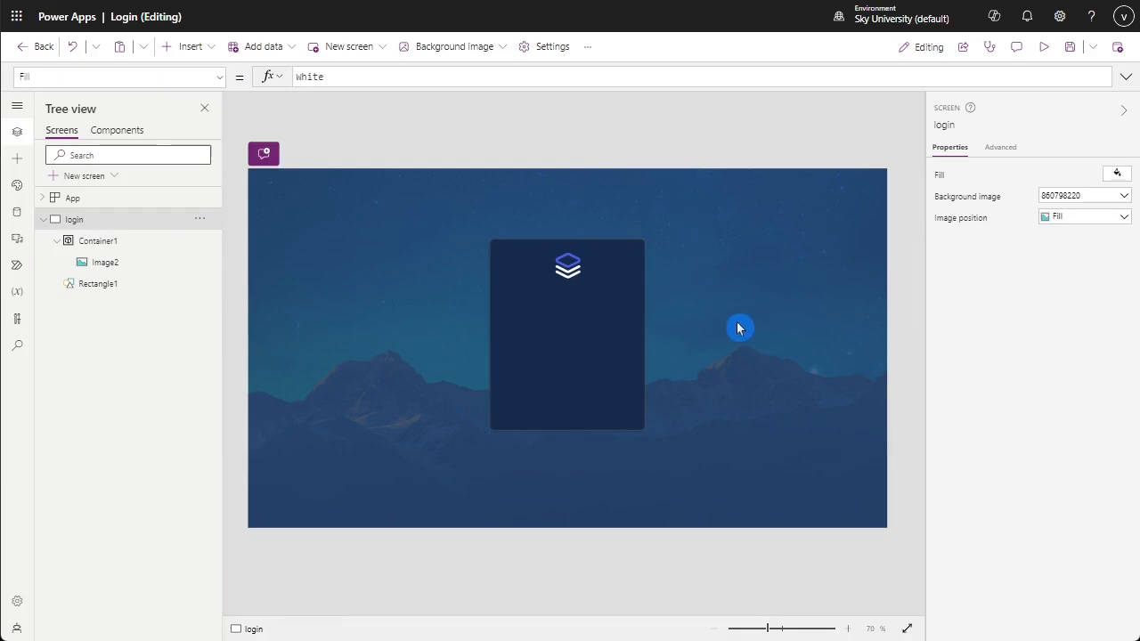
mouse_move(902, 418)
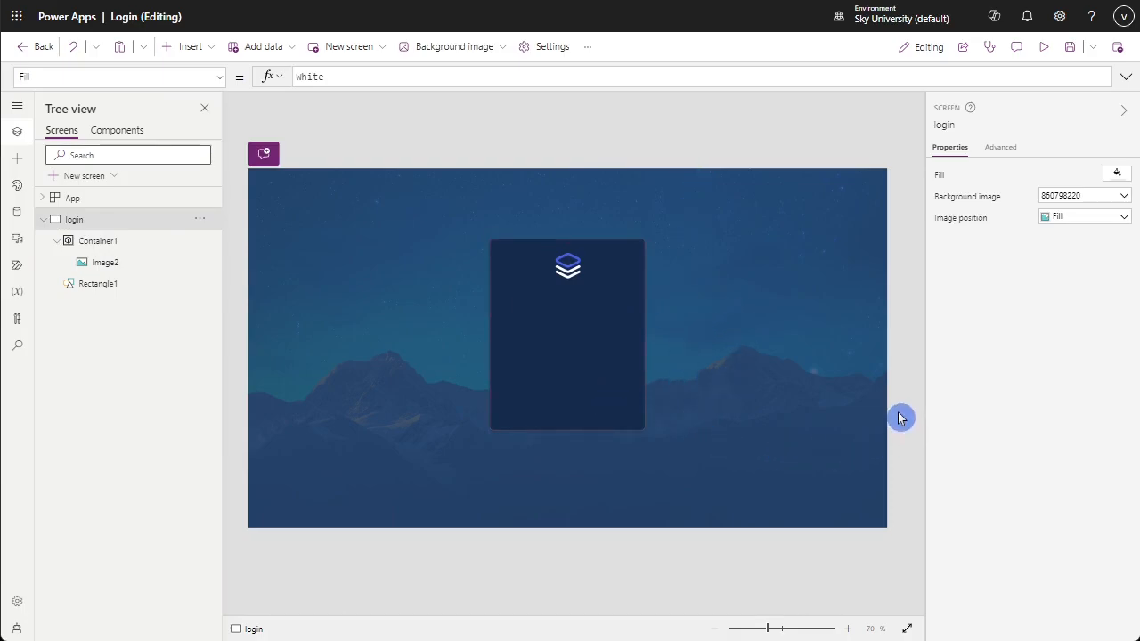
mouse_move(617, 121)
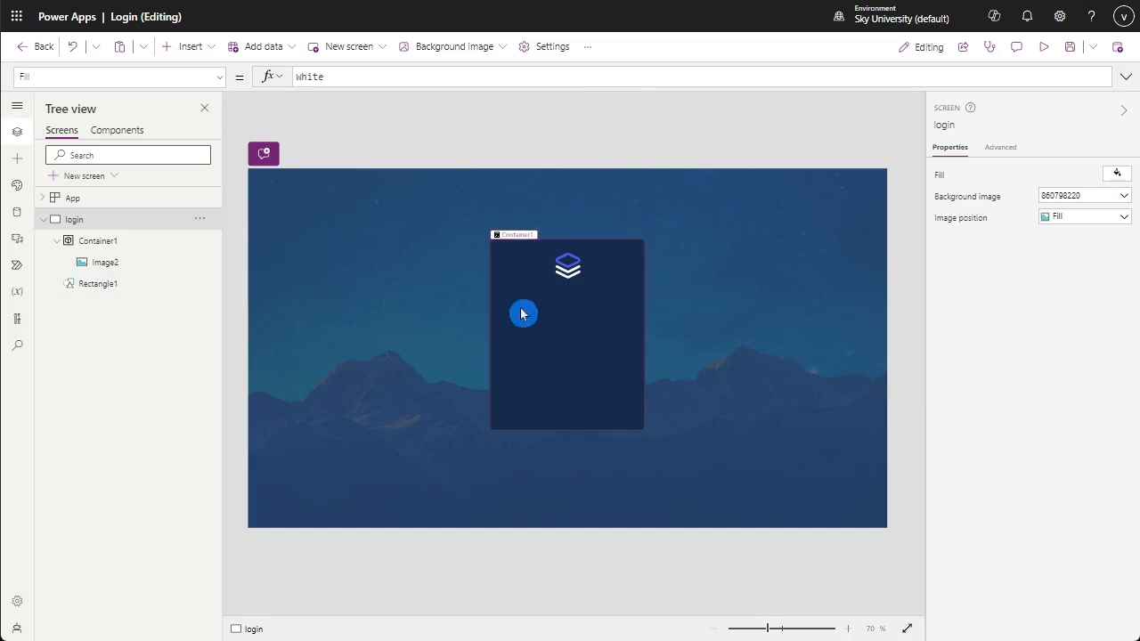
- Add an 'Email:' text label in the container with a custom hex text colour
left_click(190, 46)
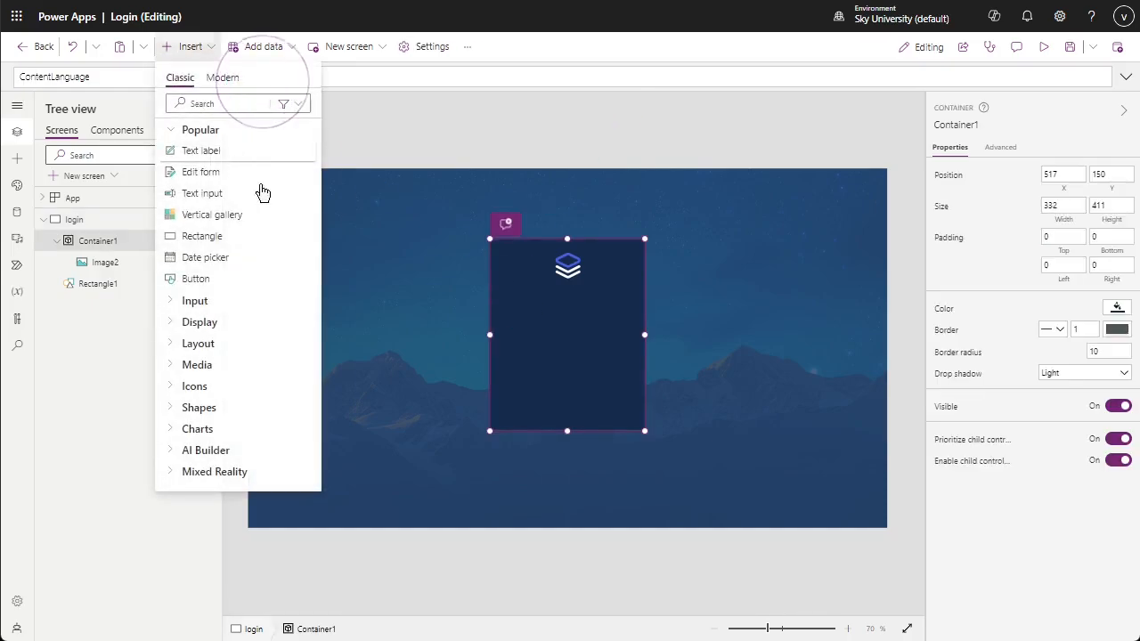
left_click(200, 149)
type("Email:")
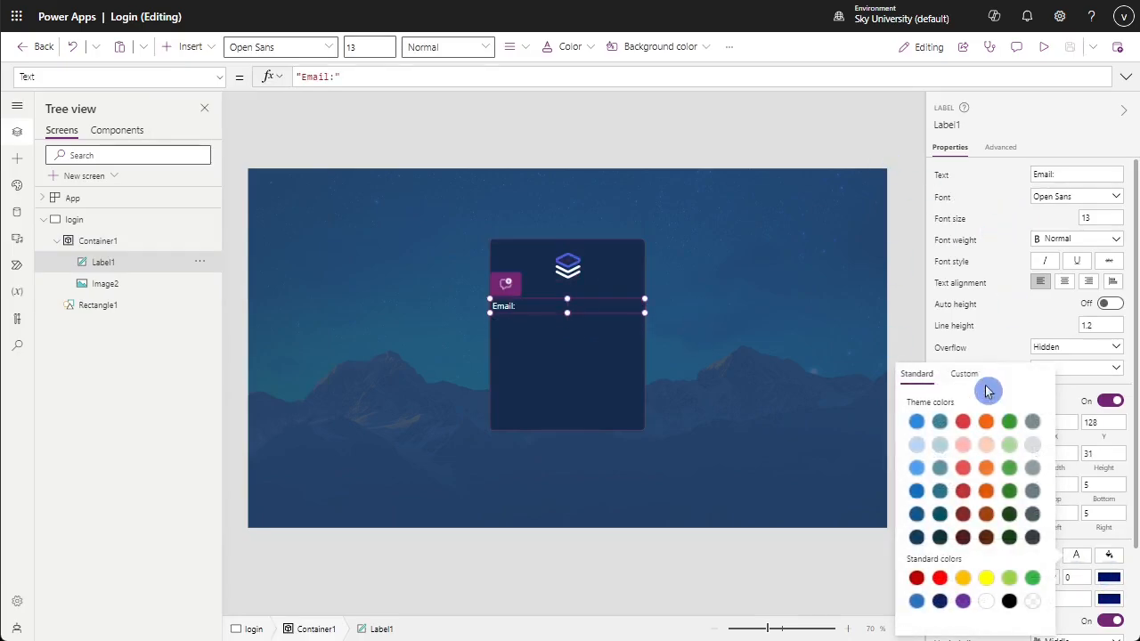
left_click(923, 378)
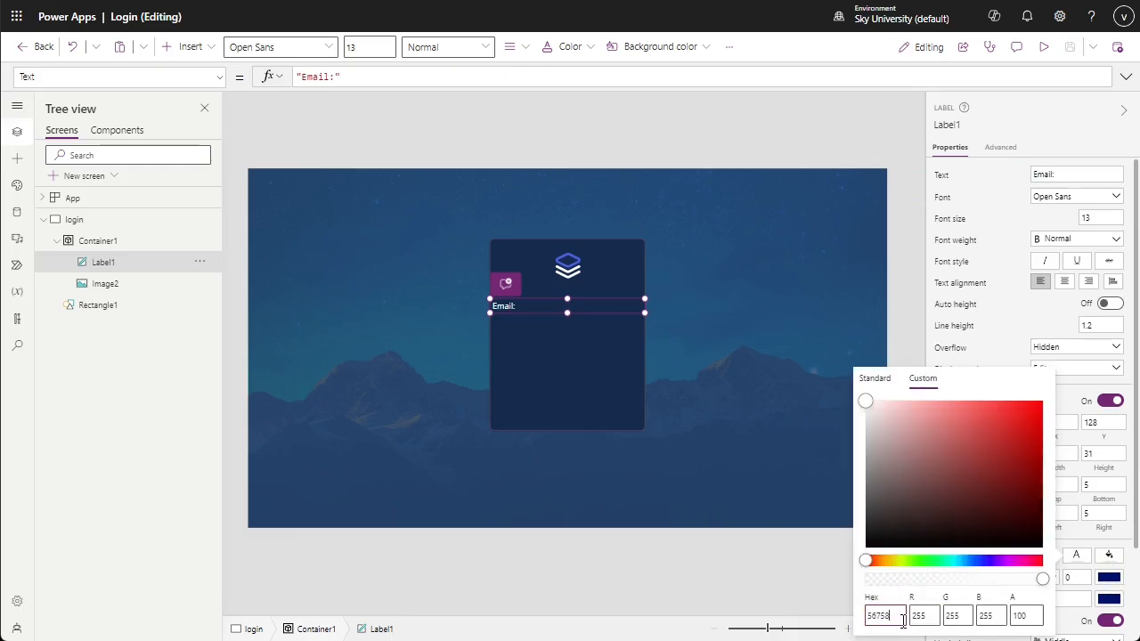
left_click(586, 306)
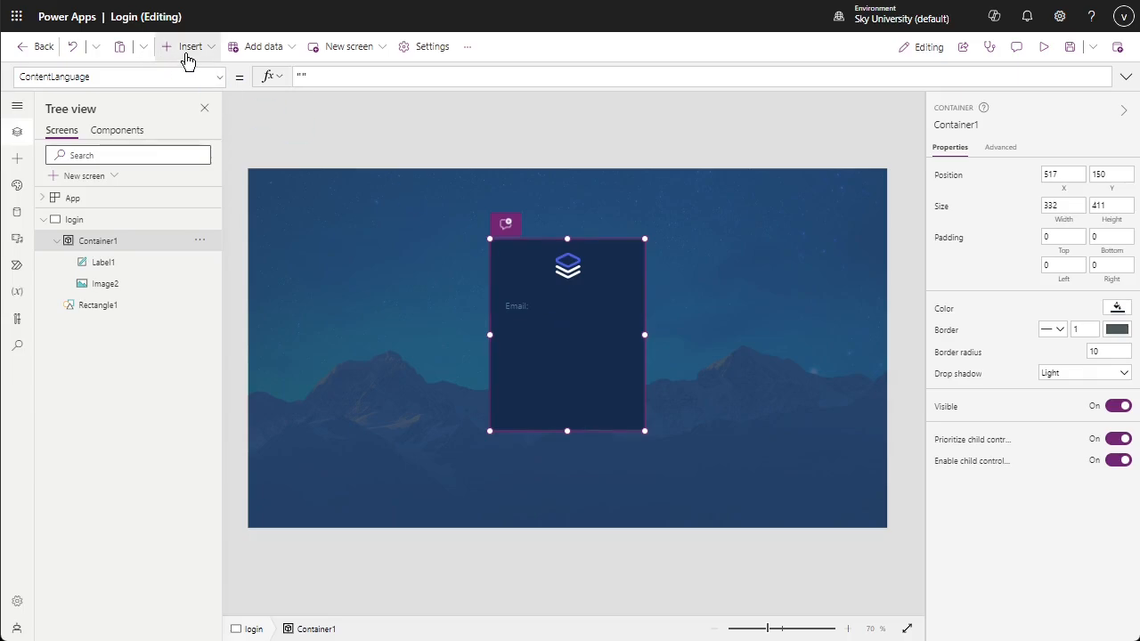
- Insert the email text input at vertical position 144 and adjust its properties
left_click(189, 46)
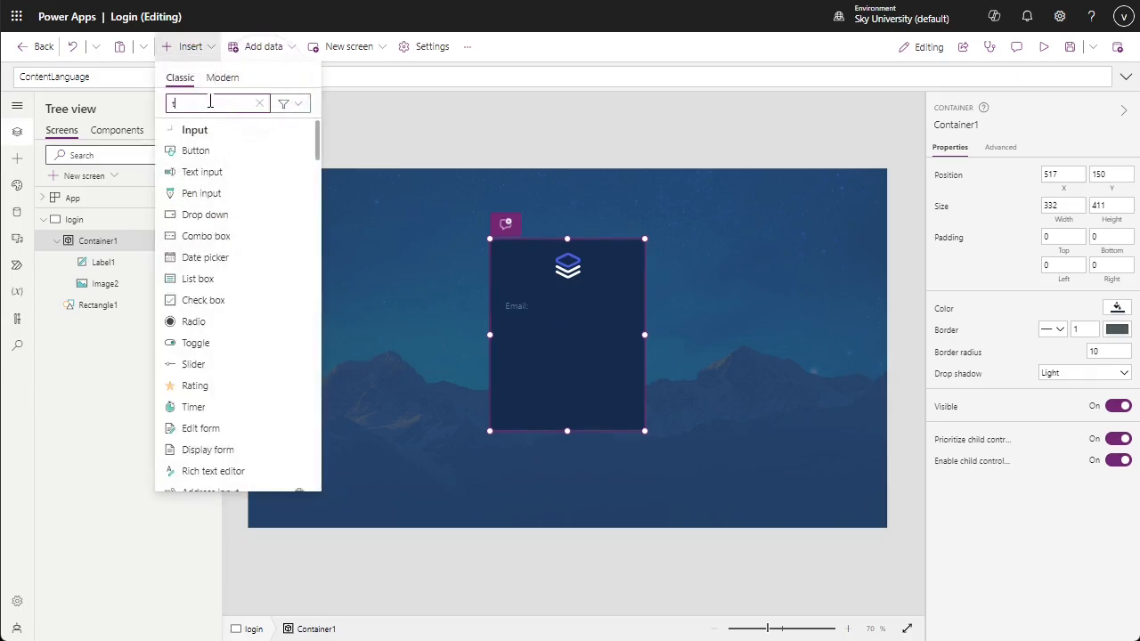
left_click(201, 171)
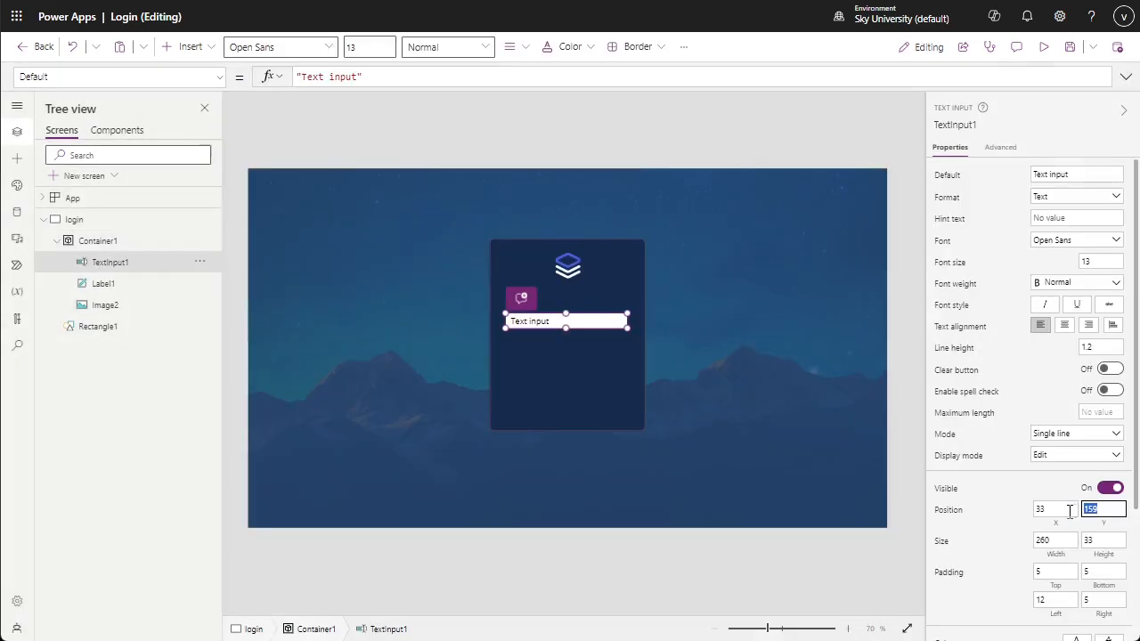
type("144")
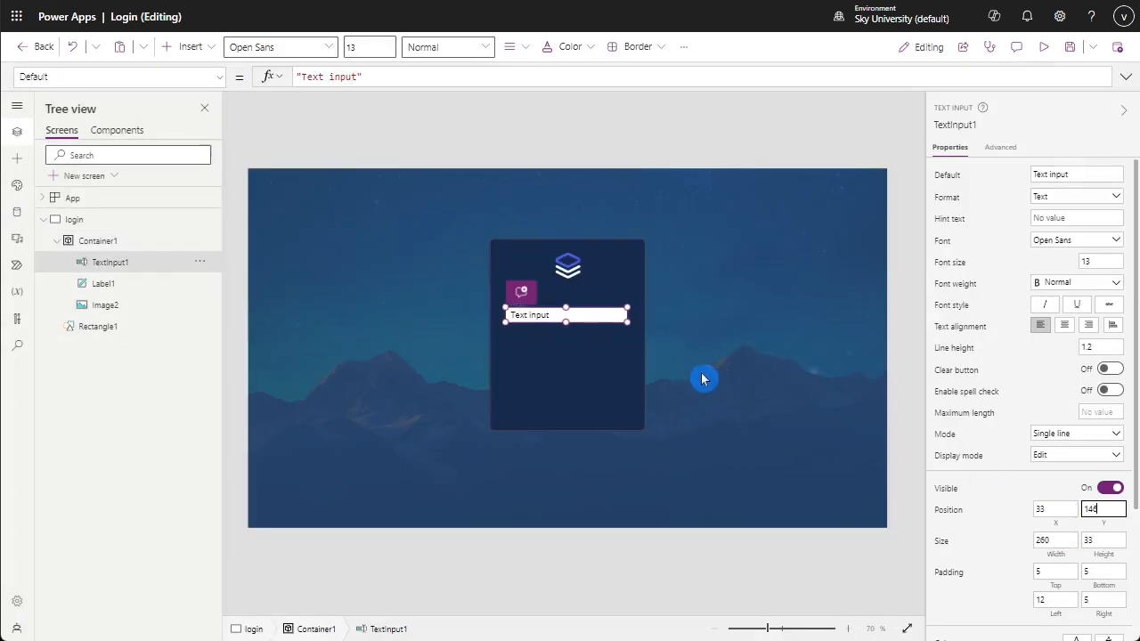
left_click(103, 283)
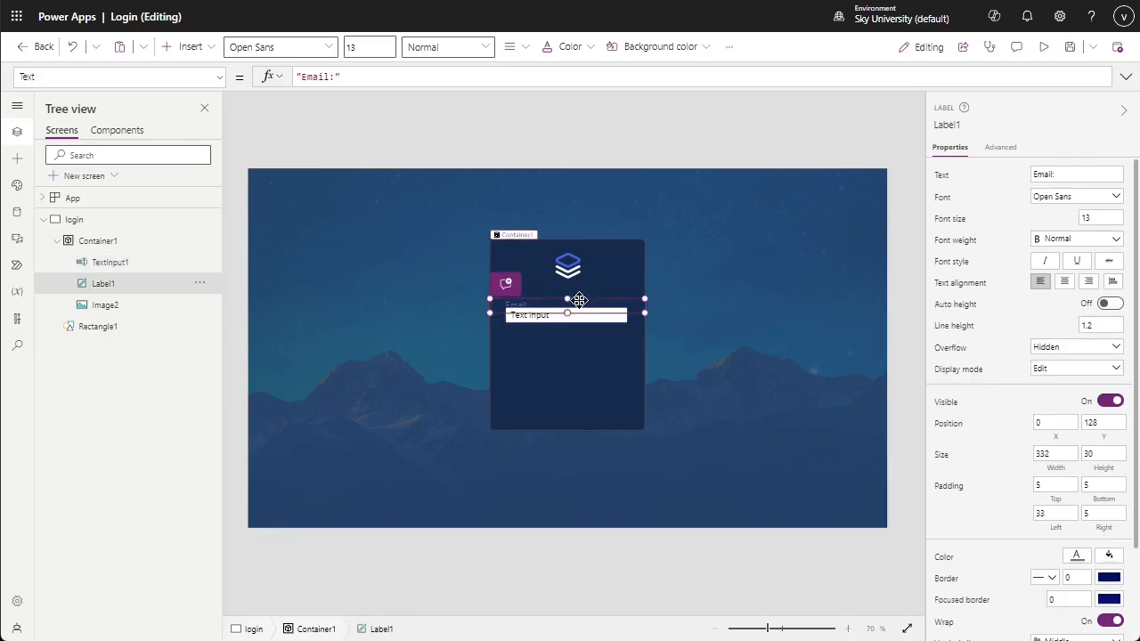
left_click(531, 314)
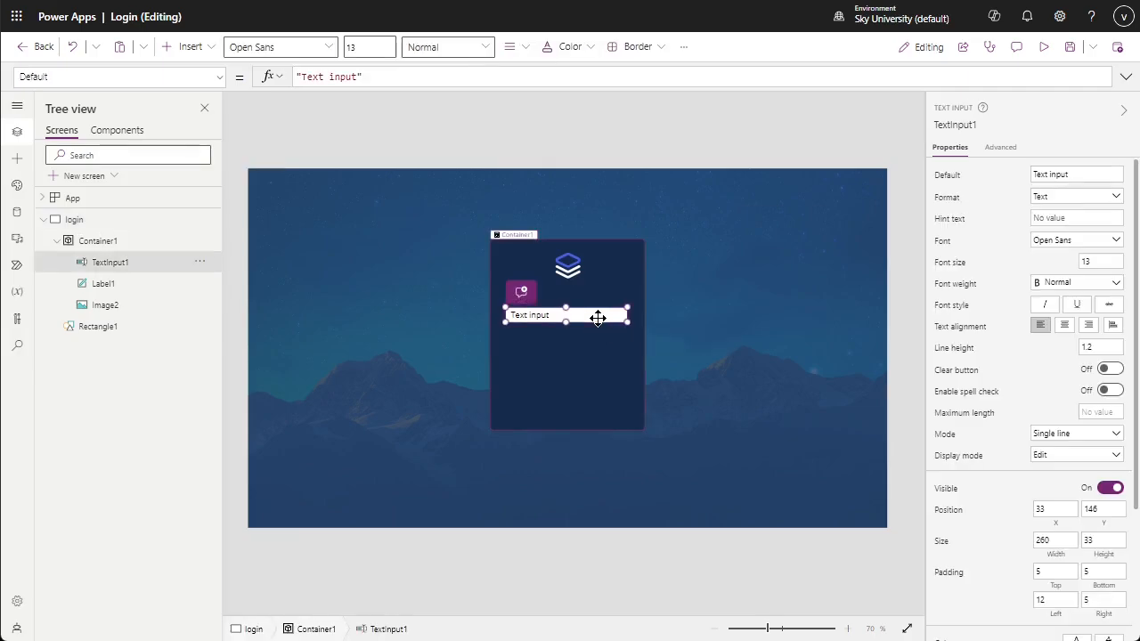
scroll("down", 3)
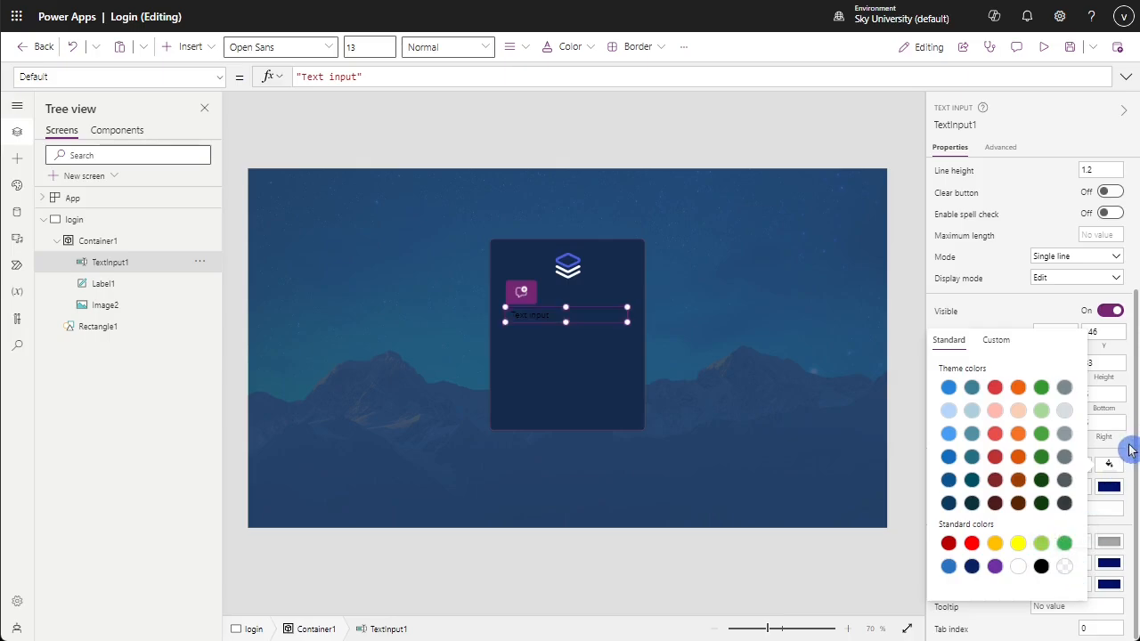
left_click(1108, 467)
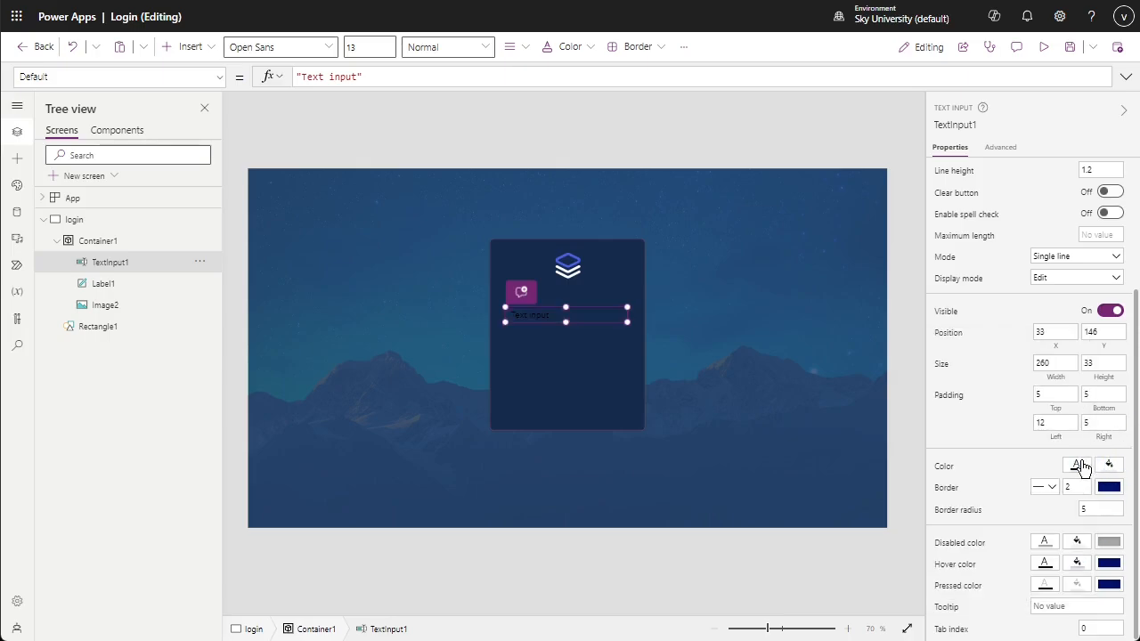
left_click(1110, 465)
type("rect")
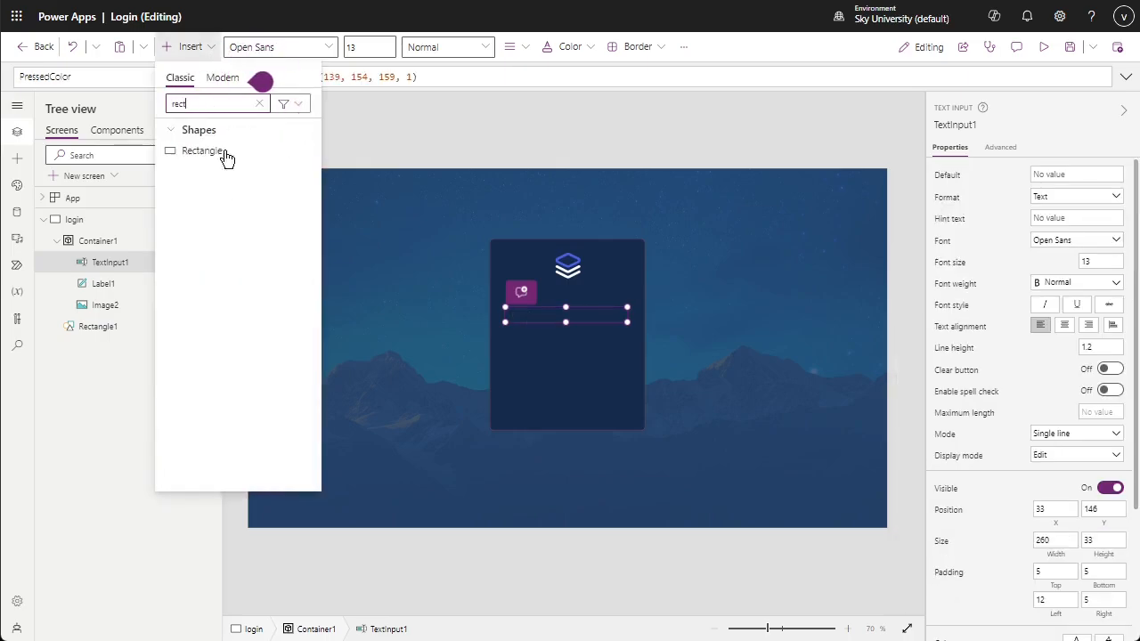
- Add a rectangle underline below the input and set its hint text to 'Username'
left_click(199, 150)
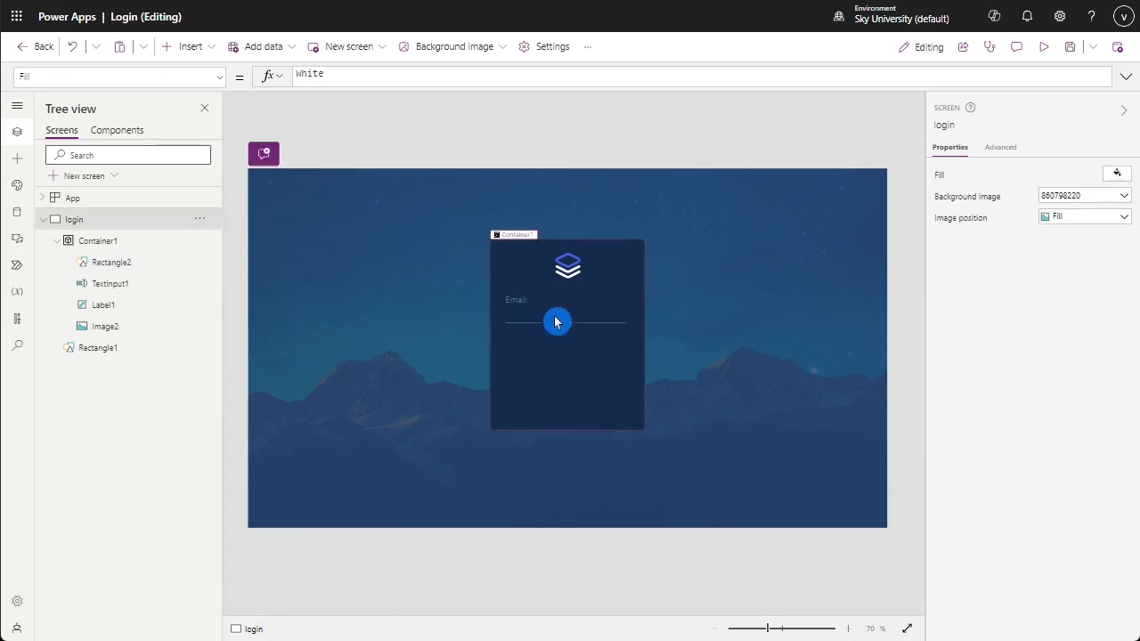
left_click(556, 321)
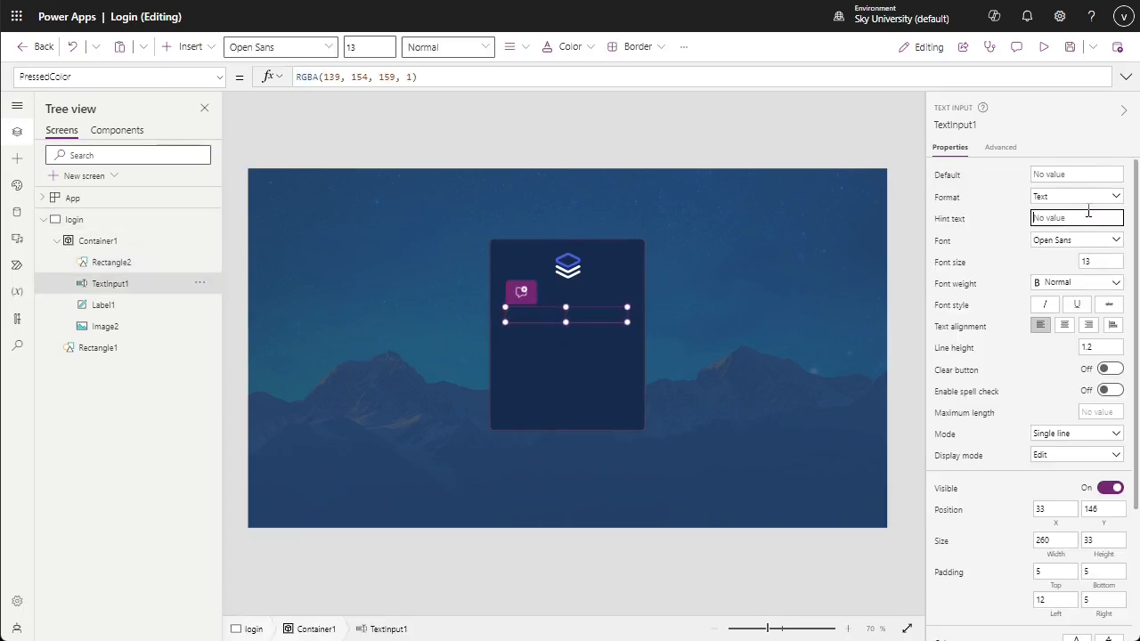
type("Username")
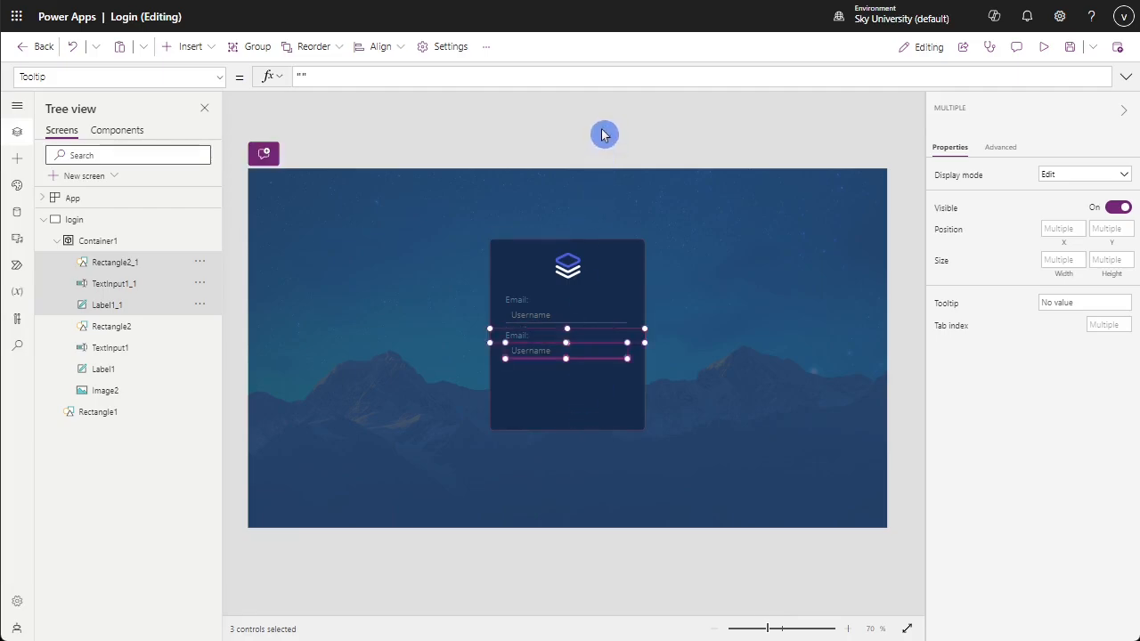
- Rename the copied label to 'Password:' and set the input's Mode to Password
left_click(107, 305)
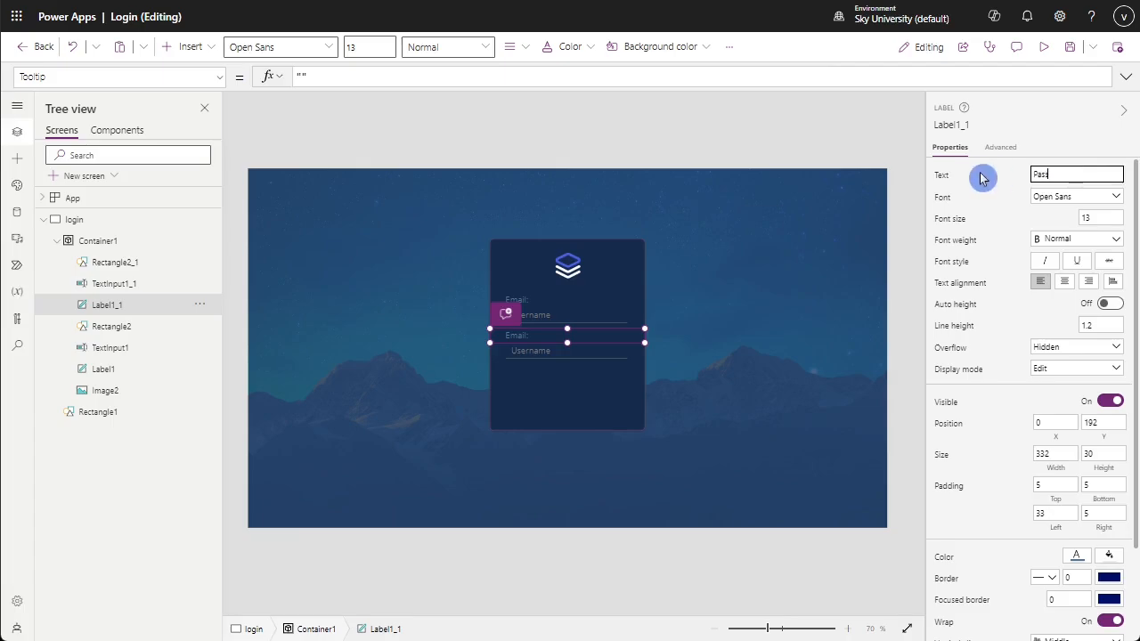
type("Password:")
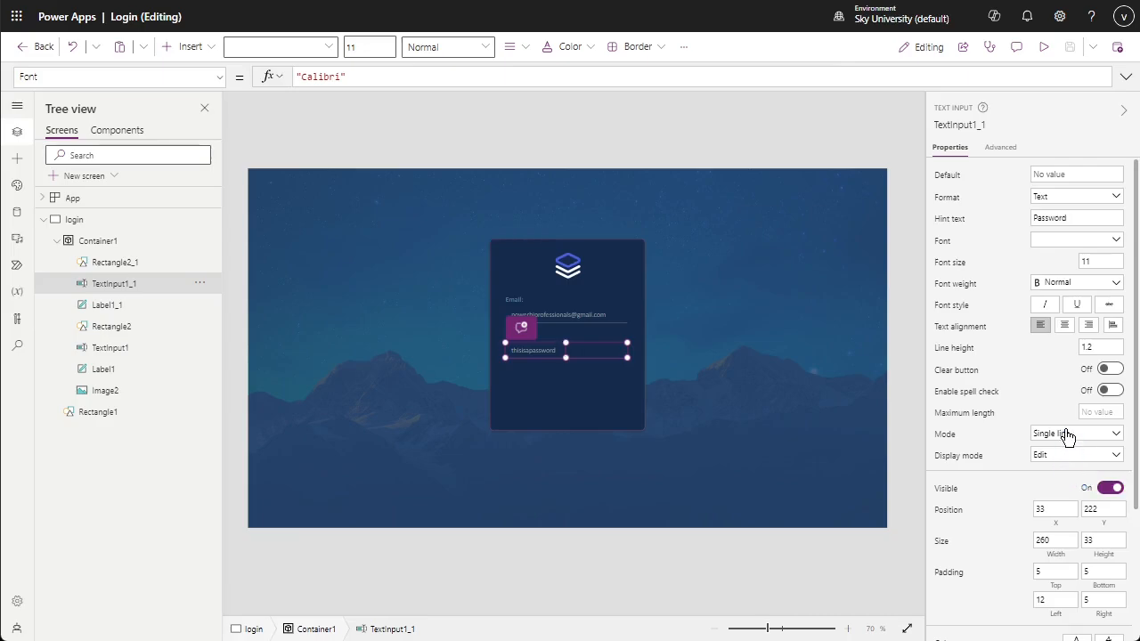
left_click(1075, 434)
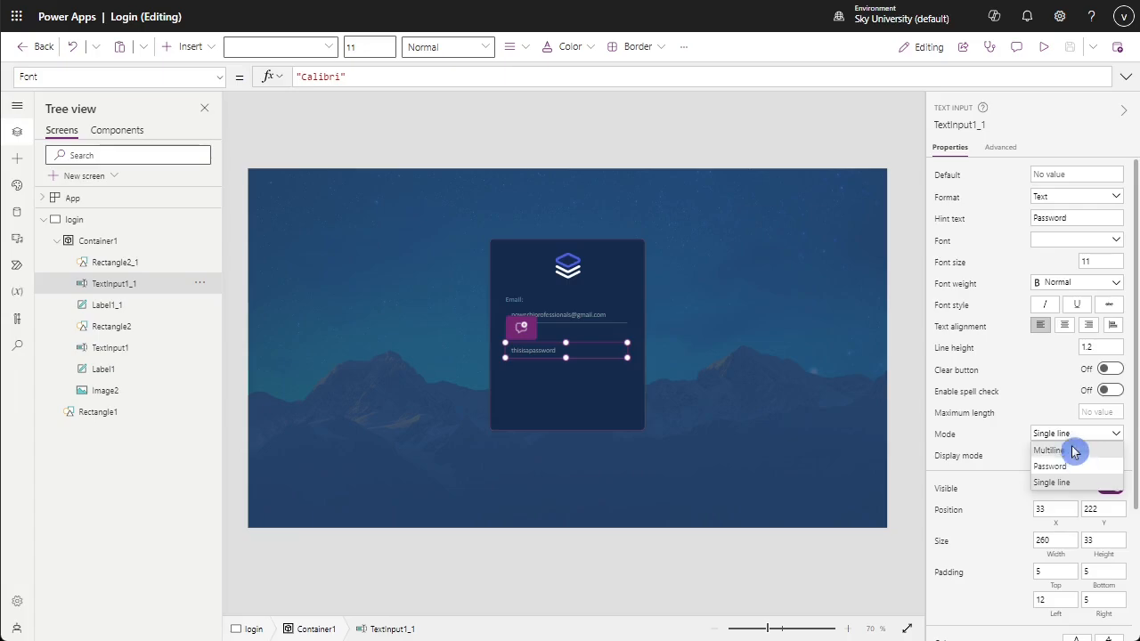
left_click(1051, 467)
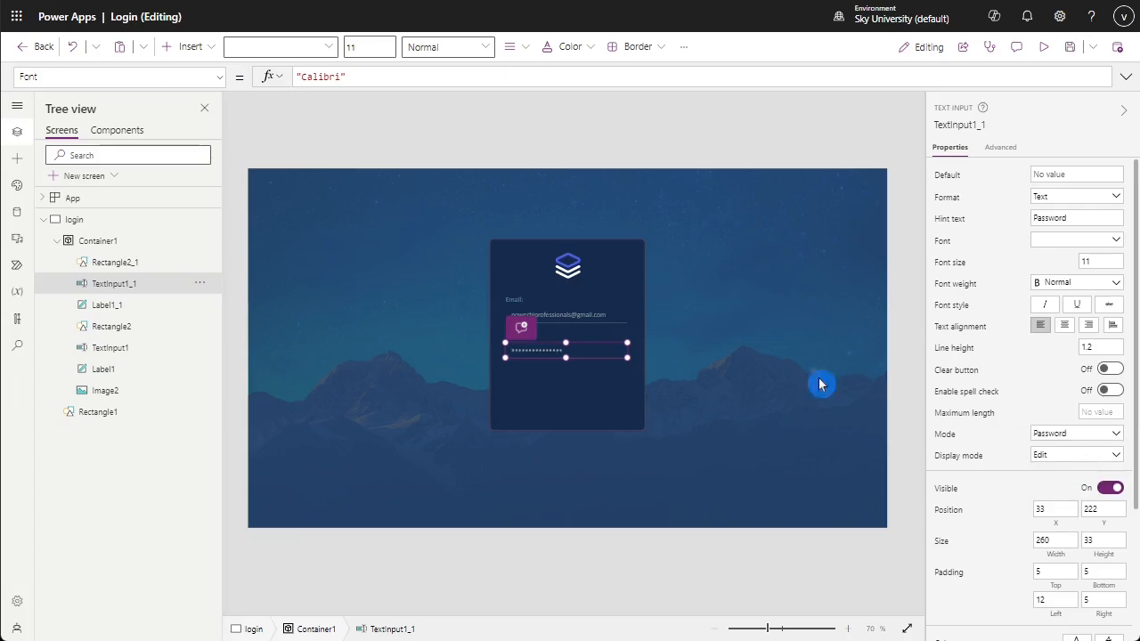
- Preview the login screen to check both fields, then return to editing
left_click(1044, 46)
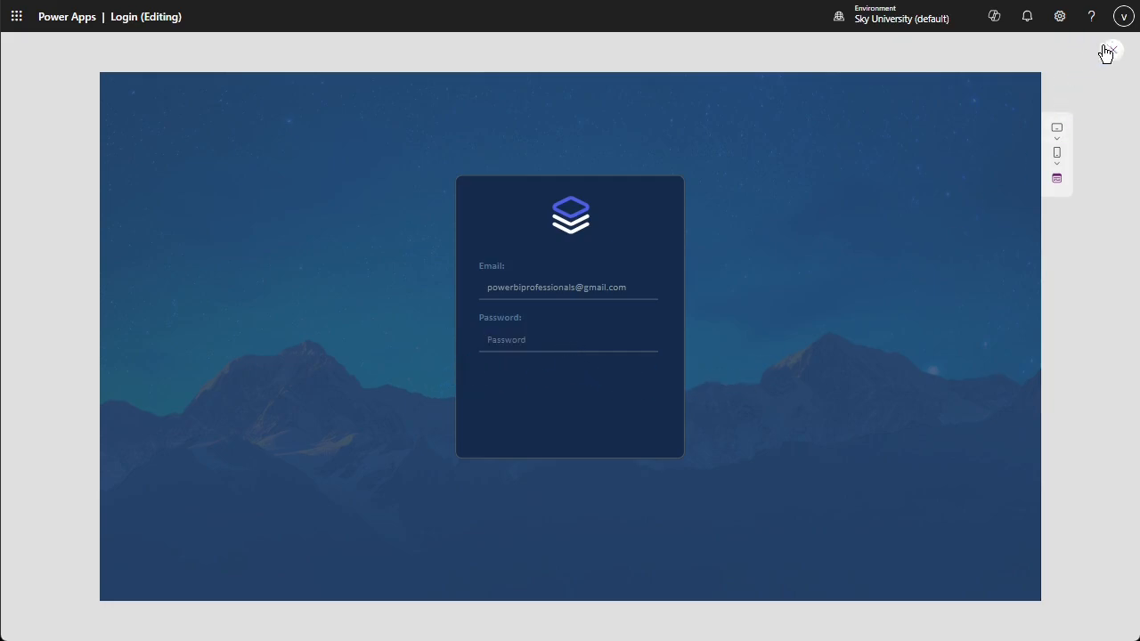
left_click(1111, 50)
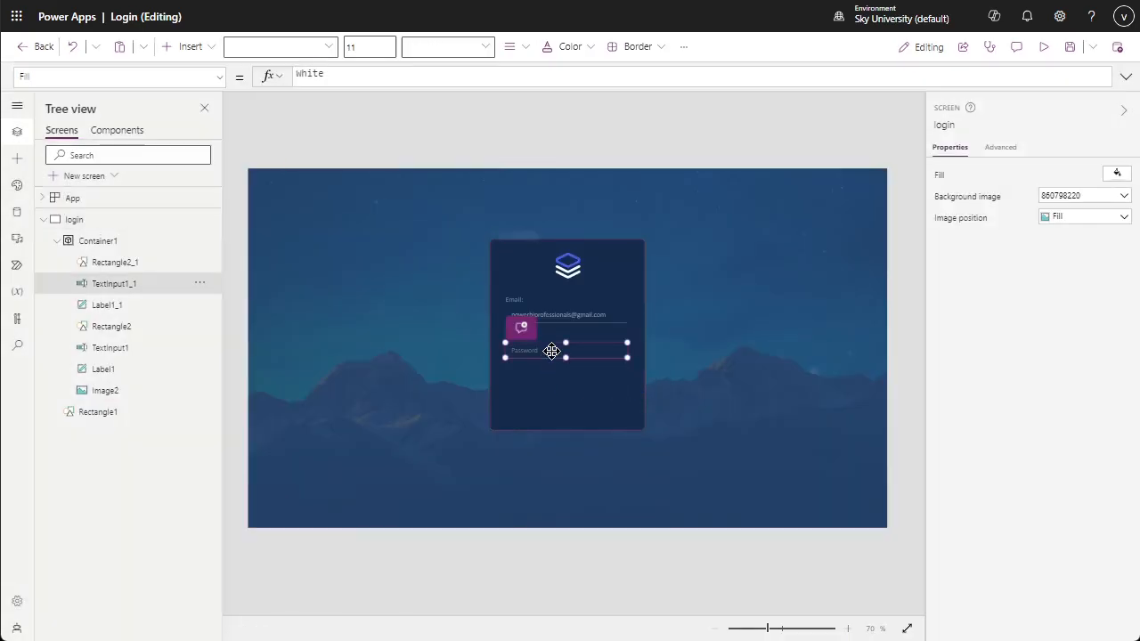
left_click(549, 352)
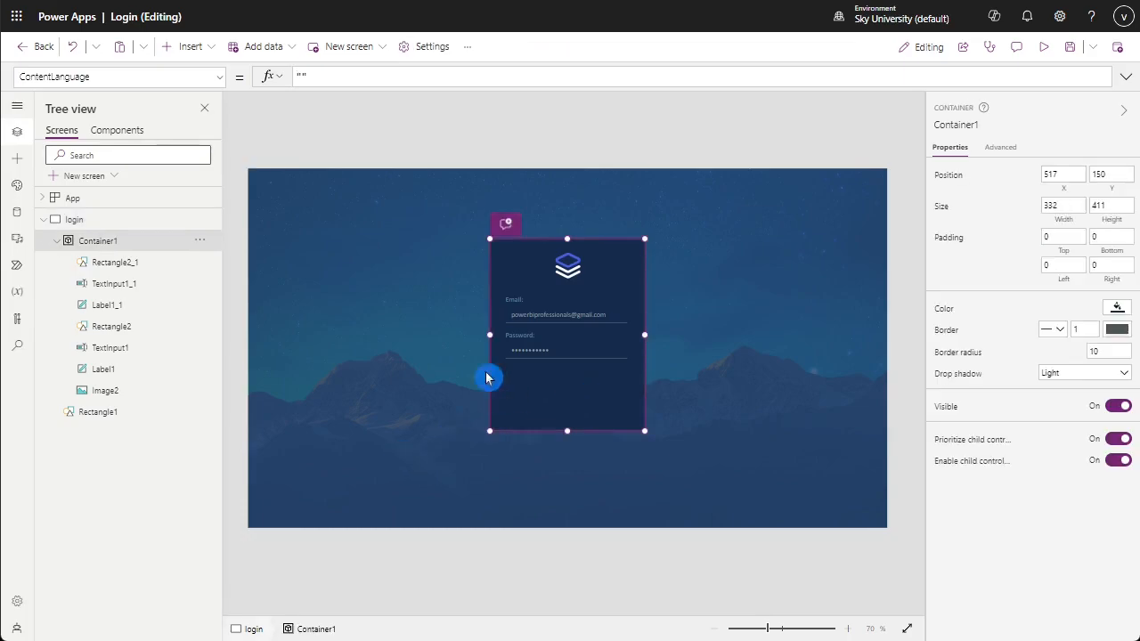
- Insert a button below the password field and stretch it to the card width
left_click(185, 47)
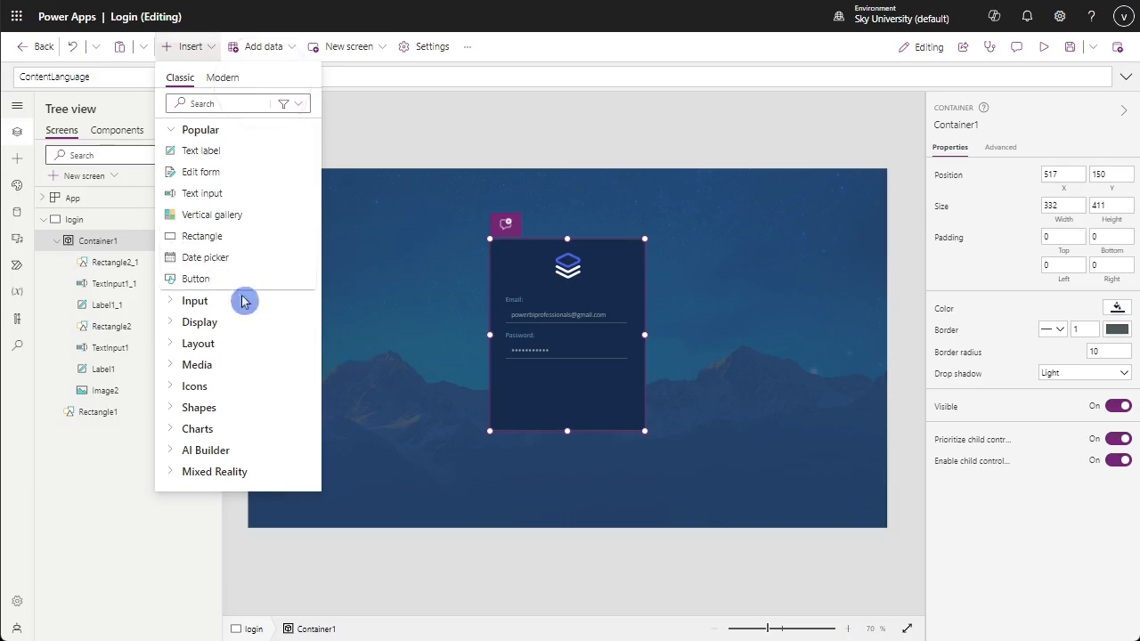
left_click(196, 278)
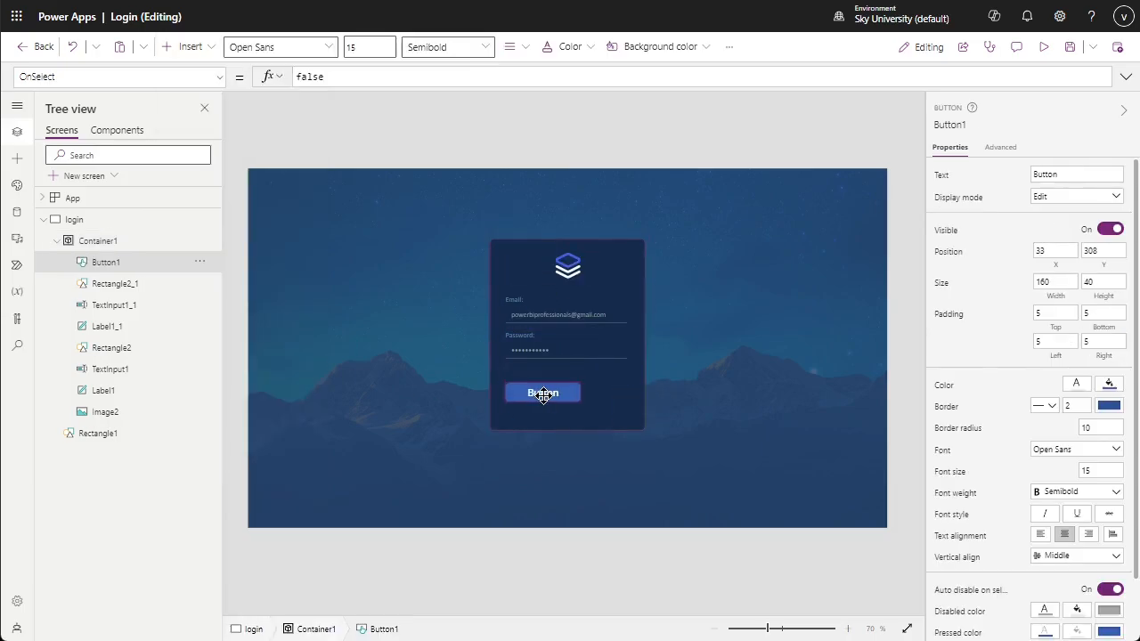
left_click_drag(542, 394, 542, 388)
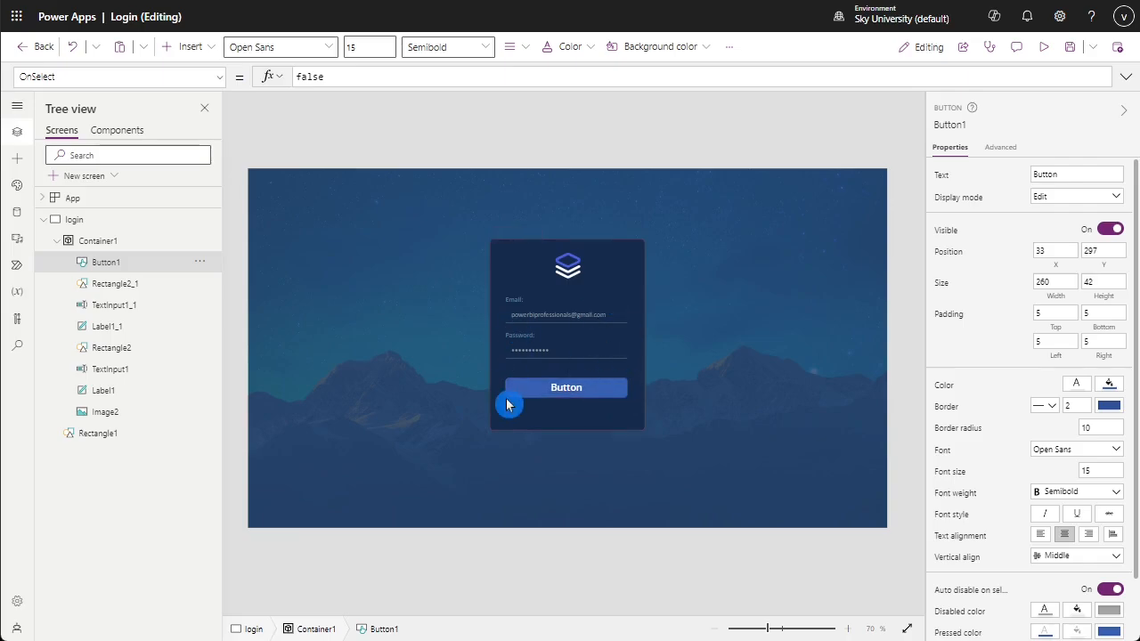
left_click(567, 387)
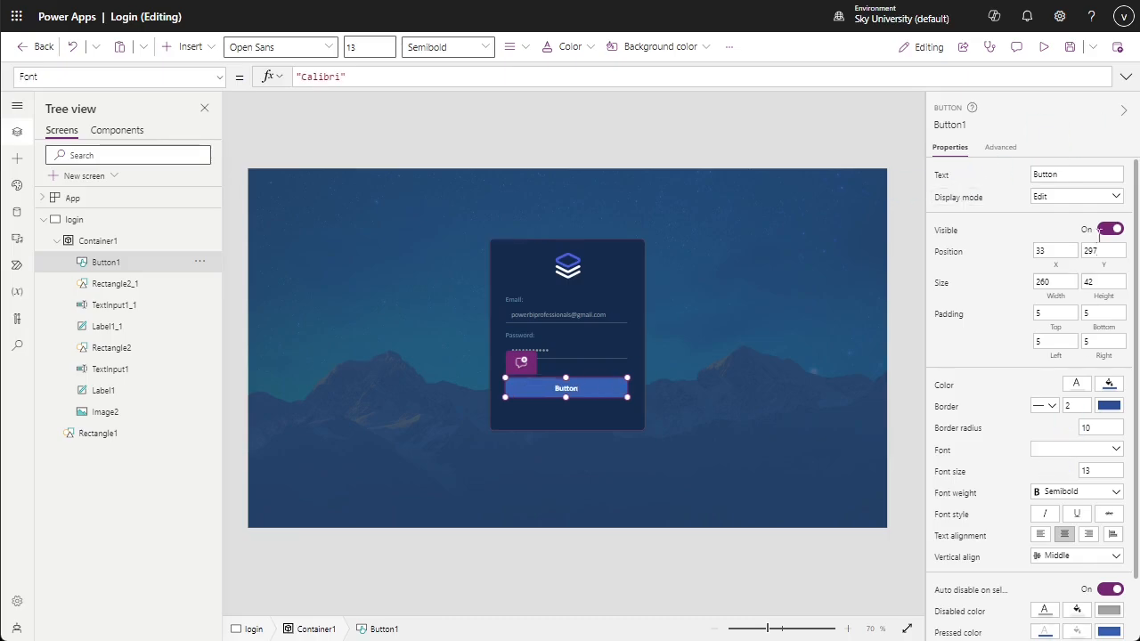
- Set the button's text to 'Login' with Normal font weight
left_click(1076, 174)
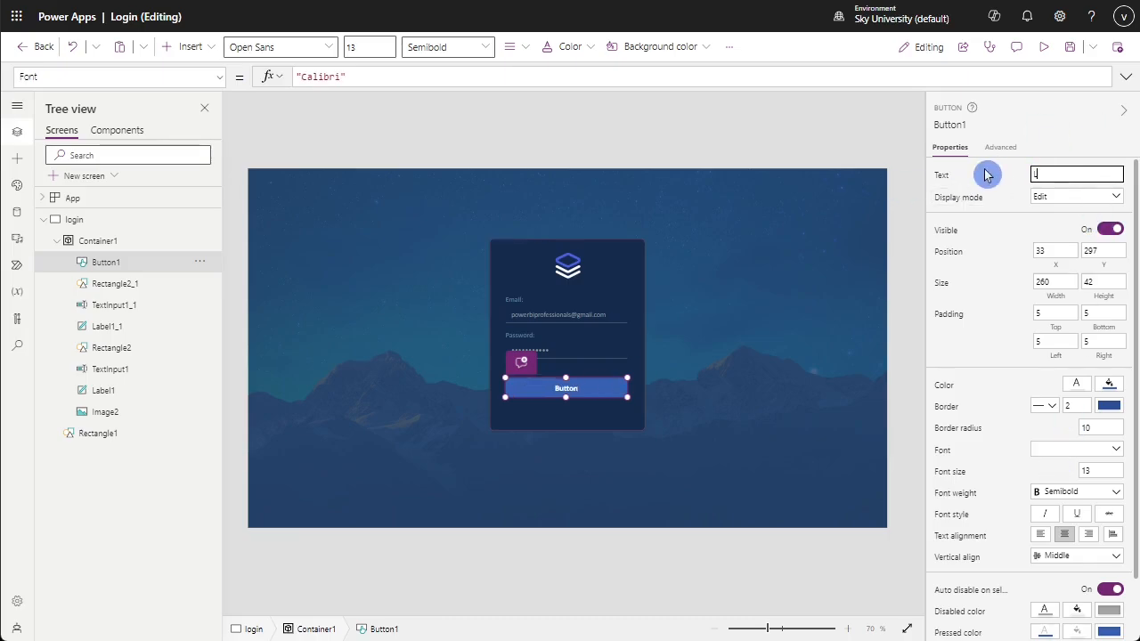
type("Login")
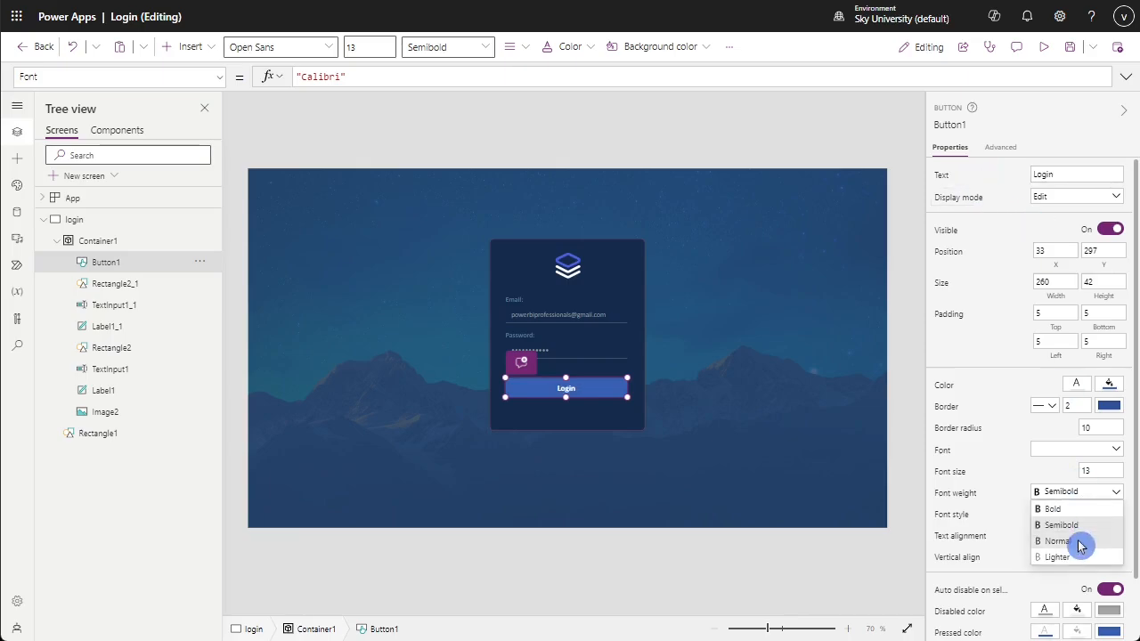
left_click(1058, 542)
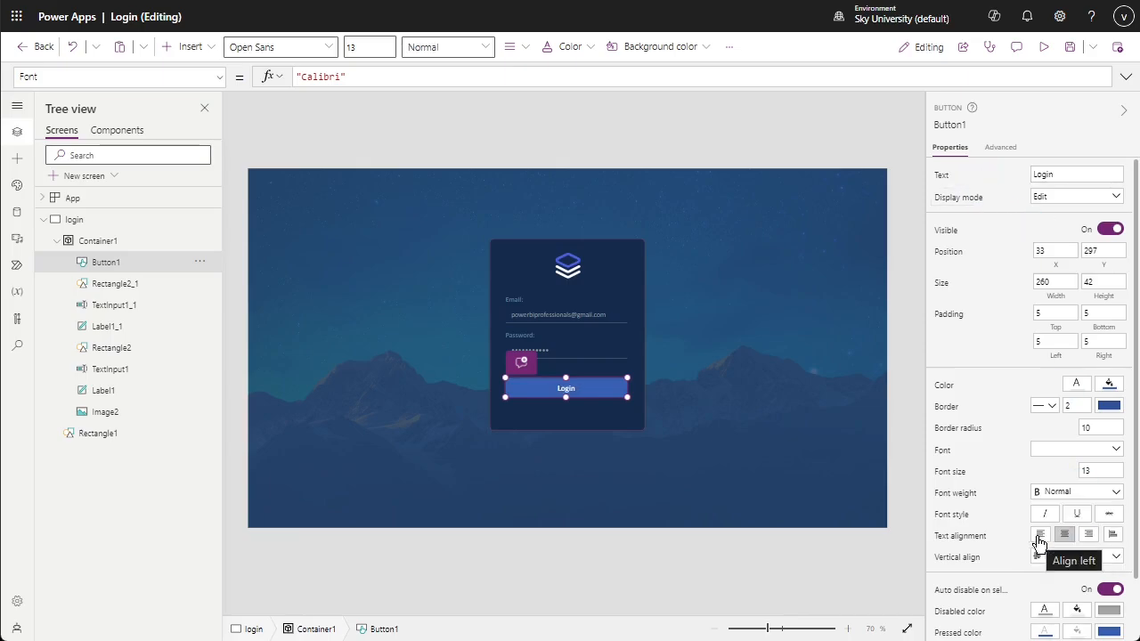
left_click(1108, 384)
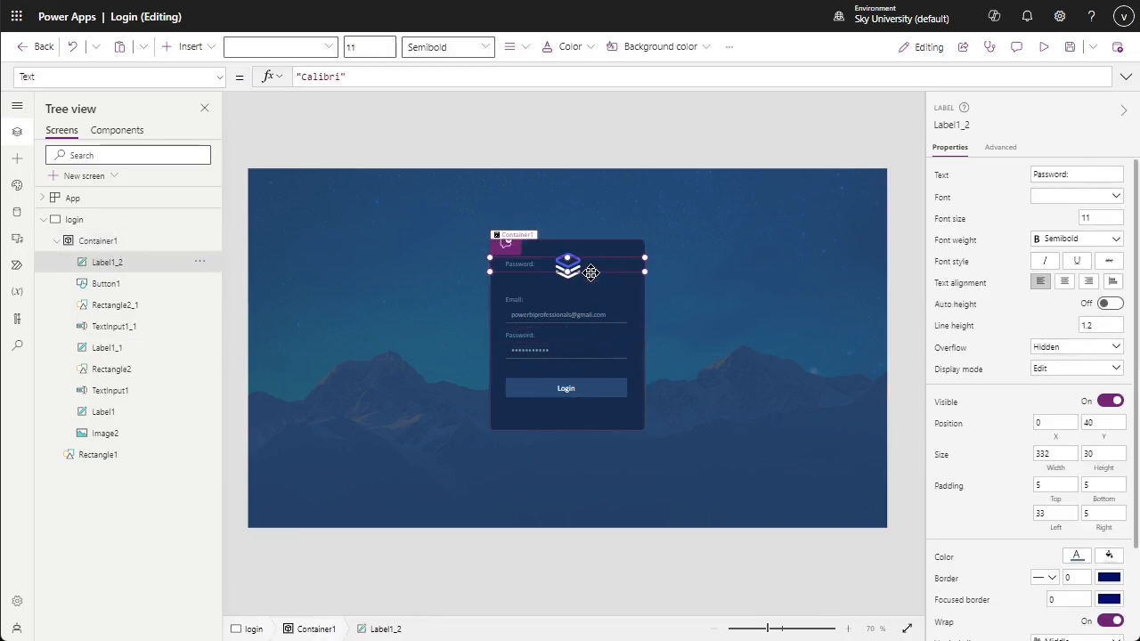
- Move the copied label below the Login button, reading 'Forgot Password?' at font size 9
left_click_drag(592, 271, 602, 410)
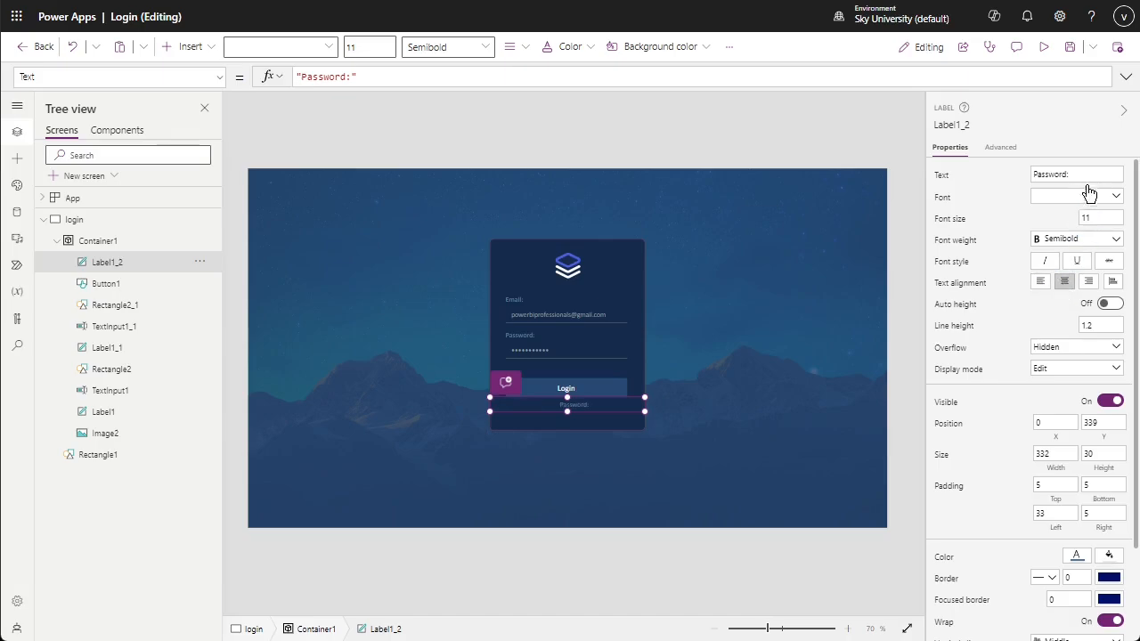
type("Forgot")
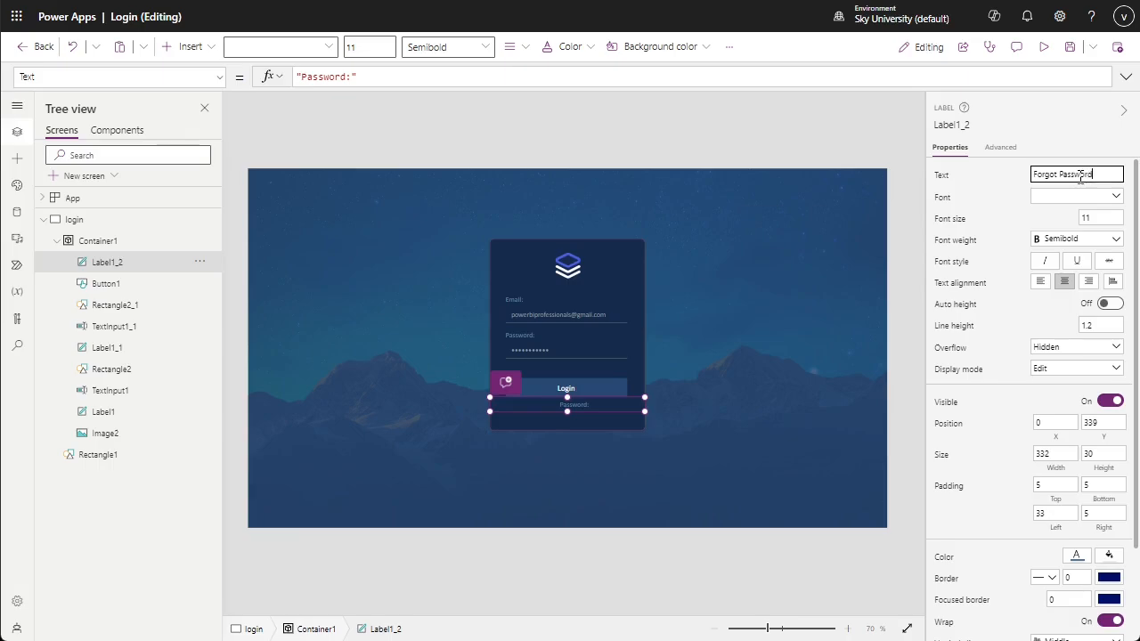
type("Forgot Password?")
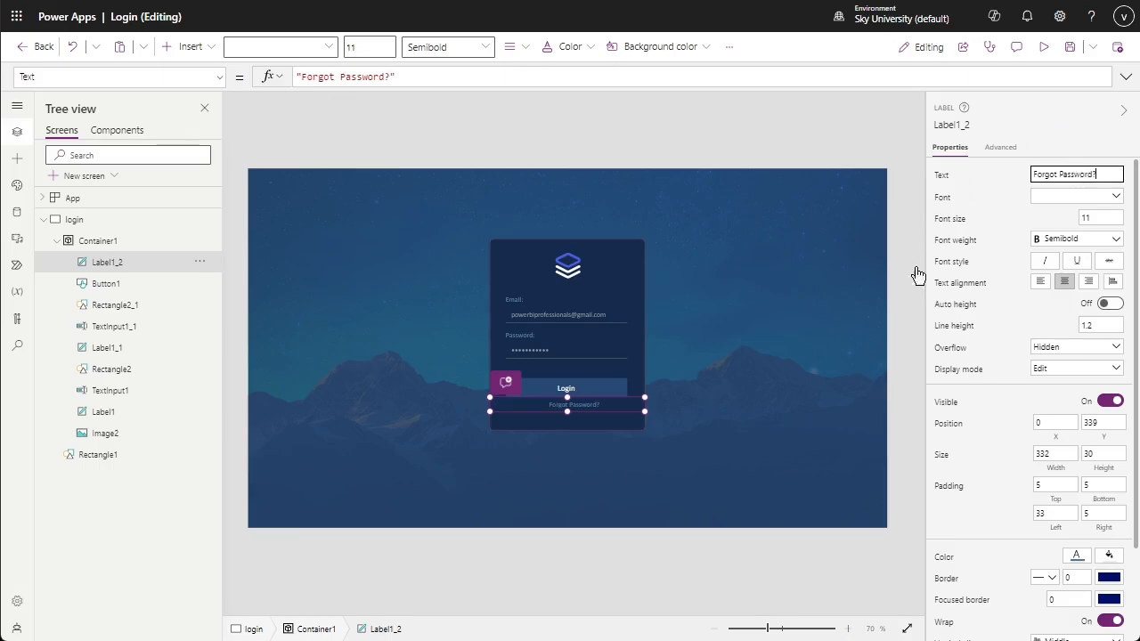
mouse_move(1066, 517)
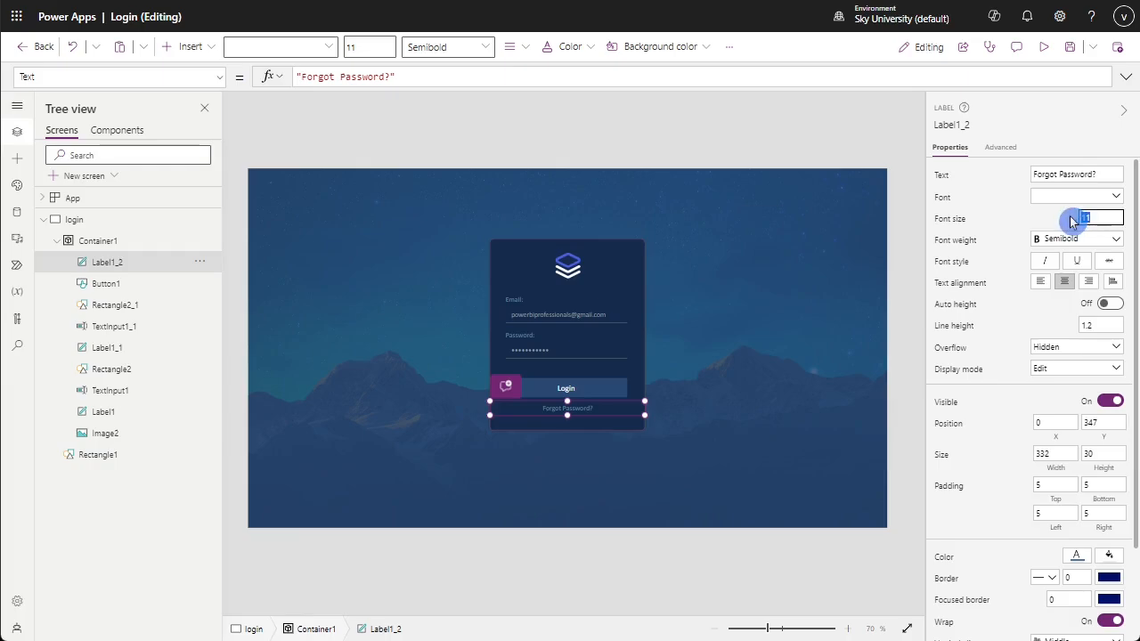
type("9")
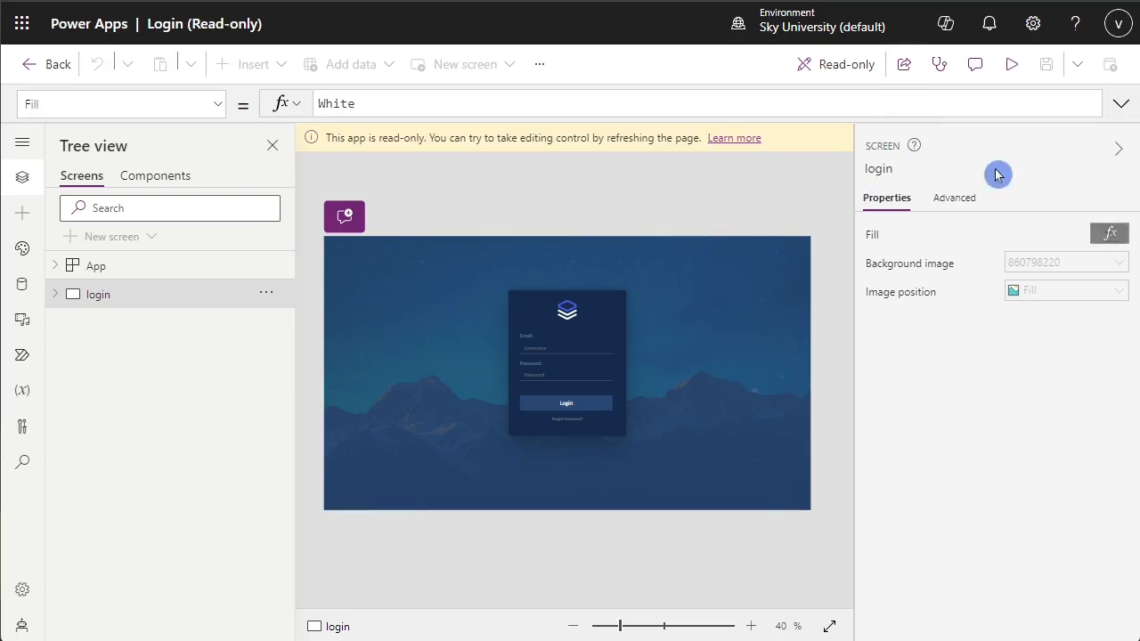
- Return to the Apps list, open the Login app's more commands, then select the email input
left_click(57, 64)
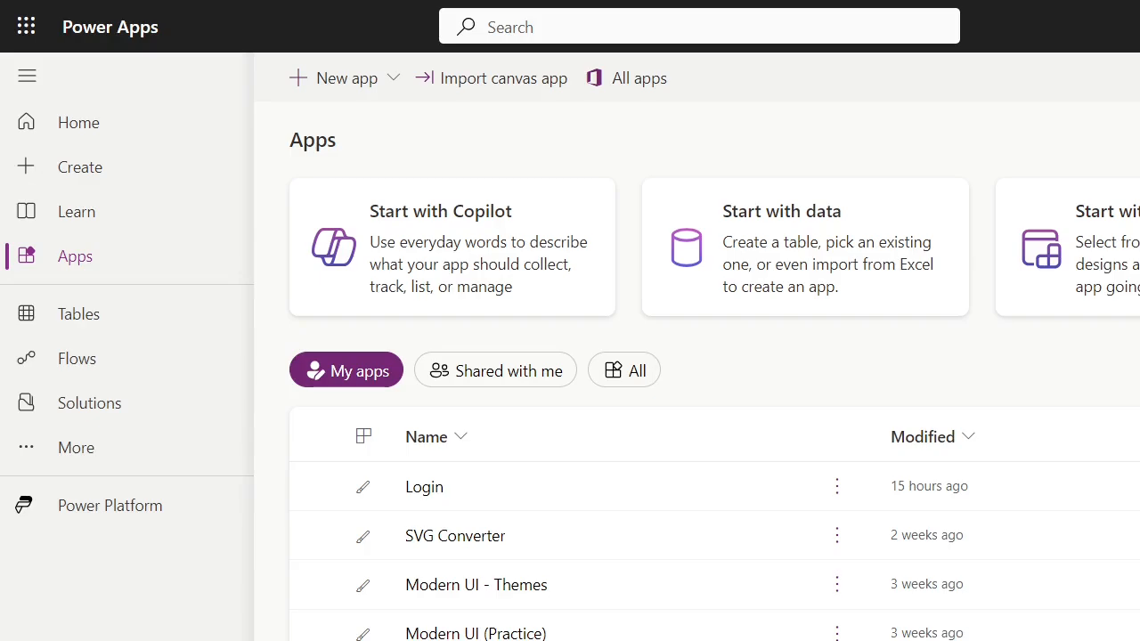
mouse_move(837, 487)
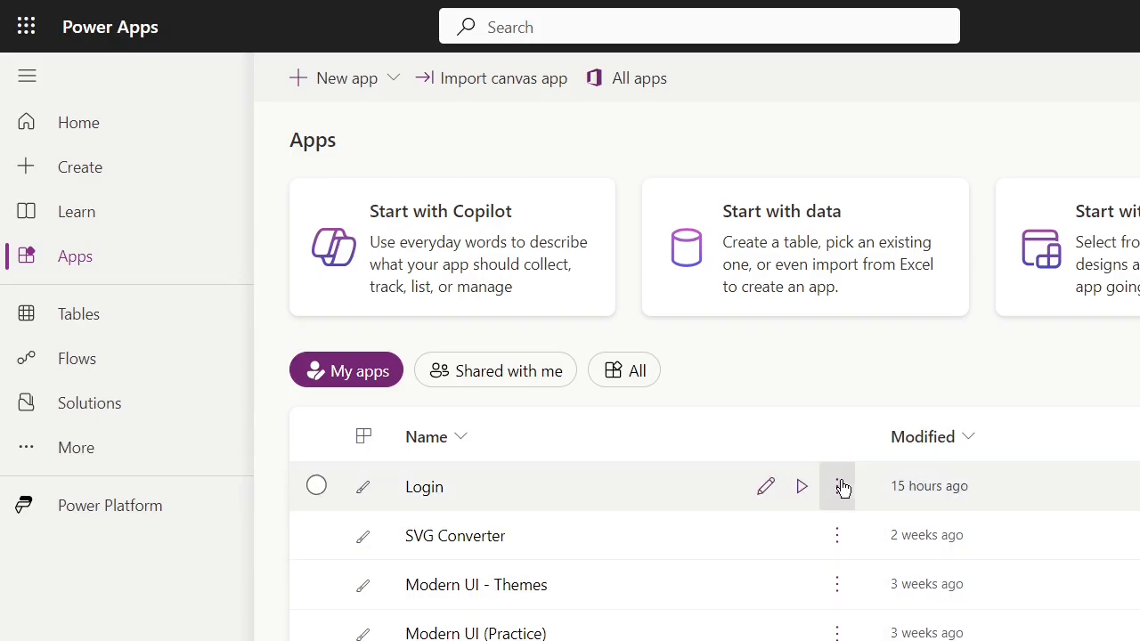
left_click(838, 484)
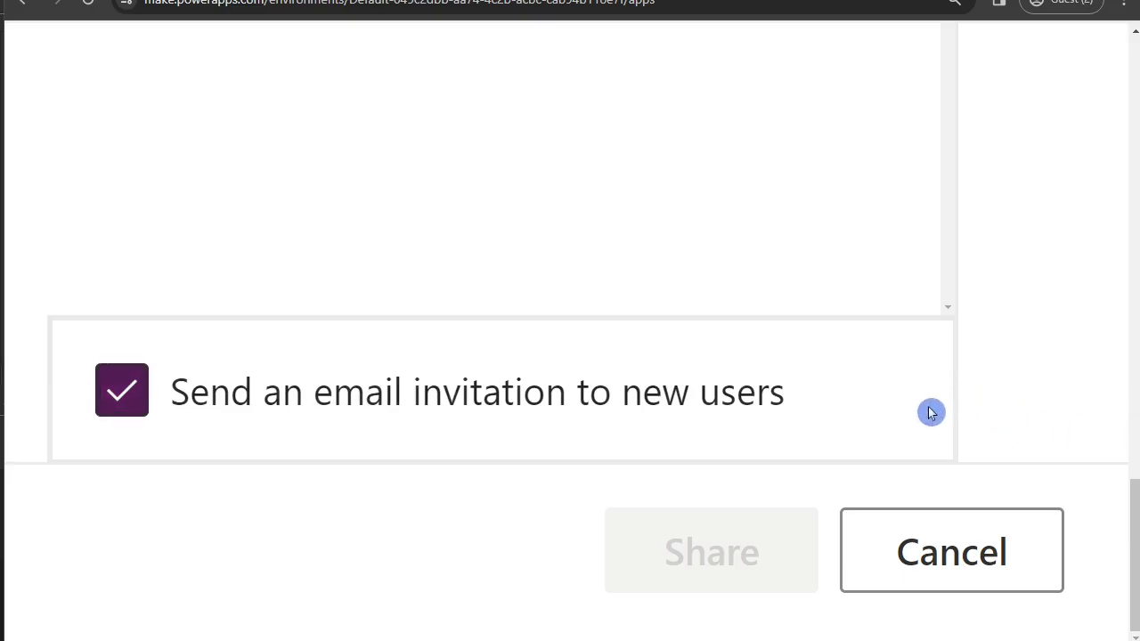
mouse_move(174, 429)
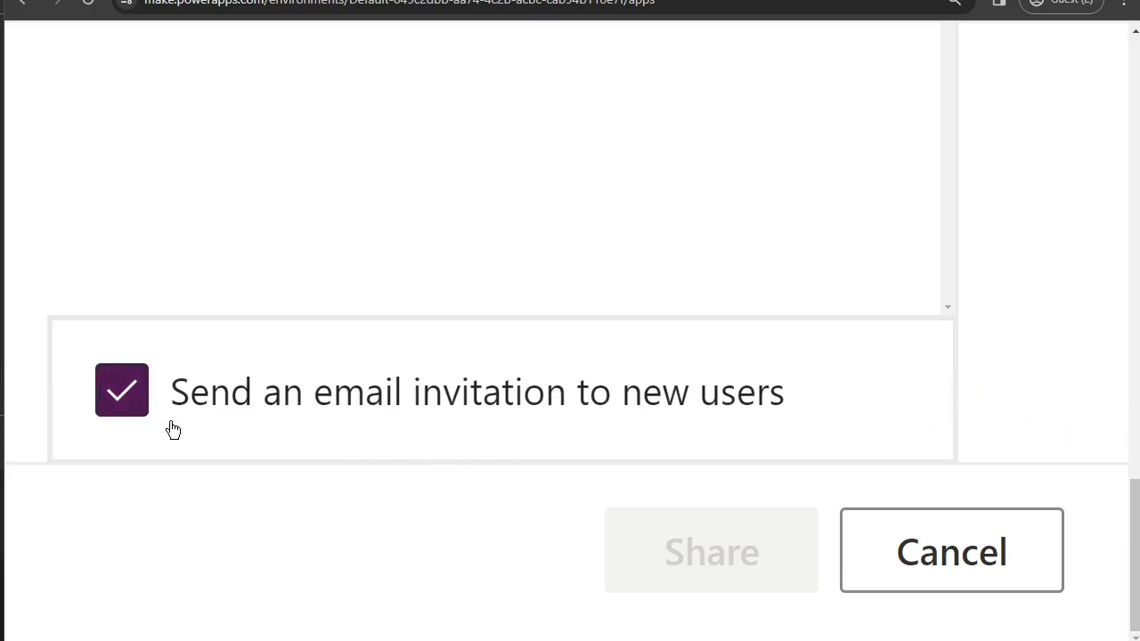
mouse_move(691, 421)
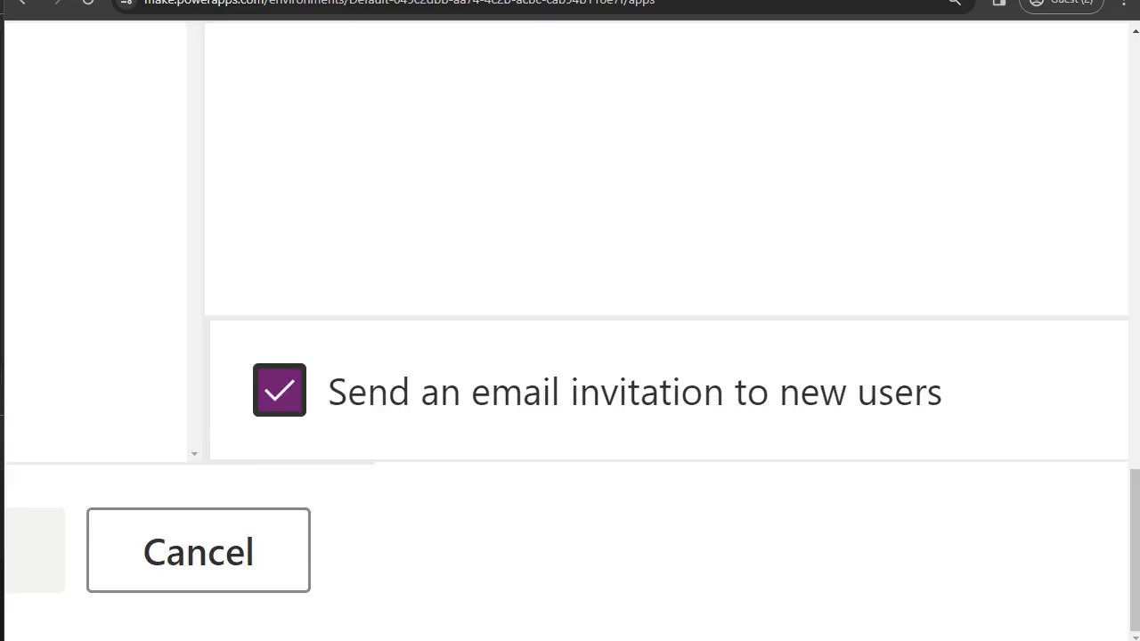
left_click(197, 550)
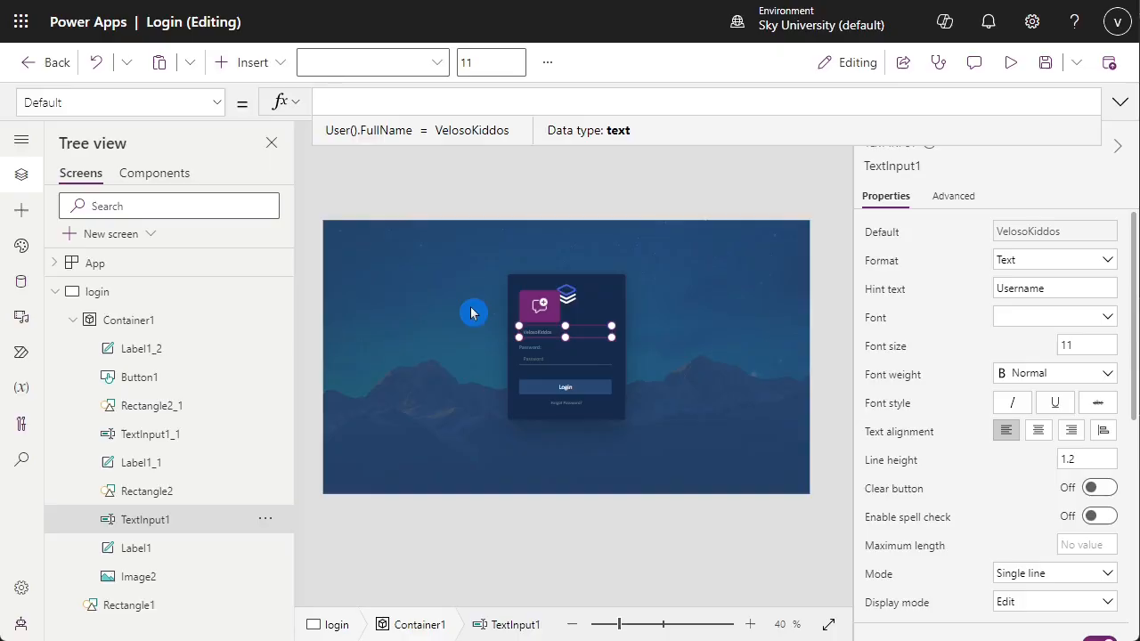
- Set the email input's Default property to a User() formula
type("User()")
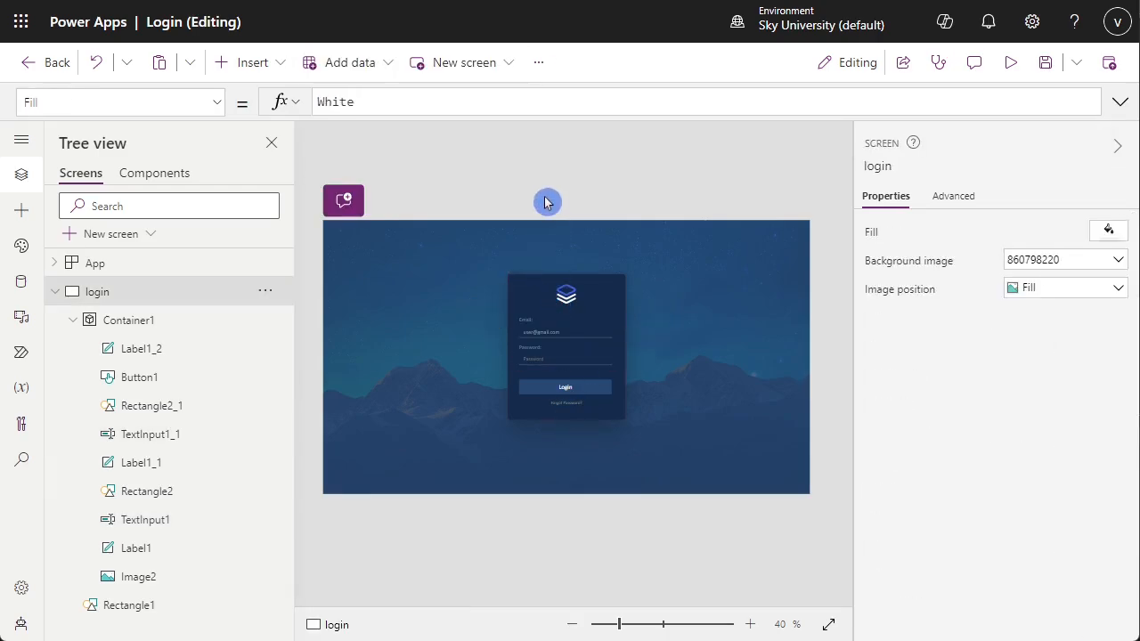
mouse_move(548, 217)
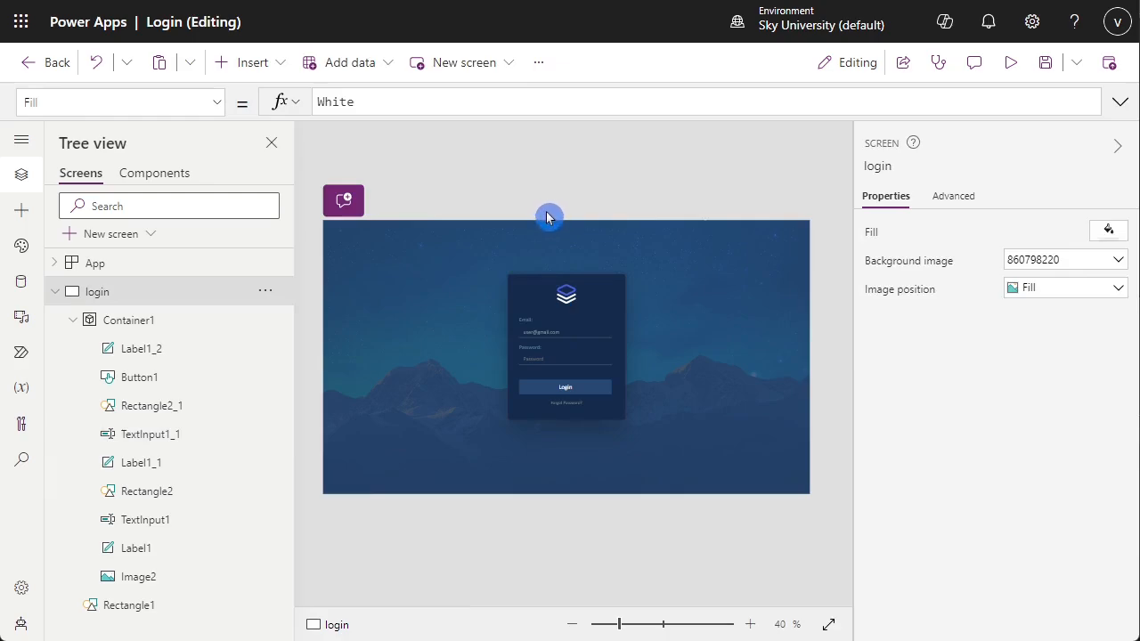
mouse_move(595, 392)
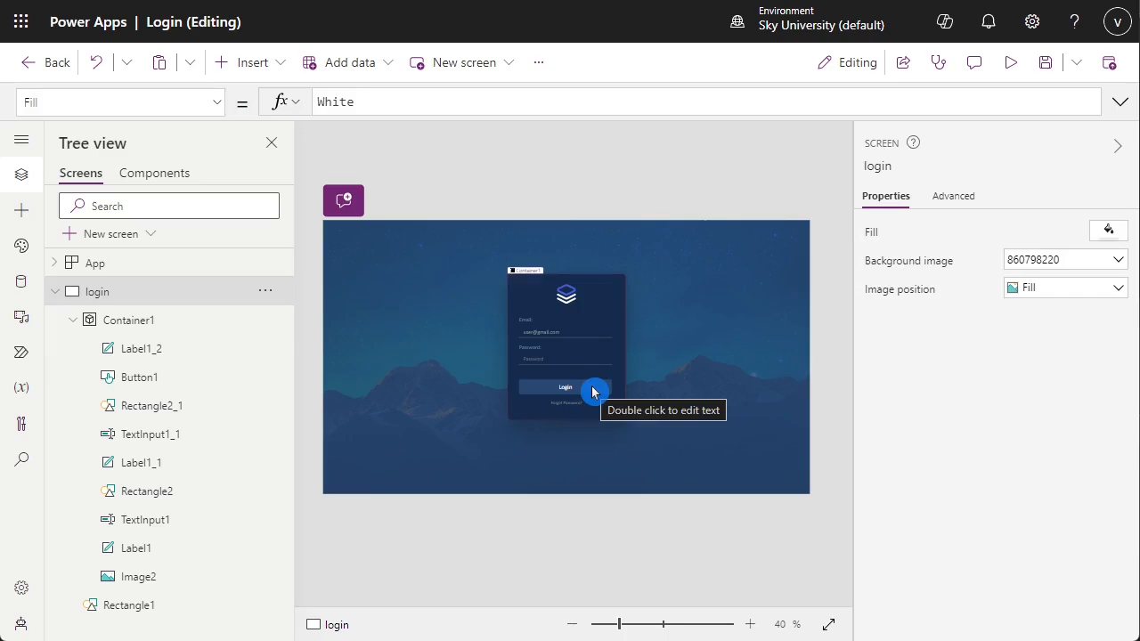
mouse_move(627, 478)
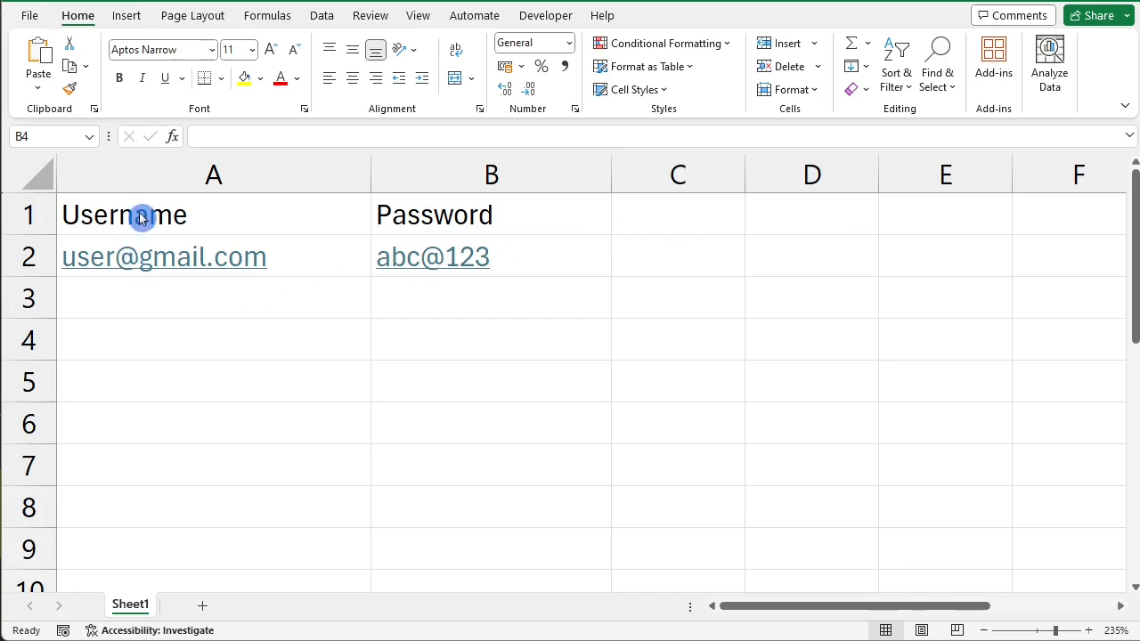
mouse_move(275, 219)
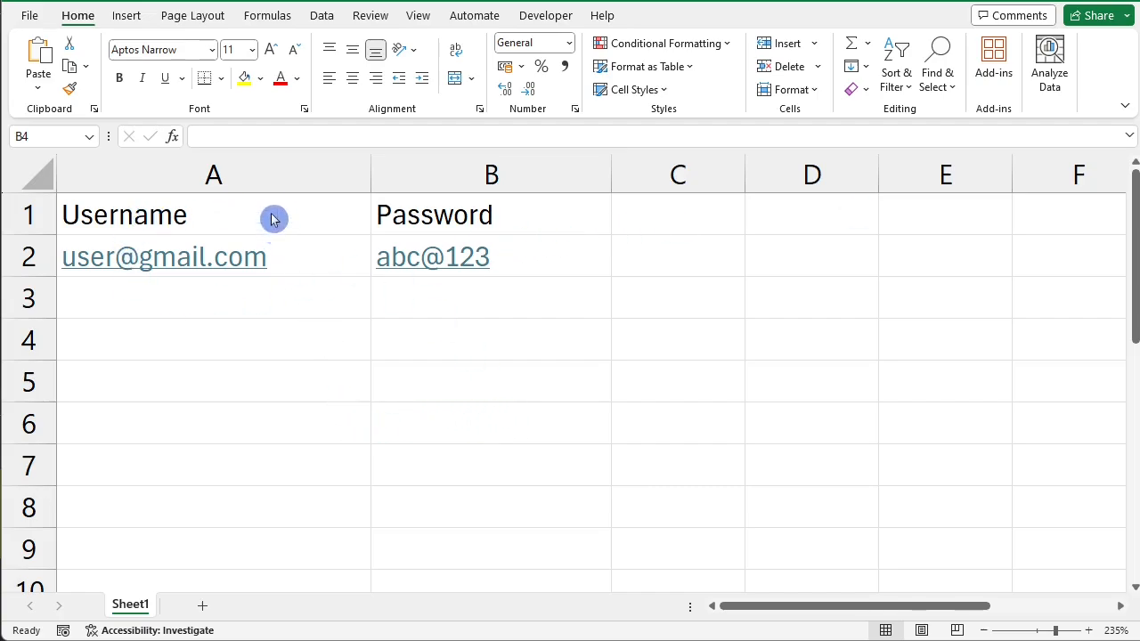
- Format the Username/Password data as a table with headers and rename it starting 'database'
left_click(491, 175)
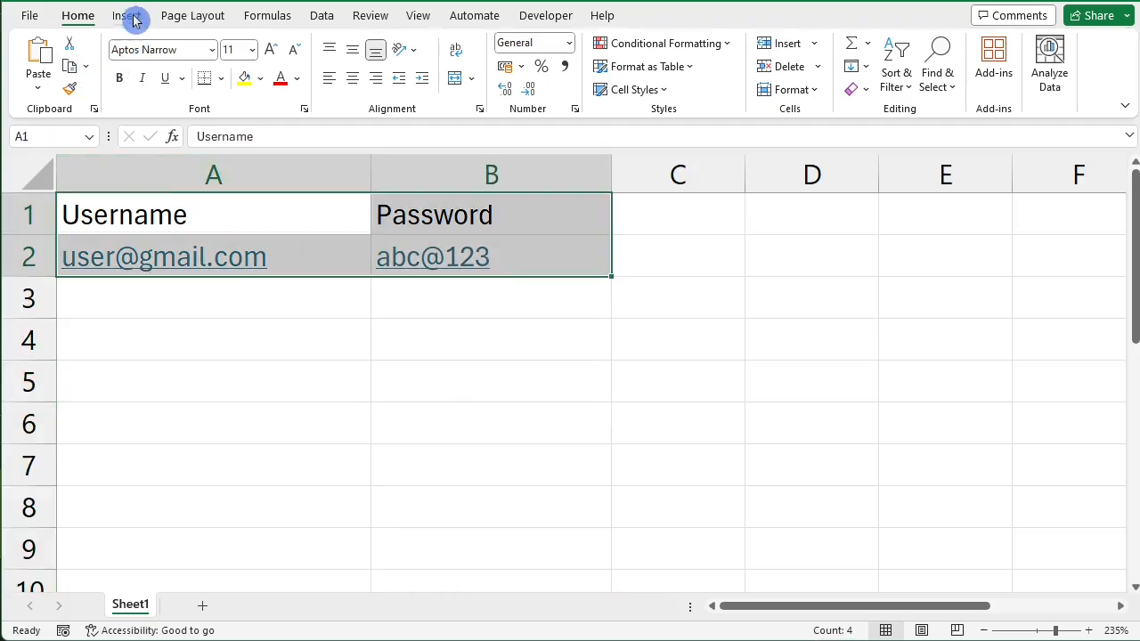
left_click(171, 54)
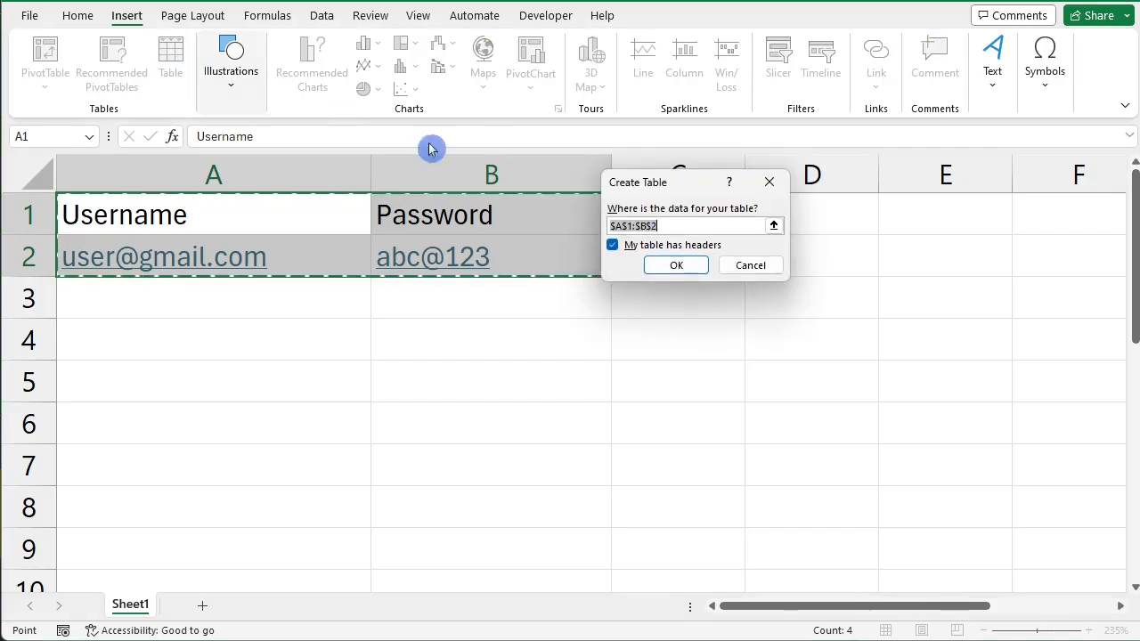
left_click(675, 263)
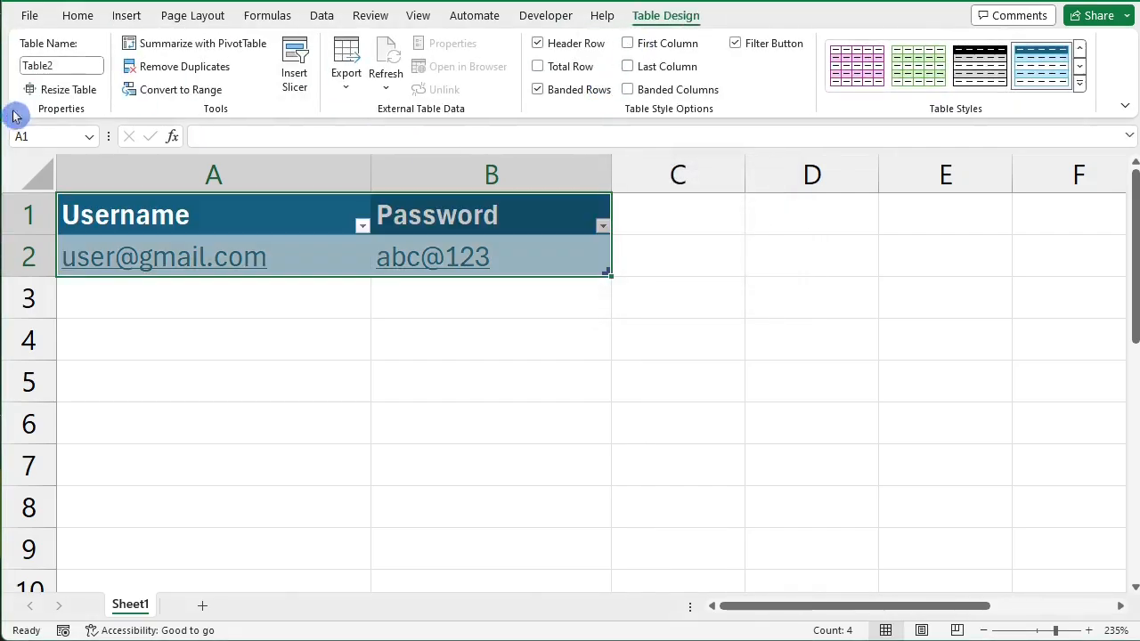
left_click(61, 64)
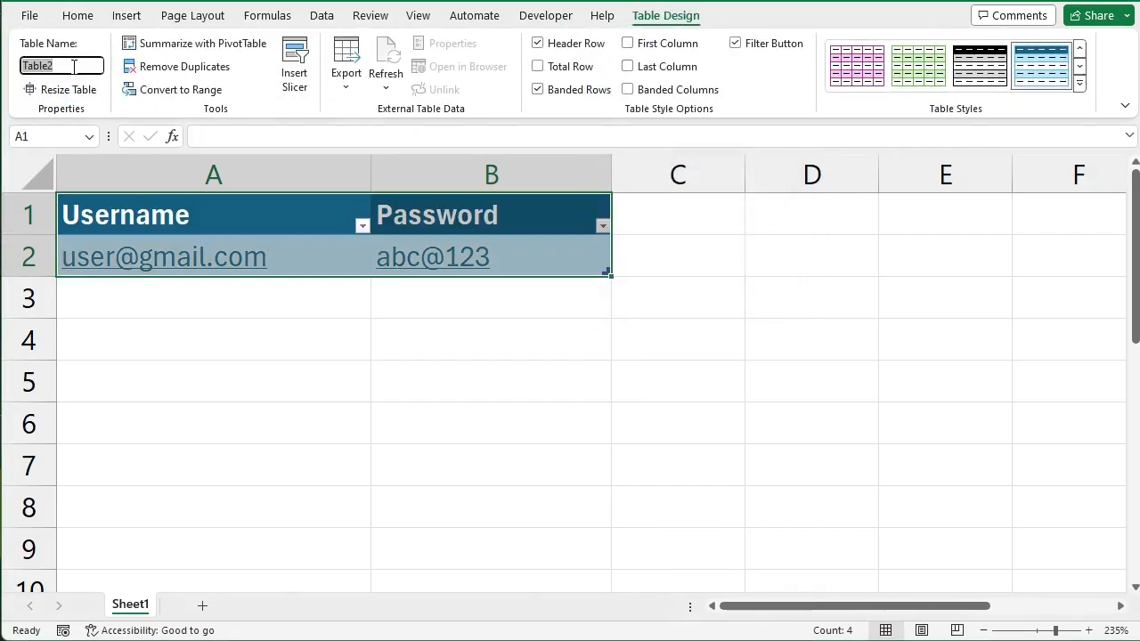
type("database")
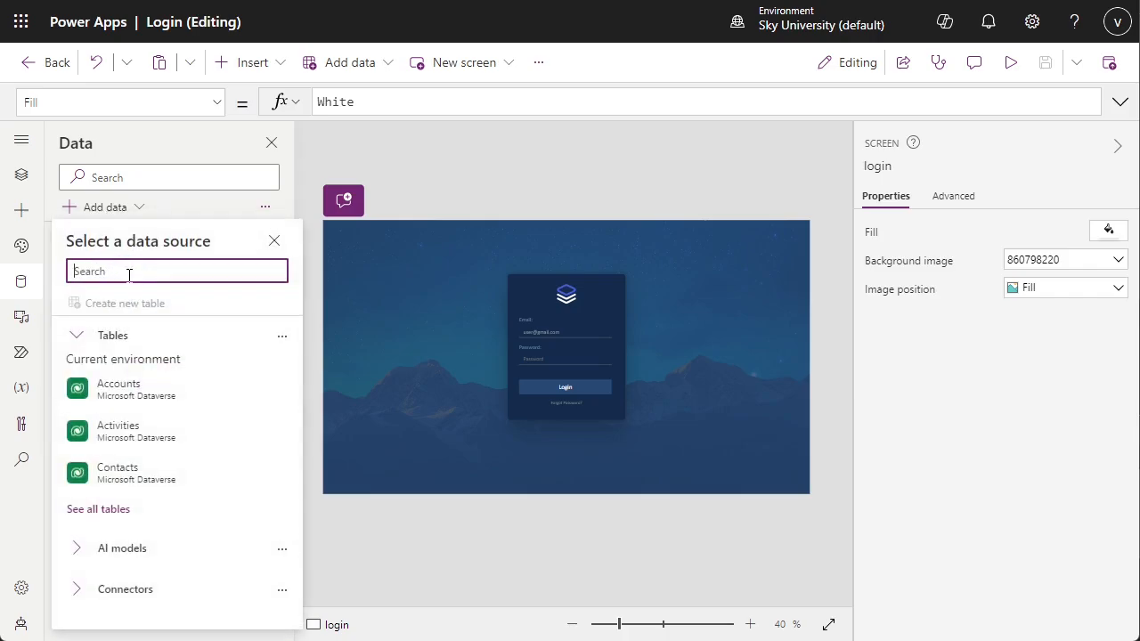
- Search 'exce', import from Excel and connect the databasepass table as a data source
type("excel")
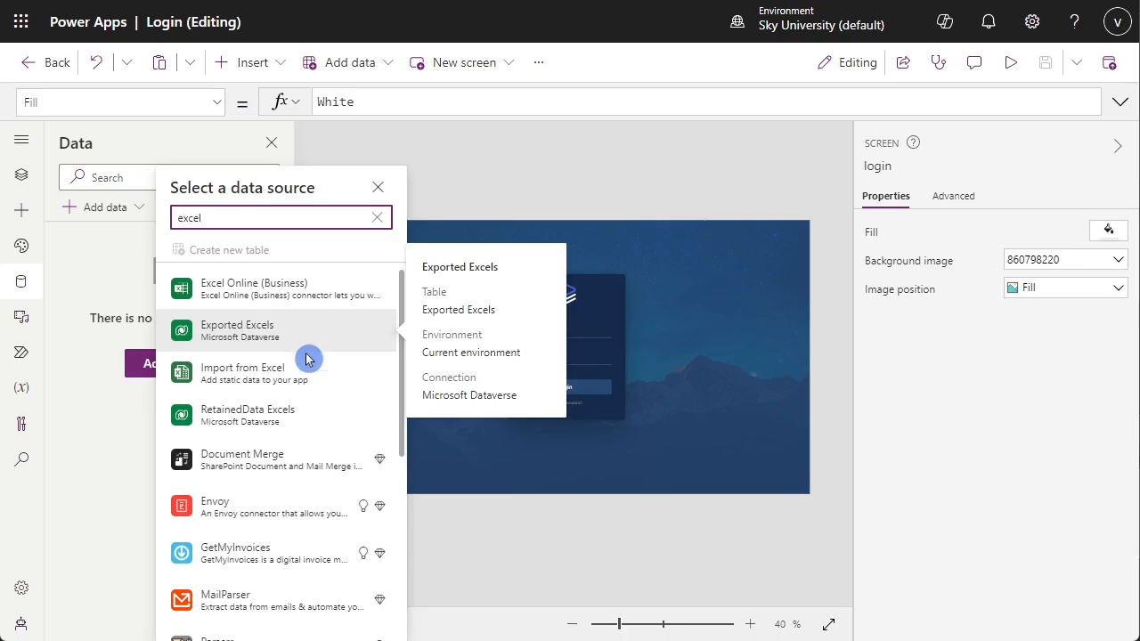
left_click(237, 330)
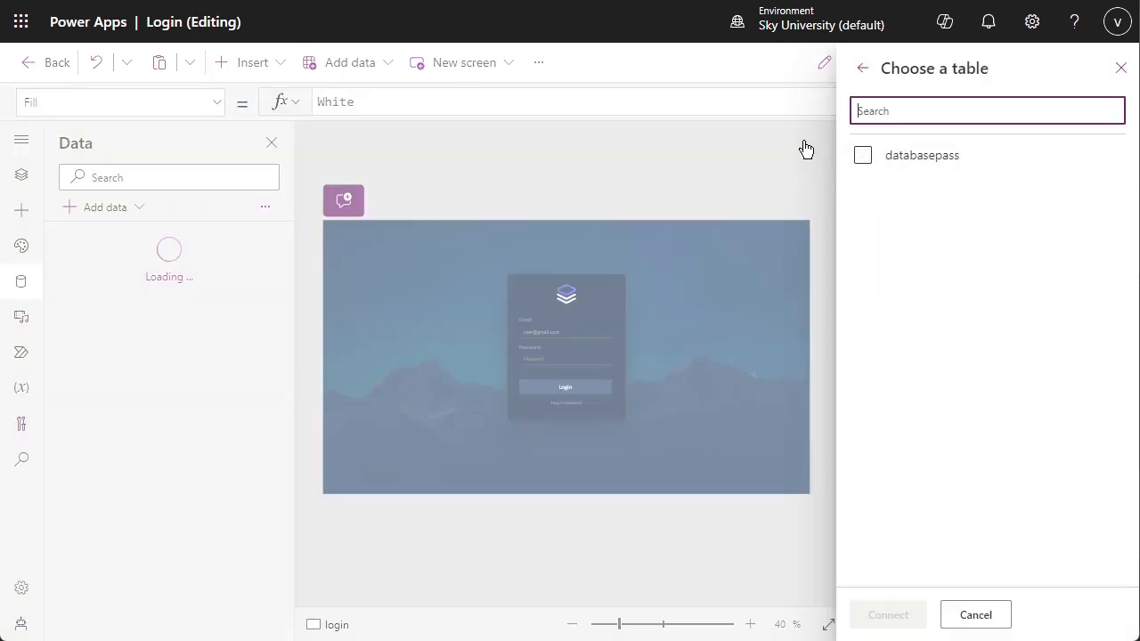
left_click(862, 153)
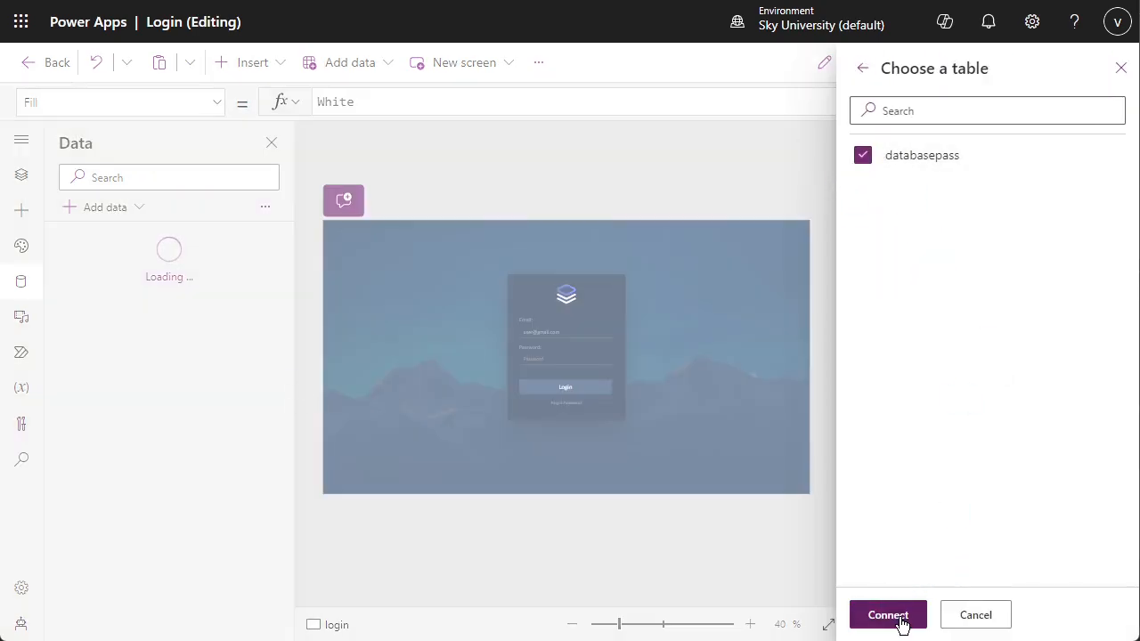
left_click(887, 615)
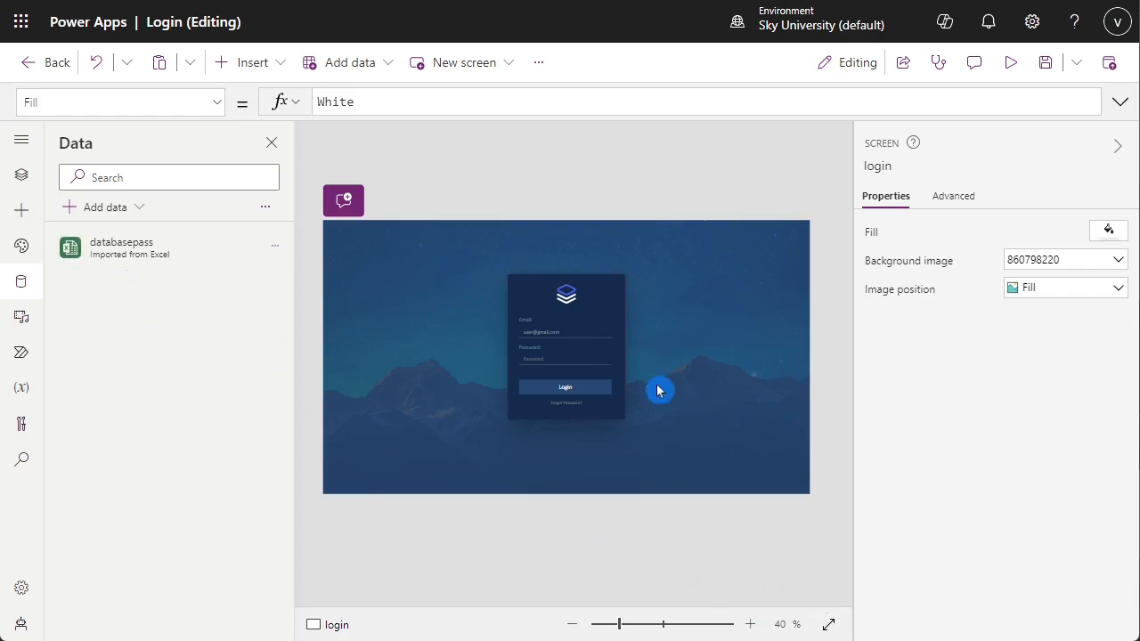
mouse_move(566, 389)
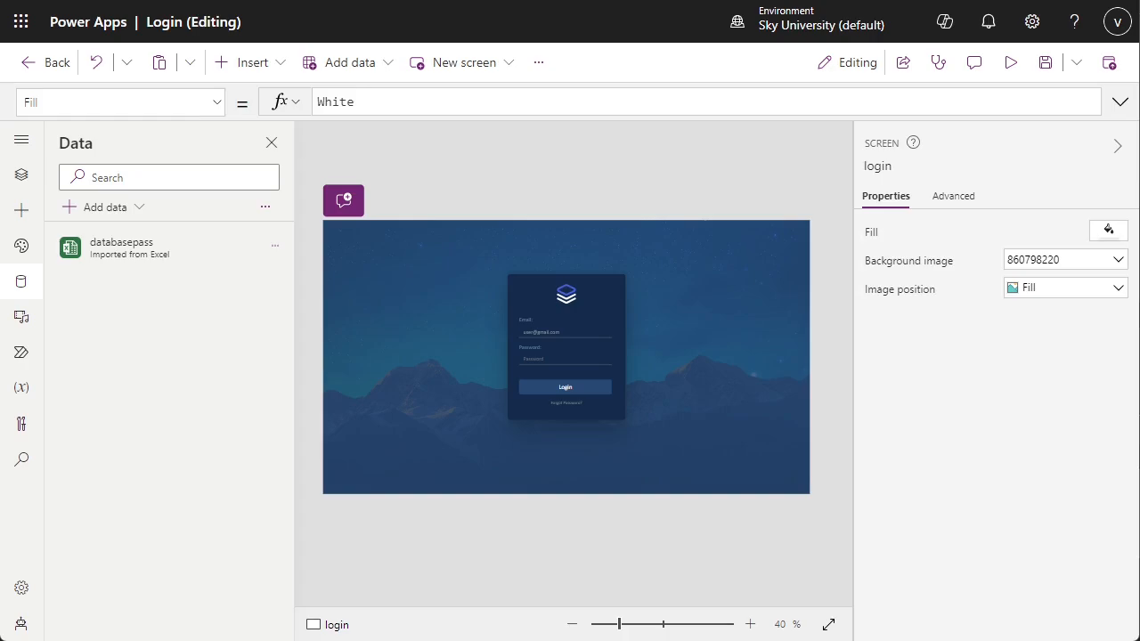
left_click(21, 174)
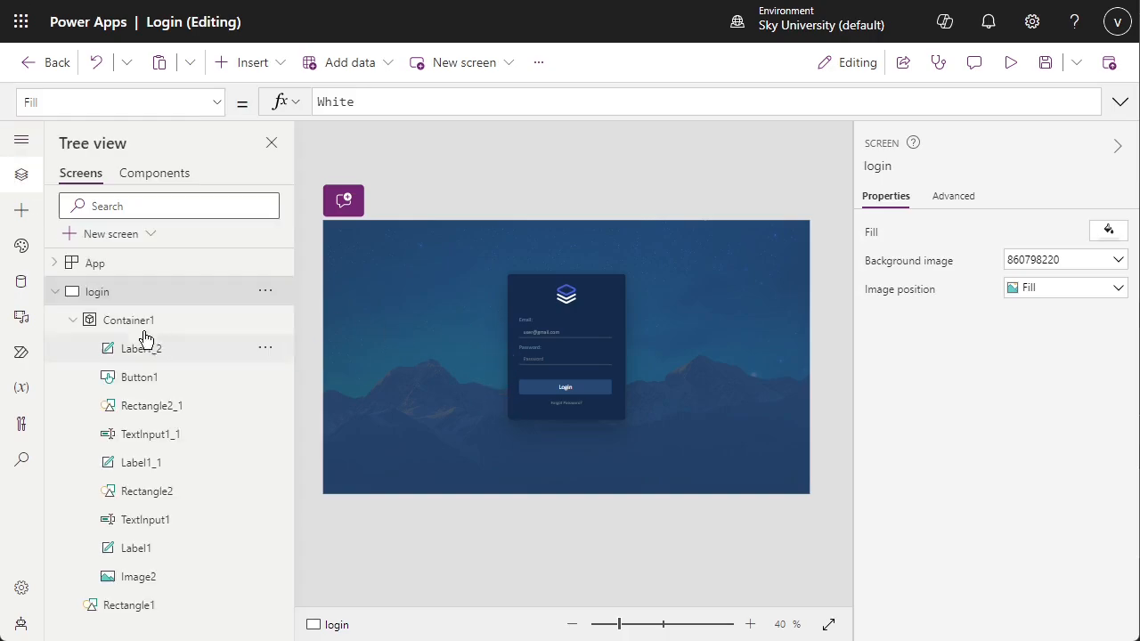
- Show all properties, select the password input, then the Login button for its OnSelect formula
left_click(953, 196)
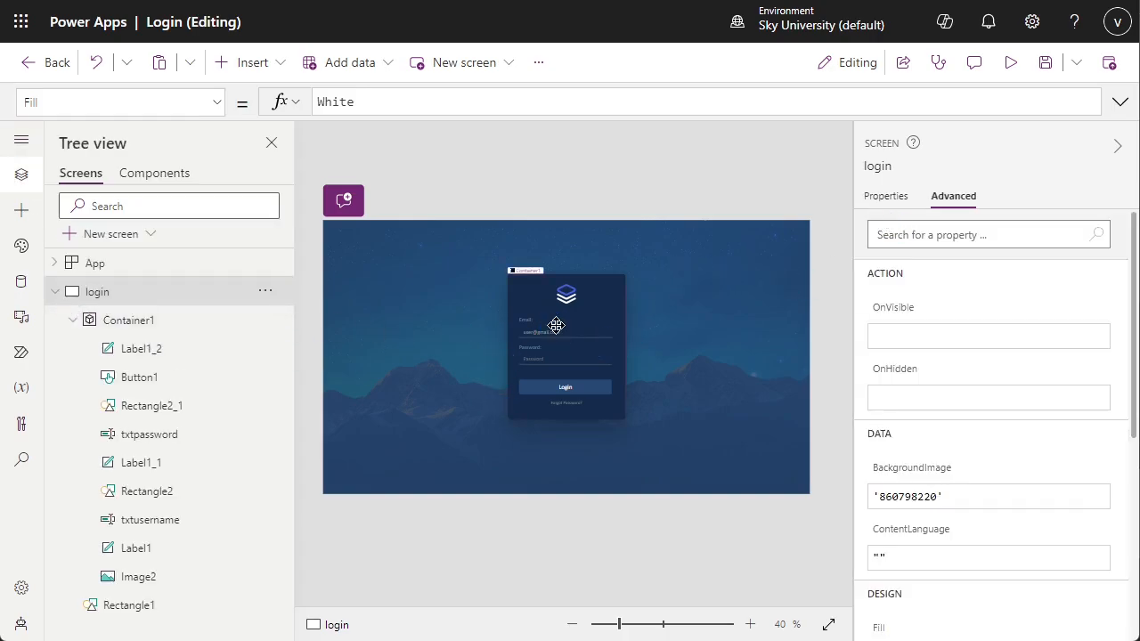
left_click(538, 334)
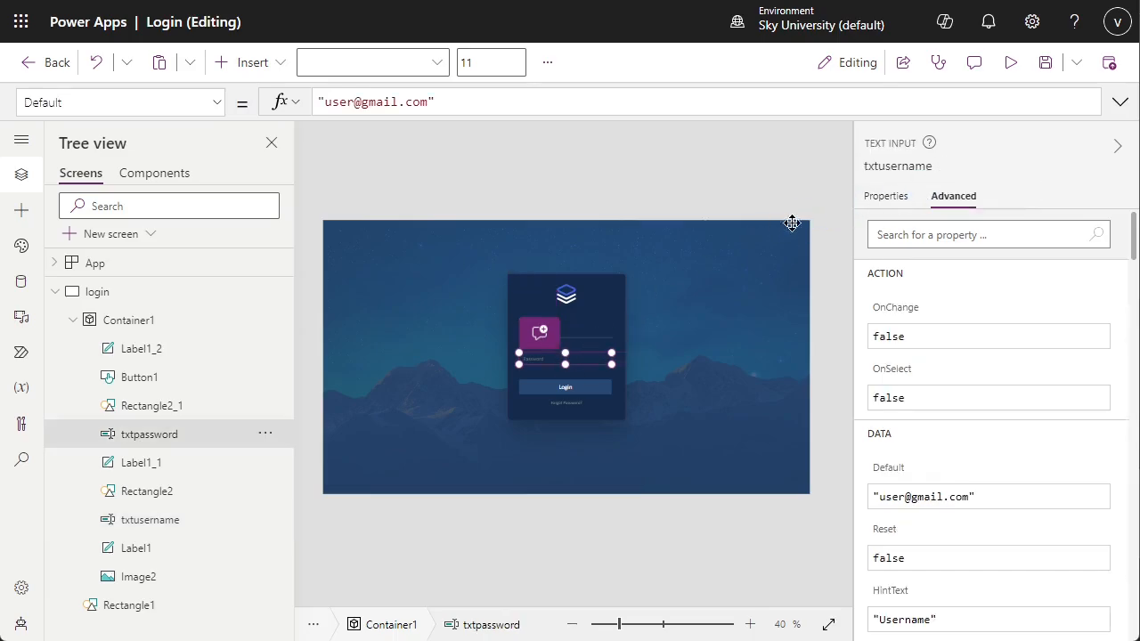
left_click(609, 356)
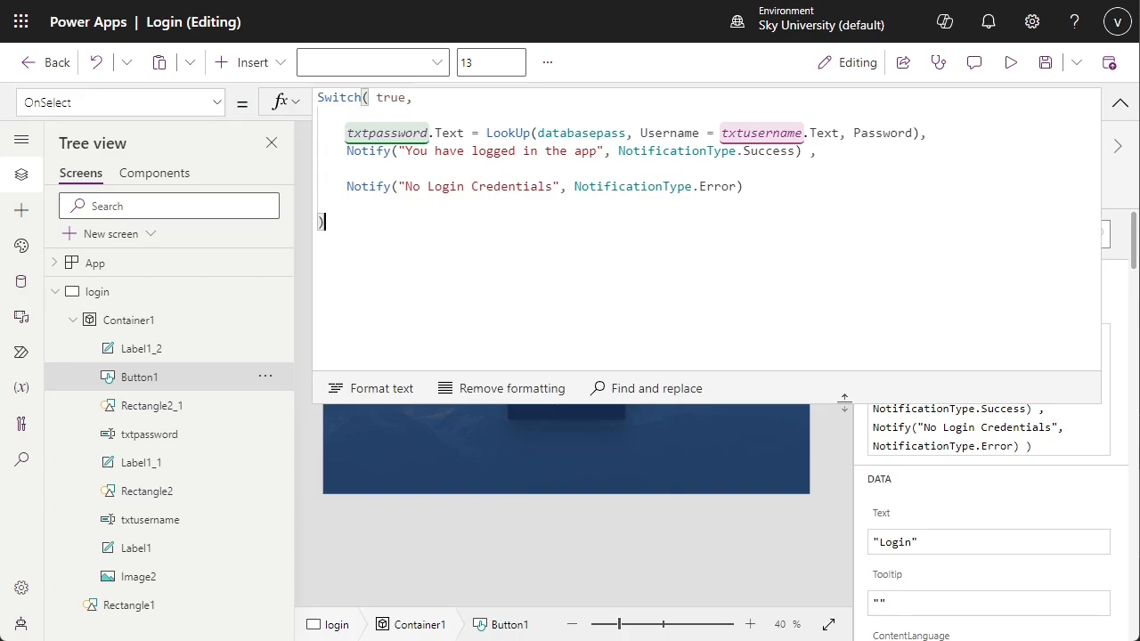
mouse_move(780, 205)
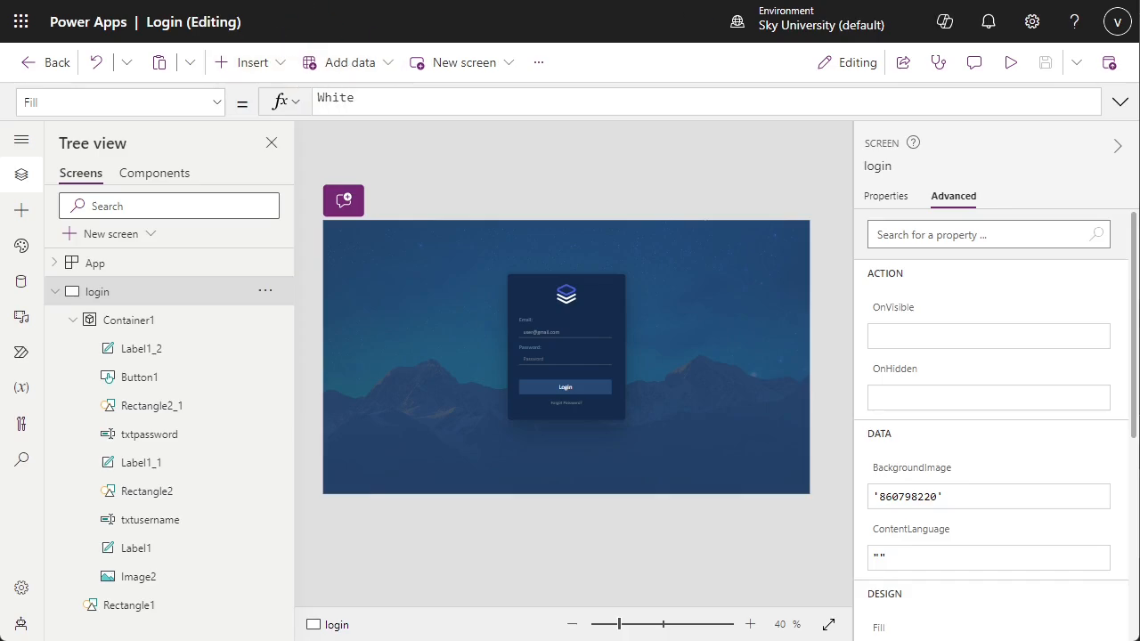
- Preview the app, submit credentials and dismiss the No Login Credentials and success notifications
left_click(1010, 63)
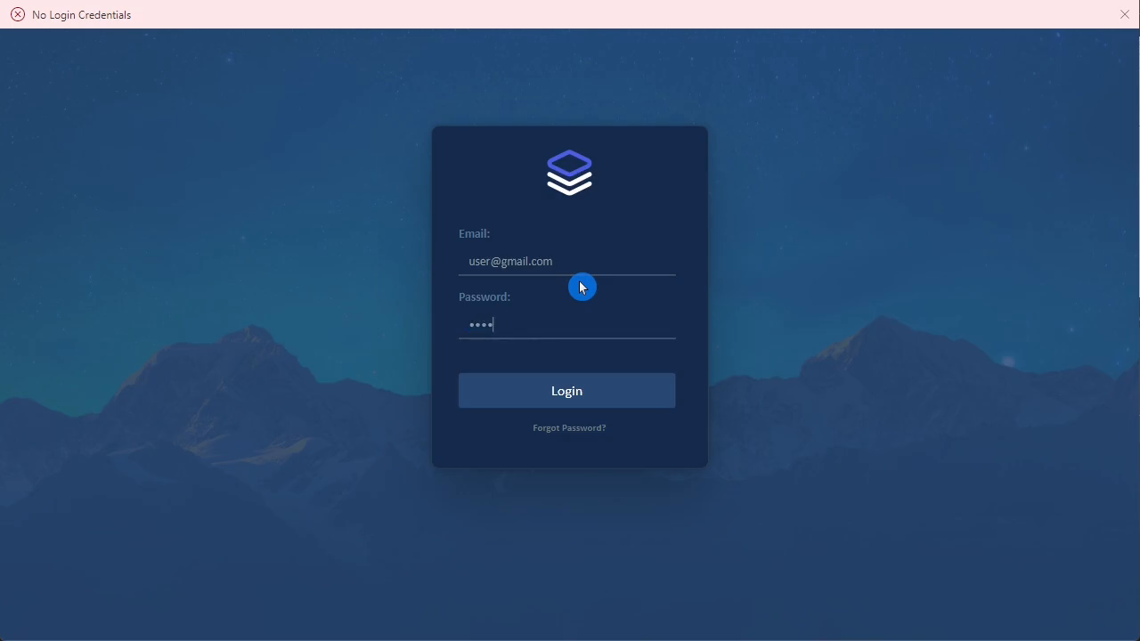
left_click(567, 390)
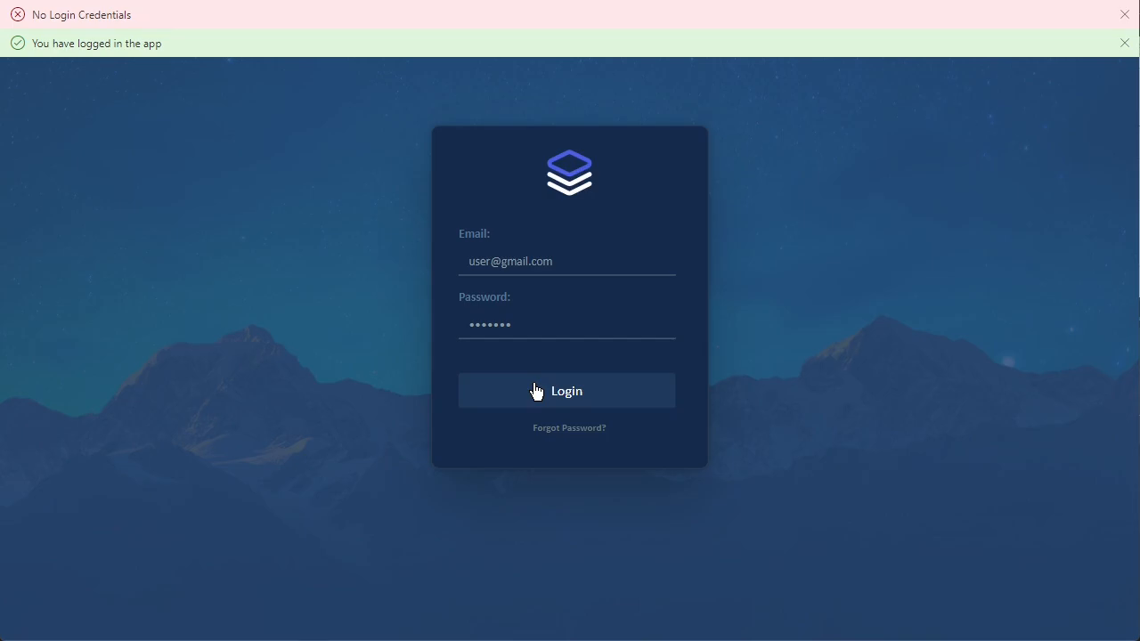
left_click(1126, 15)
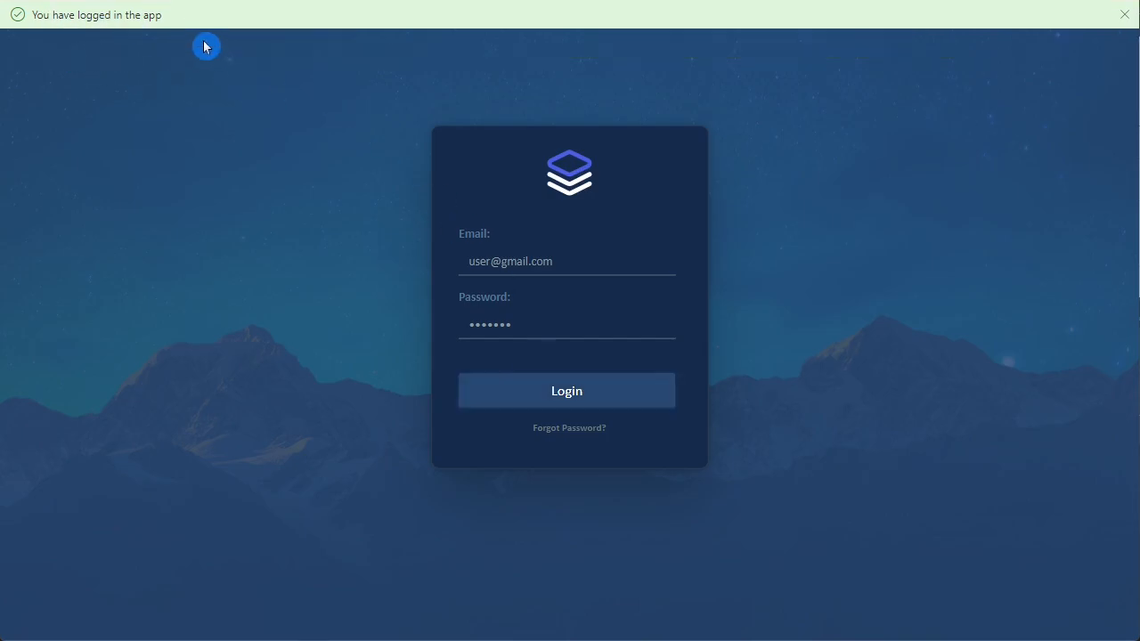
mouse_move(198, 41)
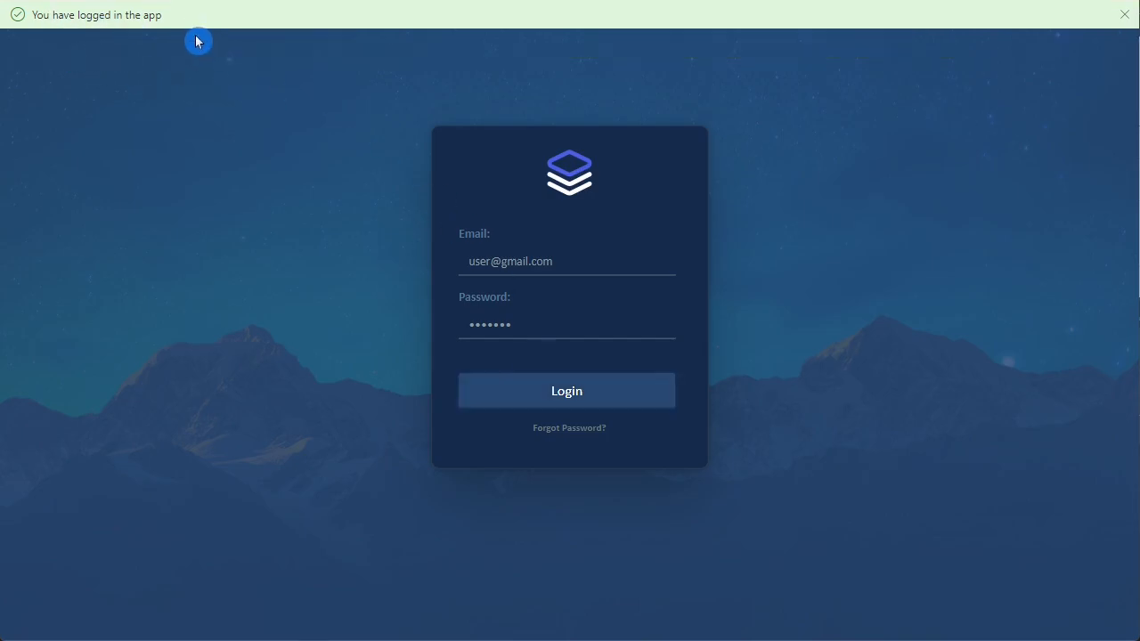
mouse_move(230, 82)
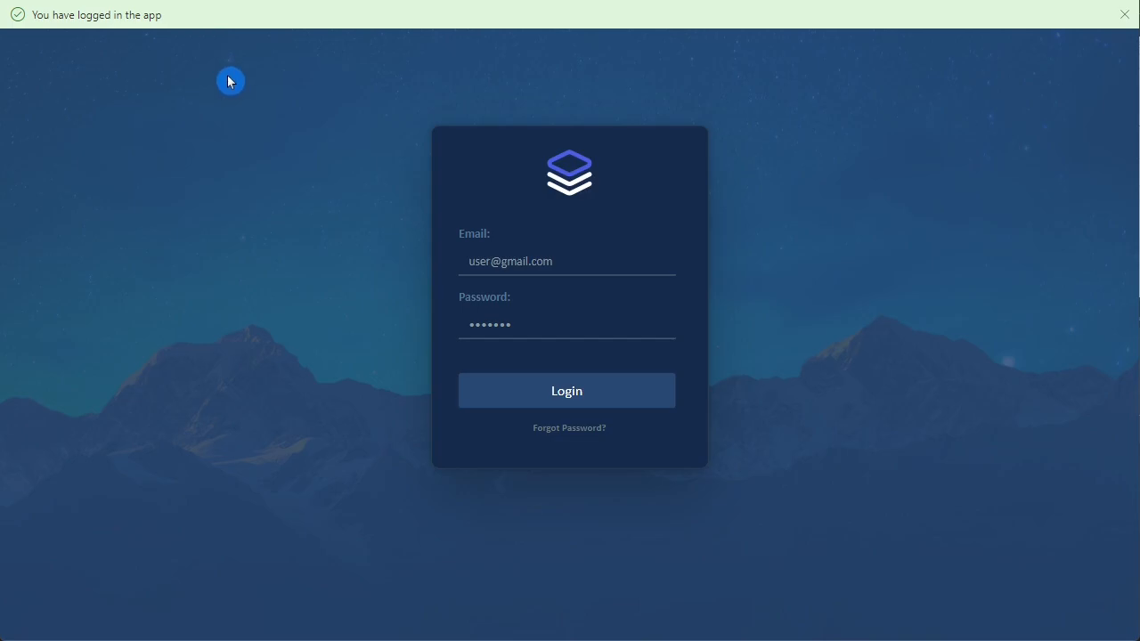
mouse_move(798, 516)
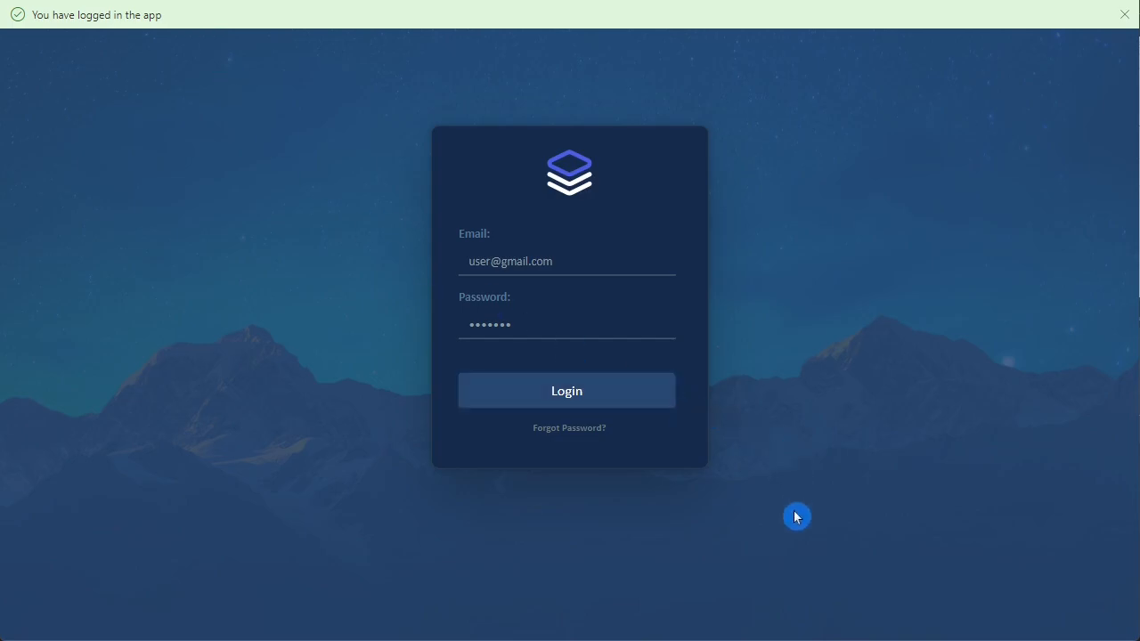
left_click(1125, 14)
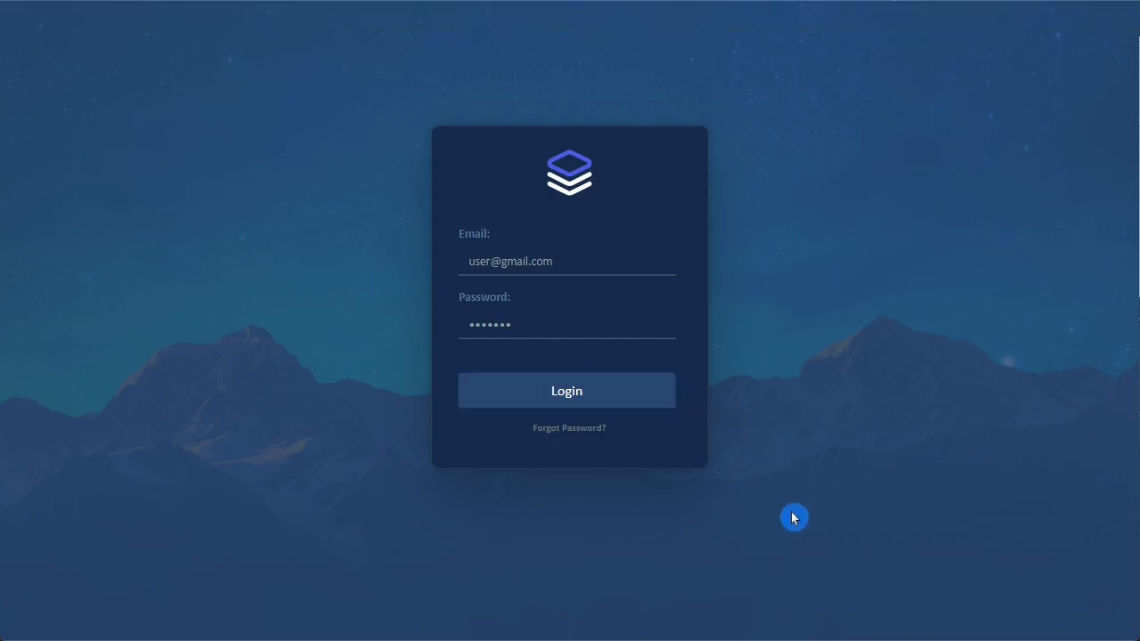